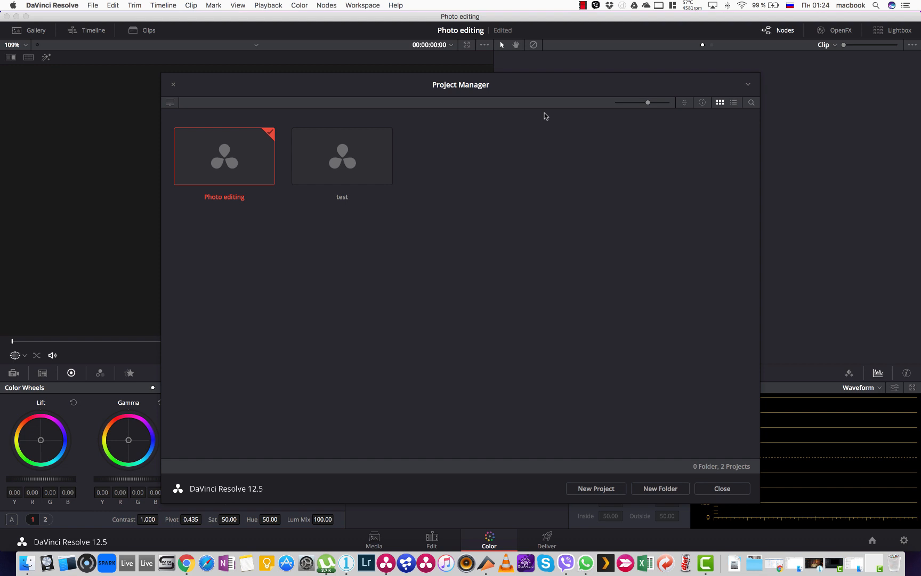
mouse_move(528, 127)
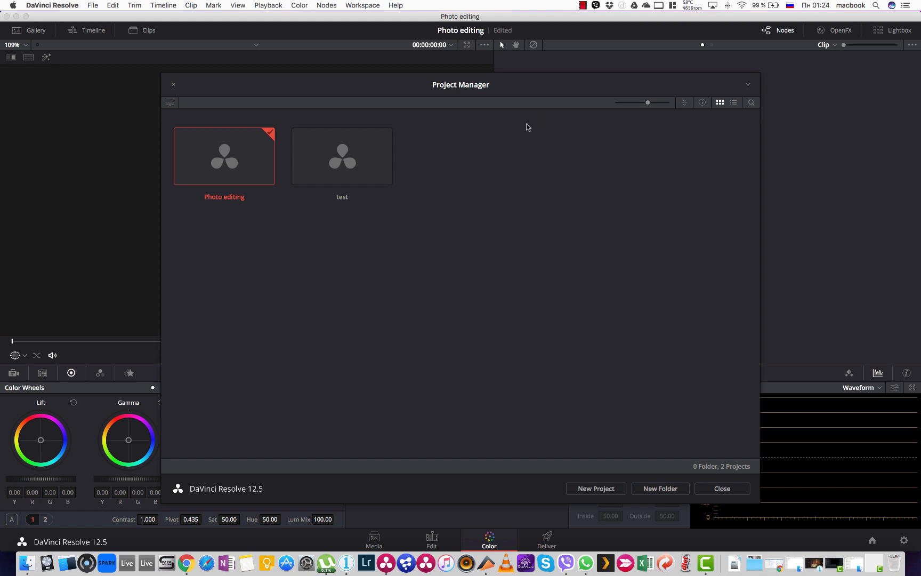
mouse_move(598, 383)
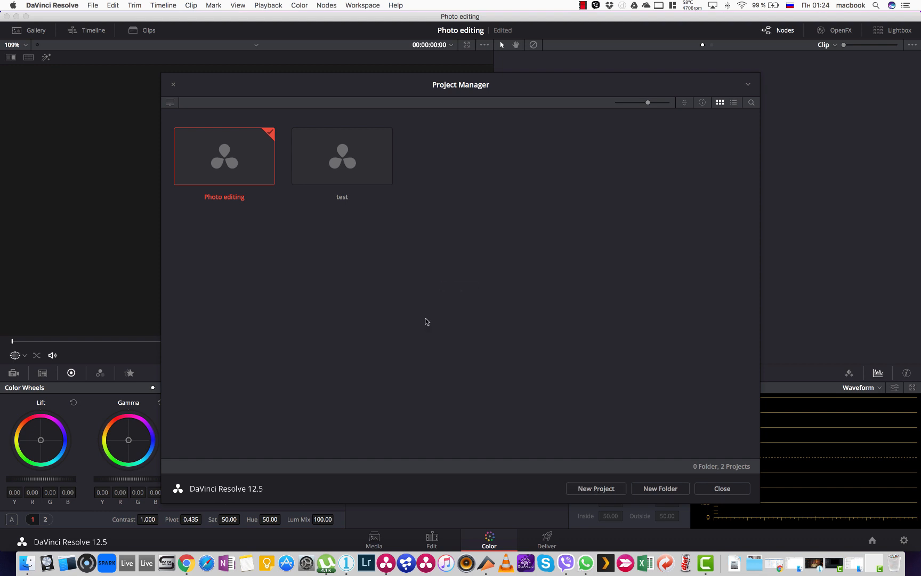
Step: Create a new project named Stills, dismiss the cache warning, and bring up its Project Settings
click(595, 489)
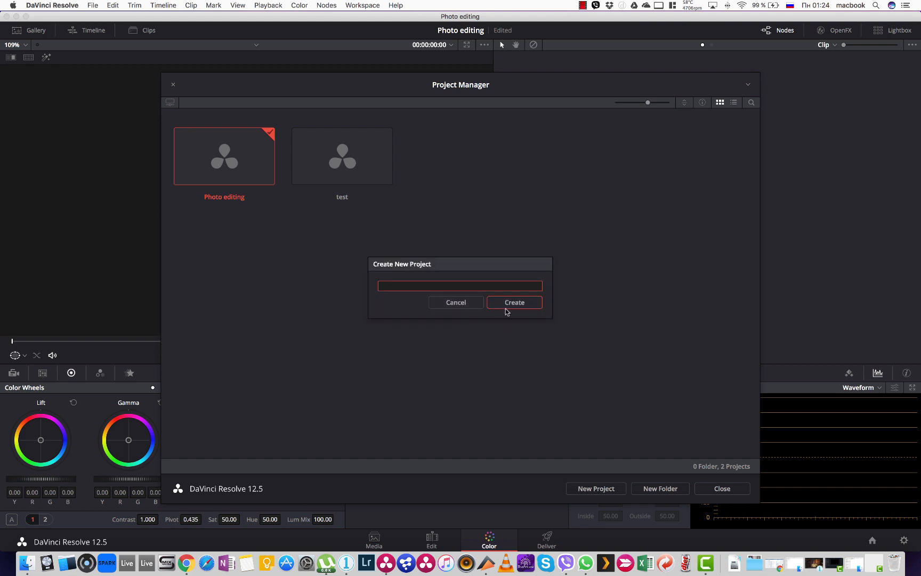
text(b)
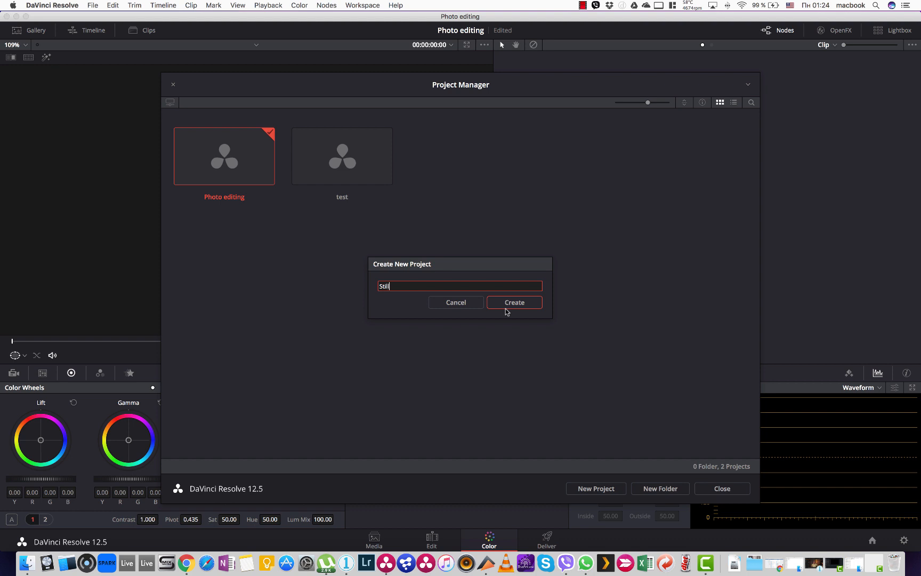
click(514, 302)
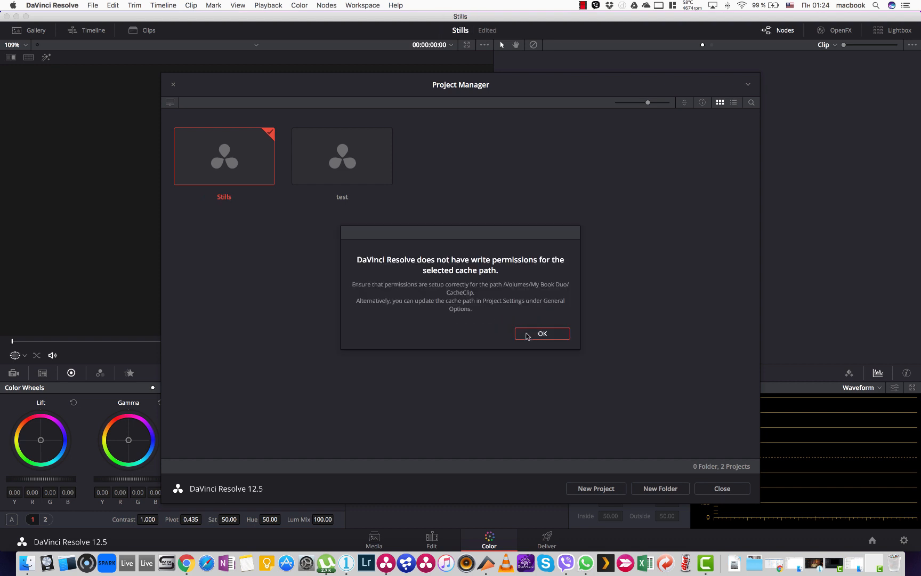
click(541, 333)
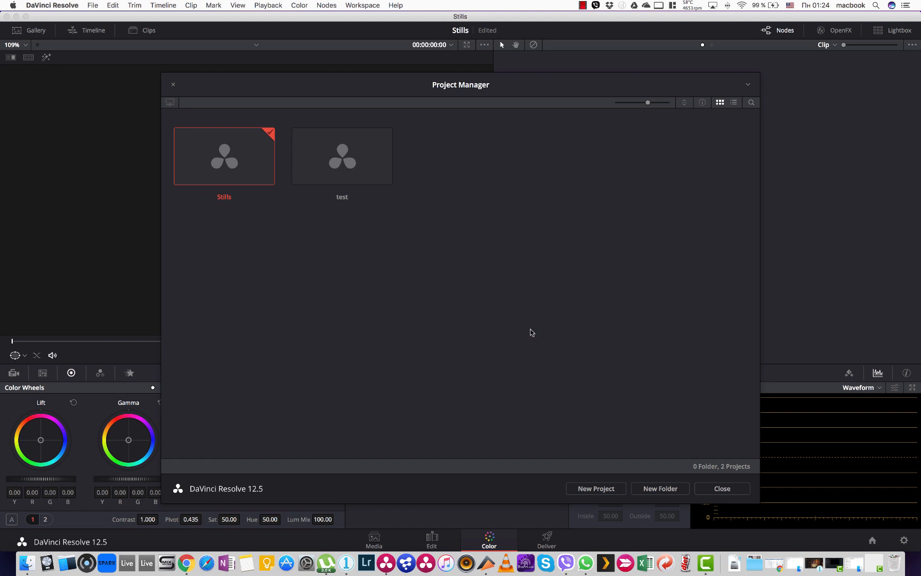
click(722, 488)
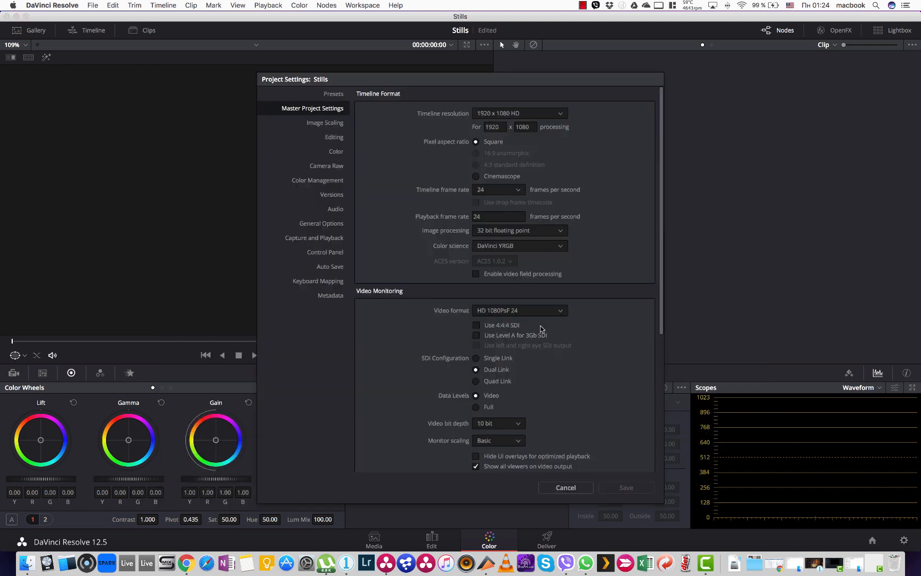
mouse_move(461, 187)
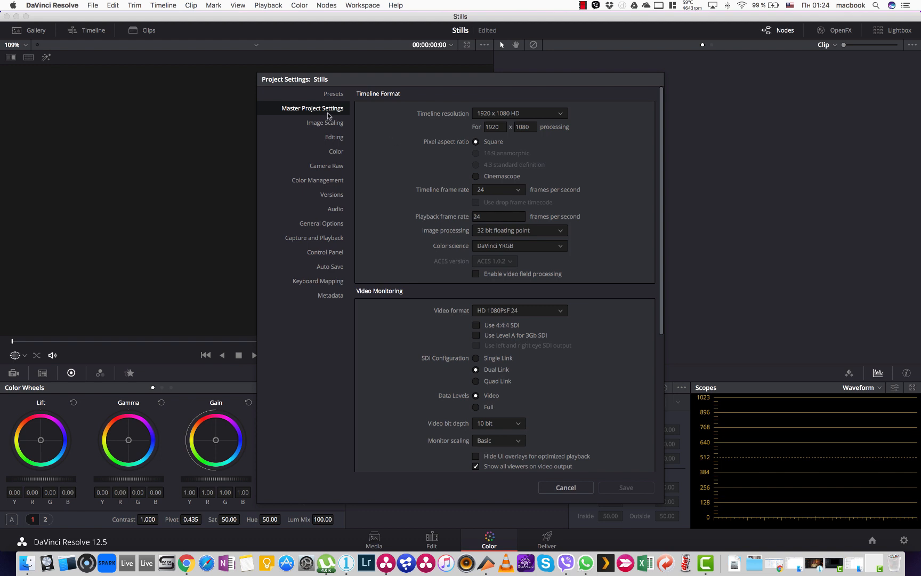
mouse_move(510, 254)
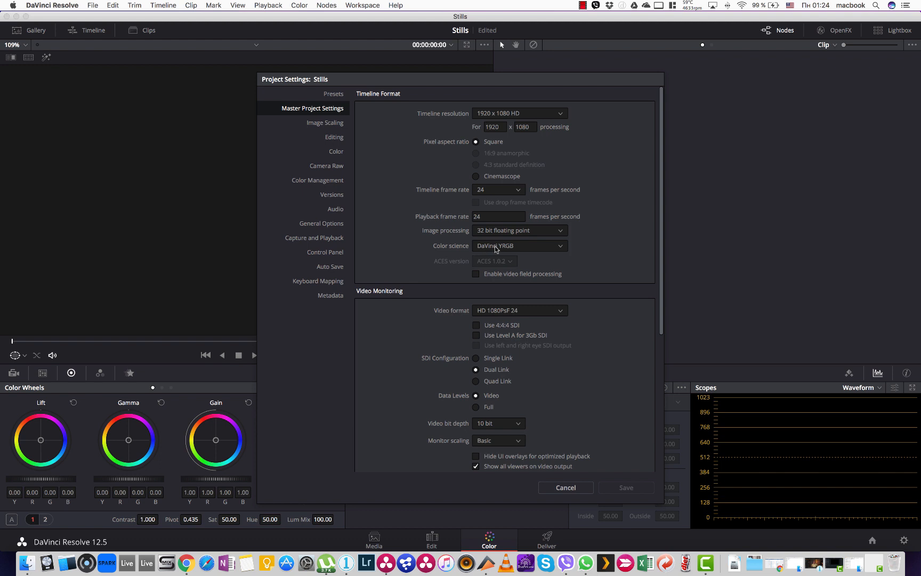
Step: Choose DaVinci YRGB Color Managed as the project's colour science
click(518, 245)
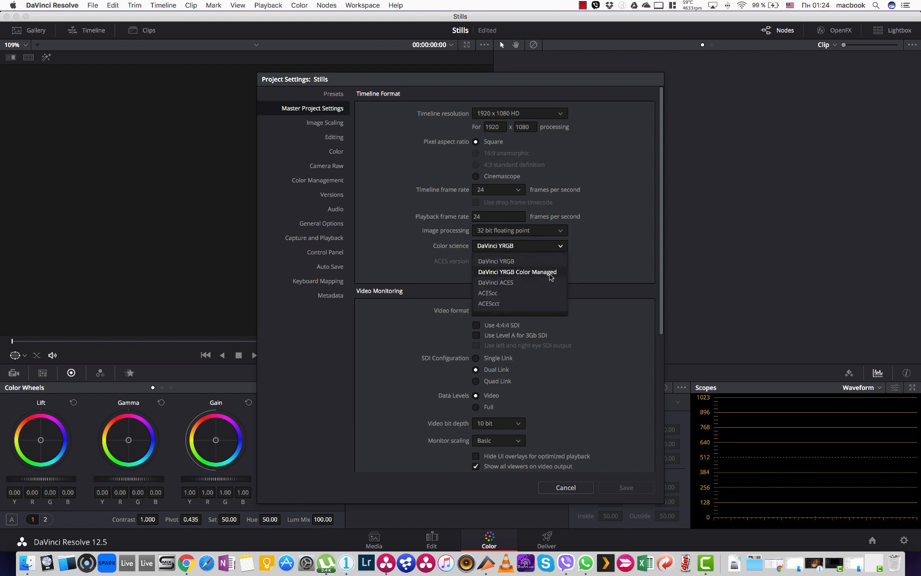
mouse_move(531, 274)
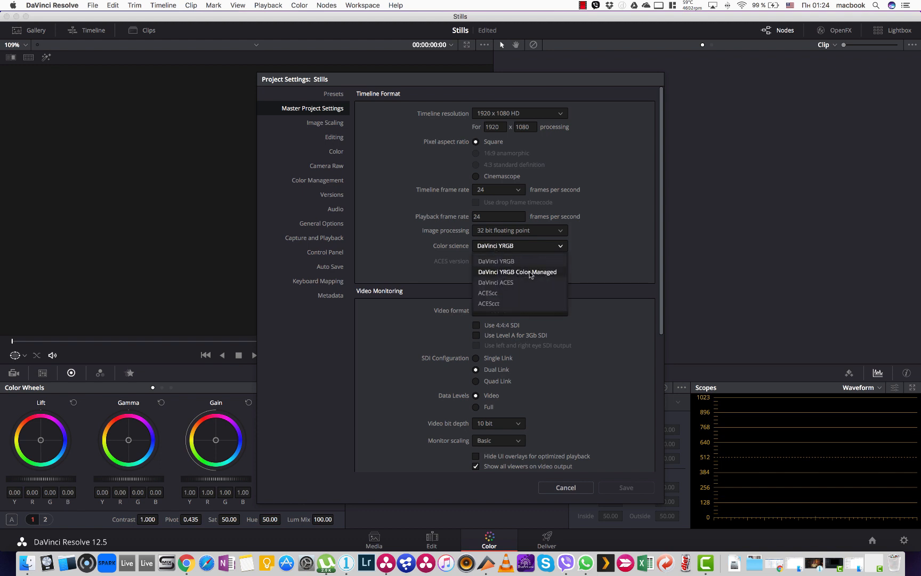
click(517, 272)
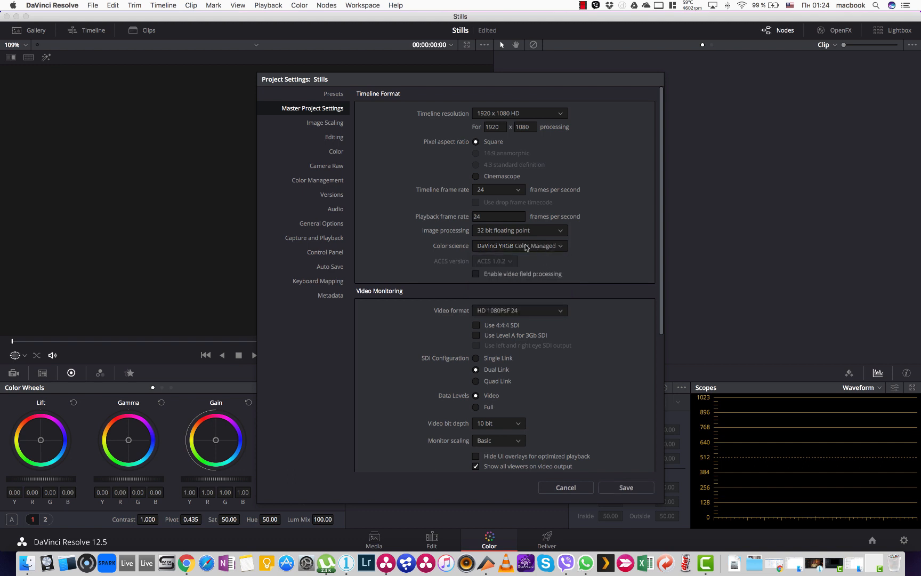
mouse_move(330, 124)
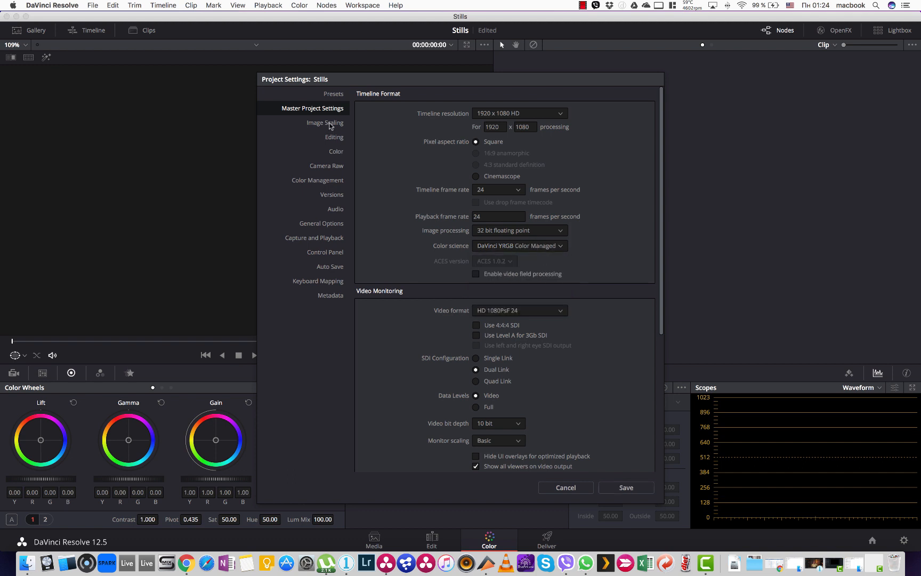
Step: In Color Management, set the input, timeline and output colour spaces all to sRGB
click(336, 151)
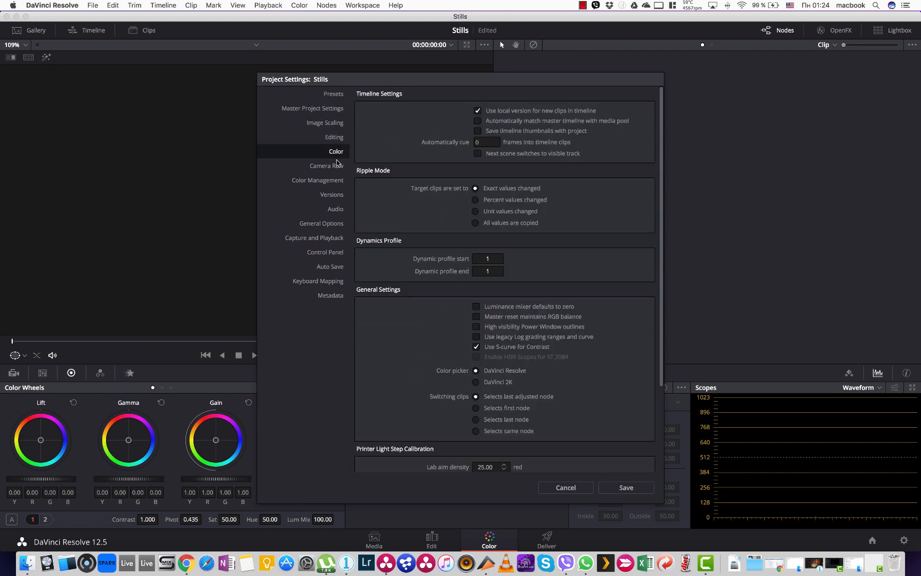
click(318, 181)
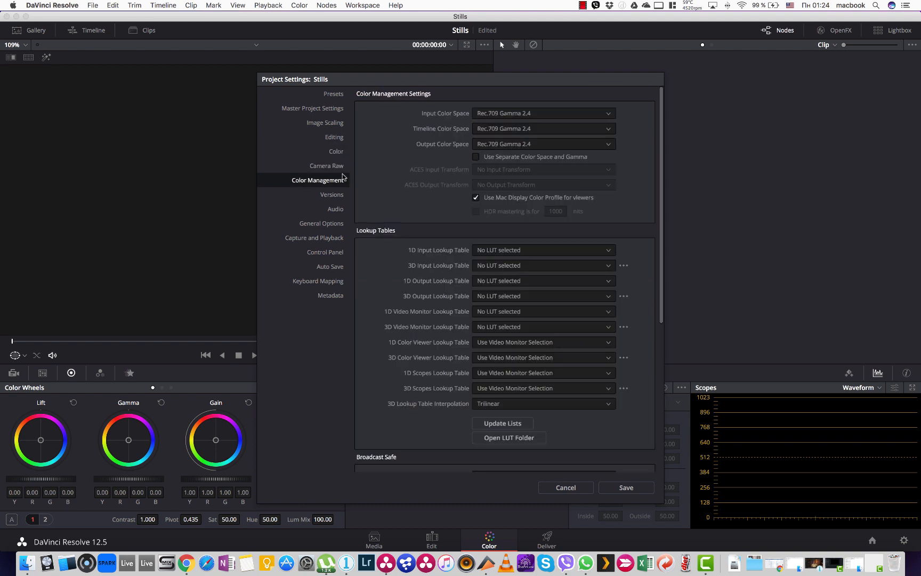
mouse_move(512, 125)
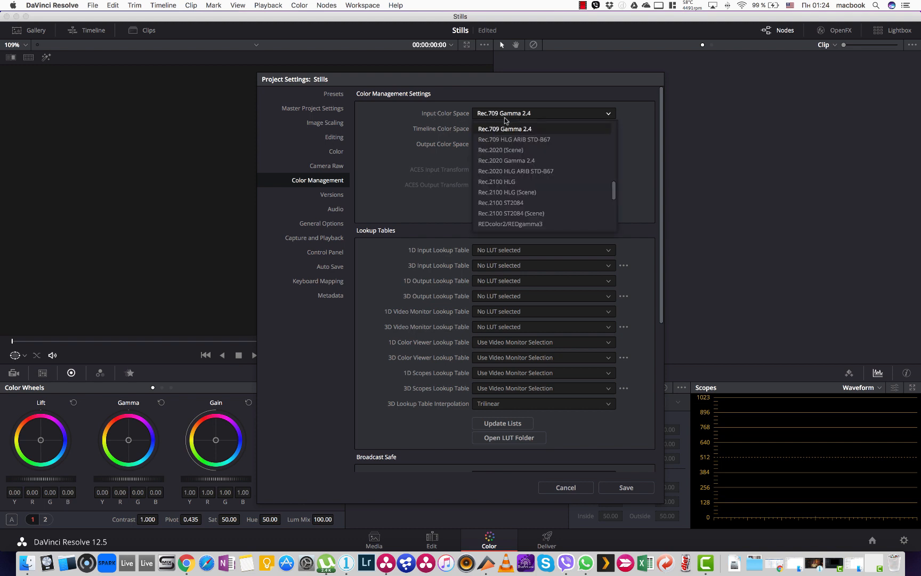
scroll(down, 3)
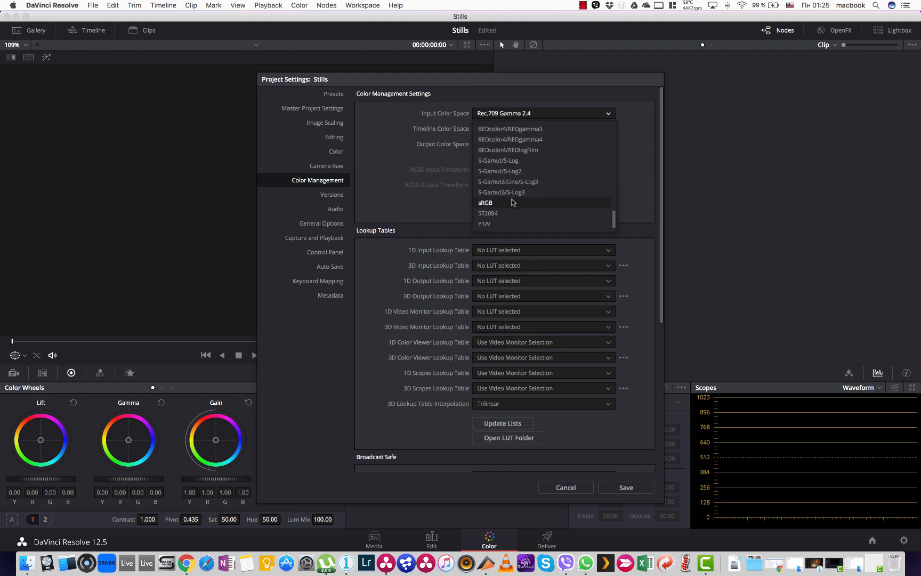
click(485, 202)
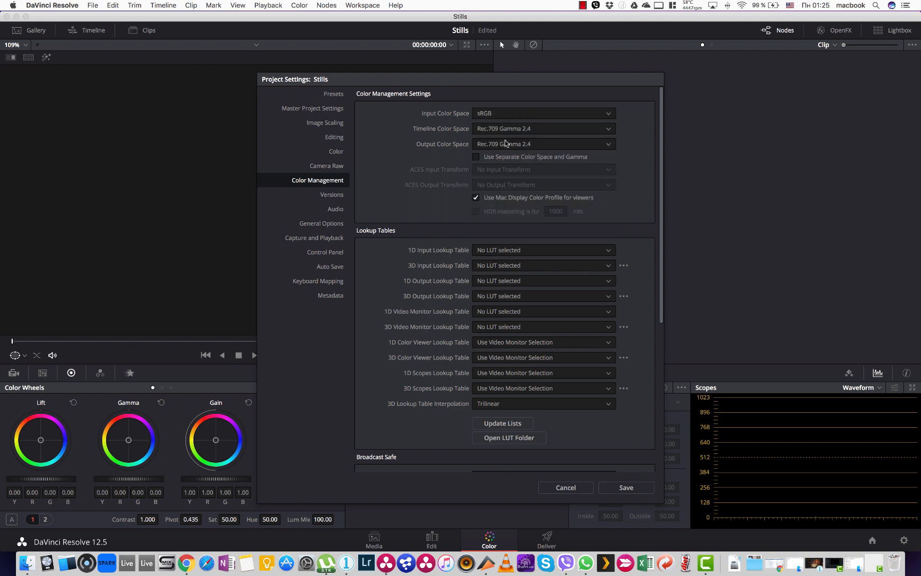
click(543, 128)
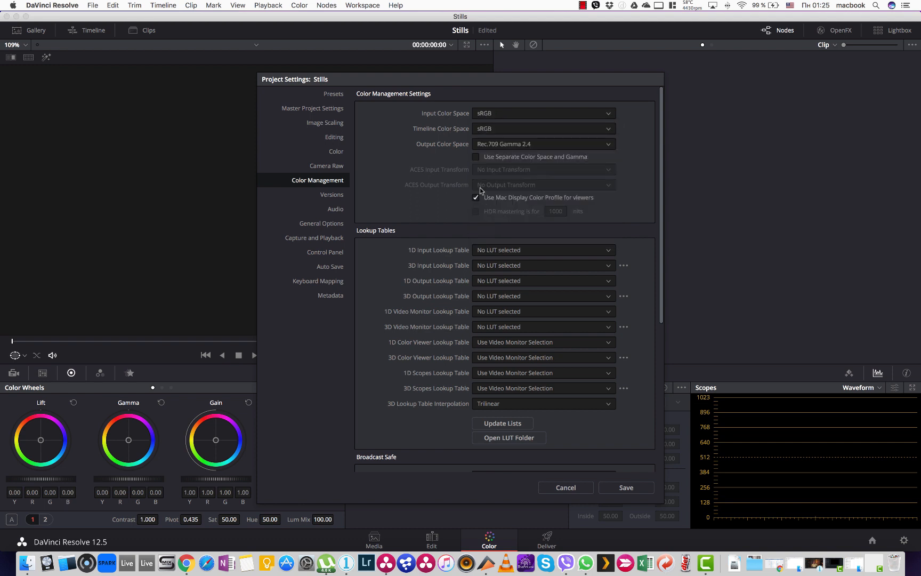
mouse_move(496, 140)
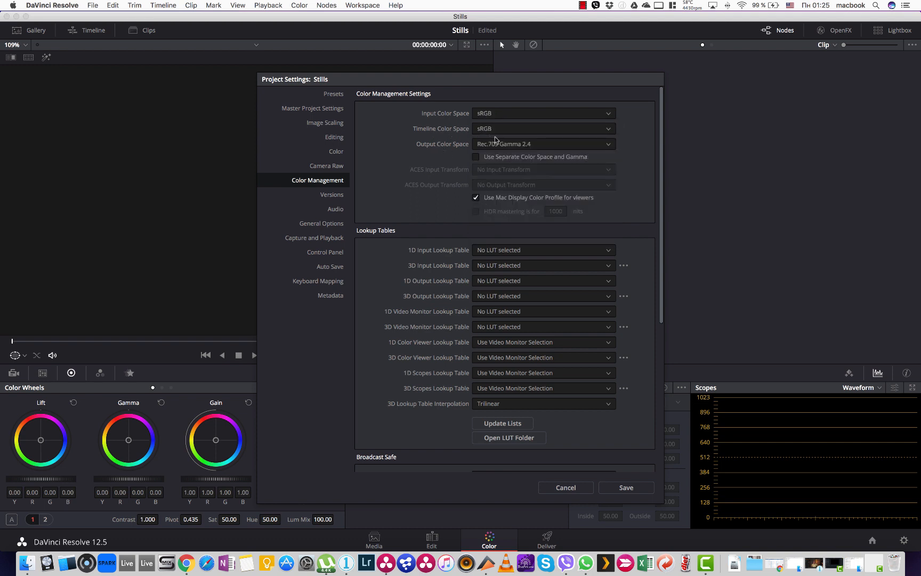
click(543, 144)
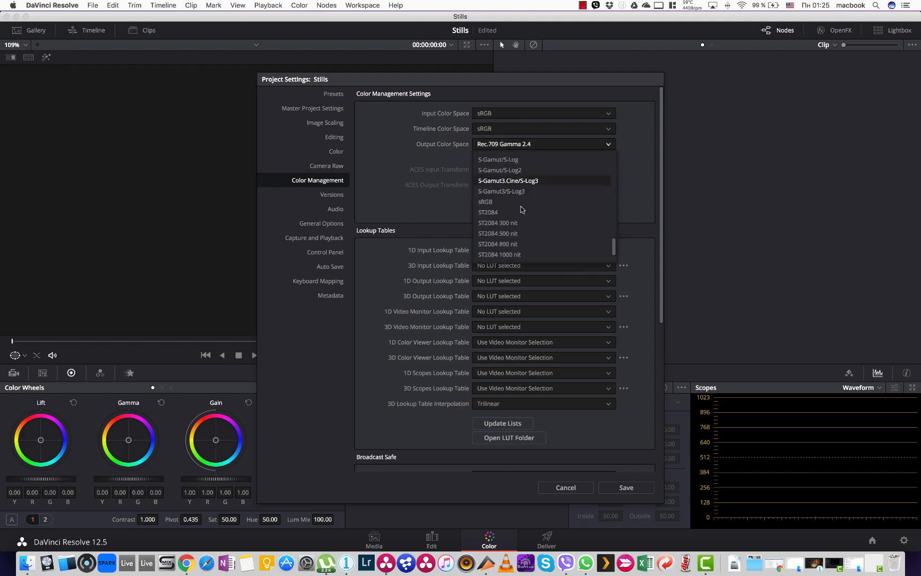
click(484, 201)
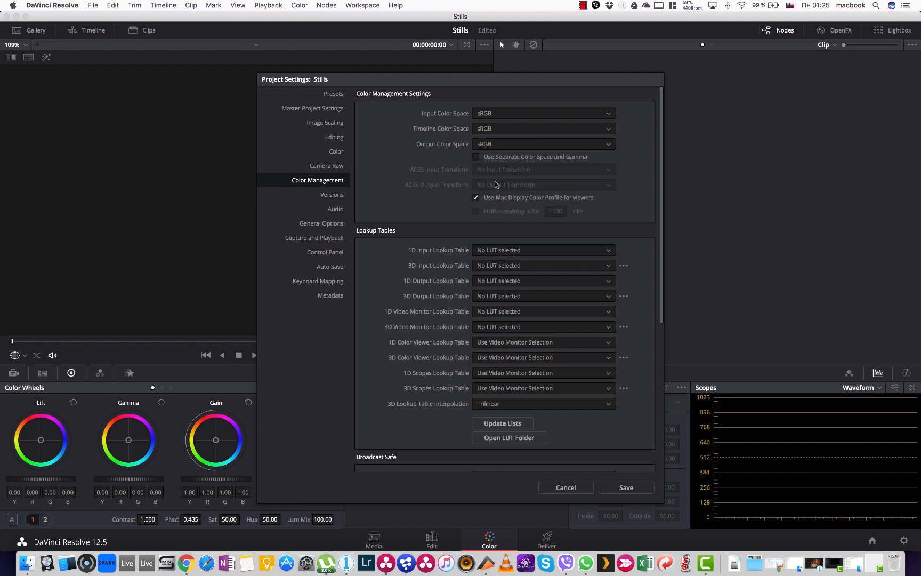
mouse_move(333, 143)
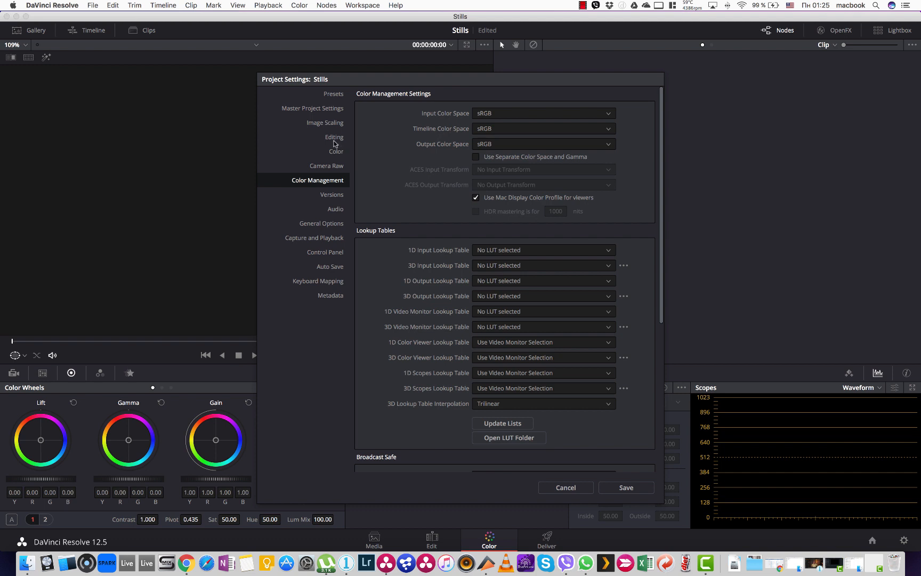
Step: Measure standard still duration as 1 frame, save the settings, and dismiss the capture-path warning
click(334, 136)
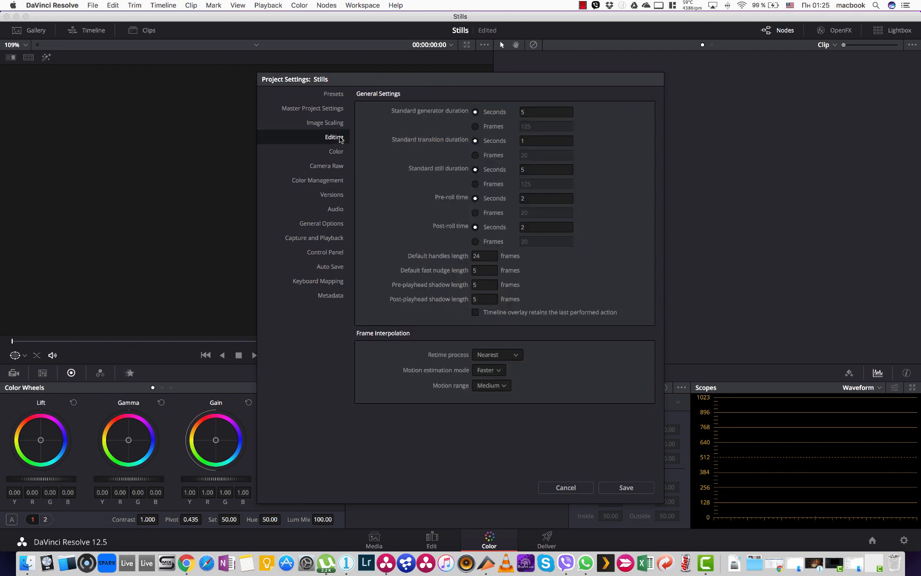
mouse_move(457, 170)
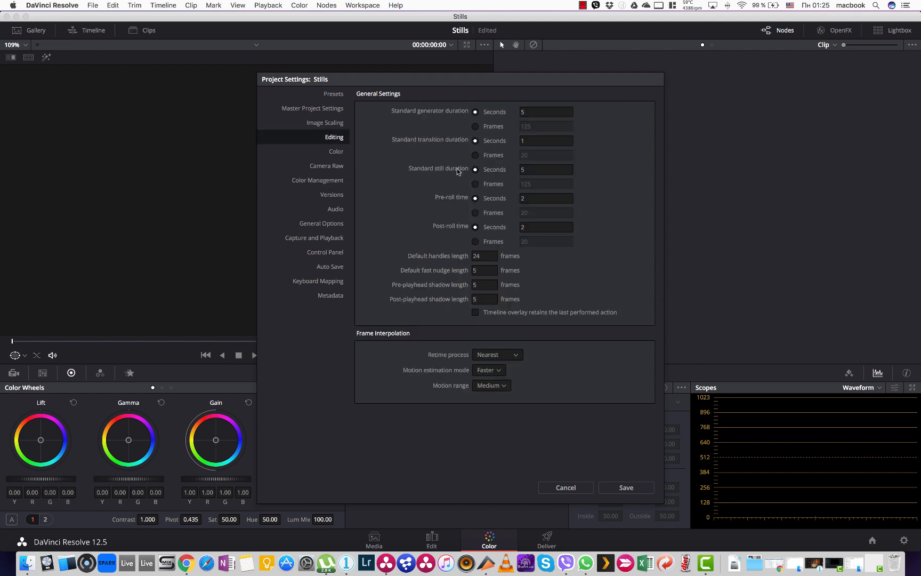
click(474, 183)
text(1)
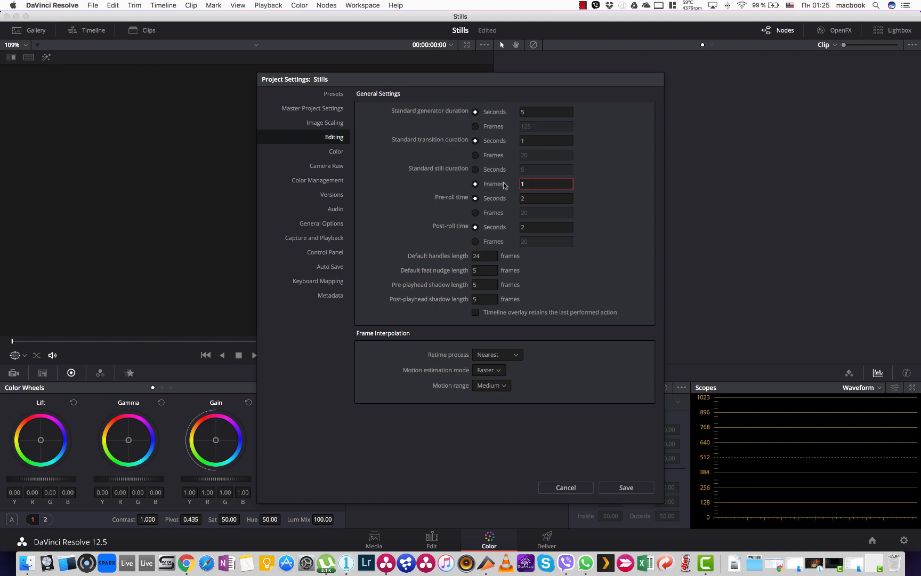
mouse_move(627, 456)
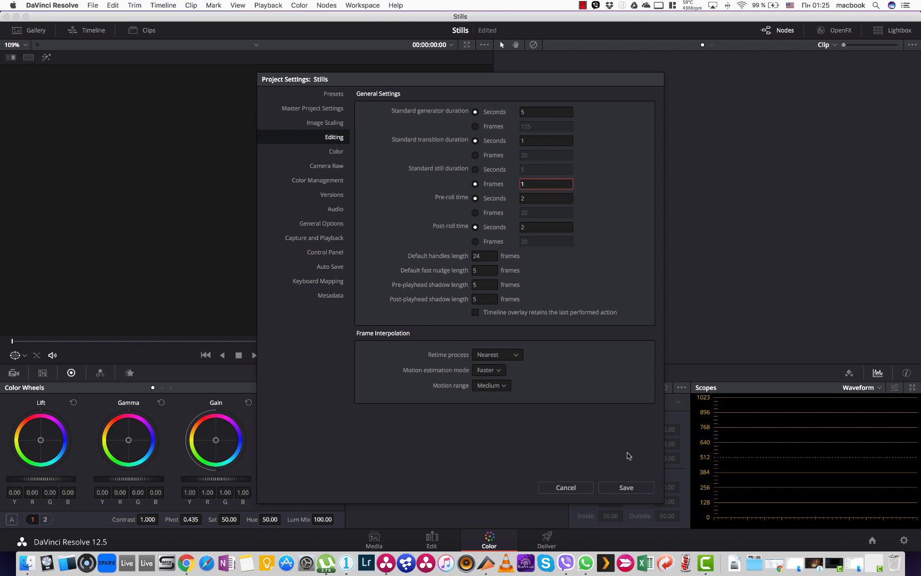
mouse_move(626, 487)
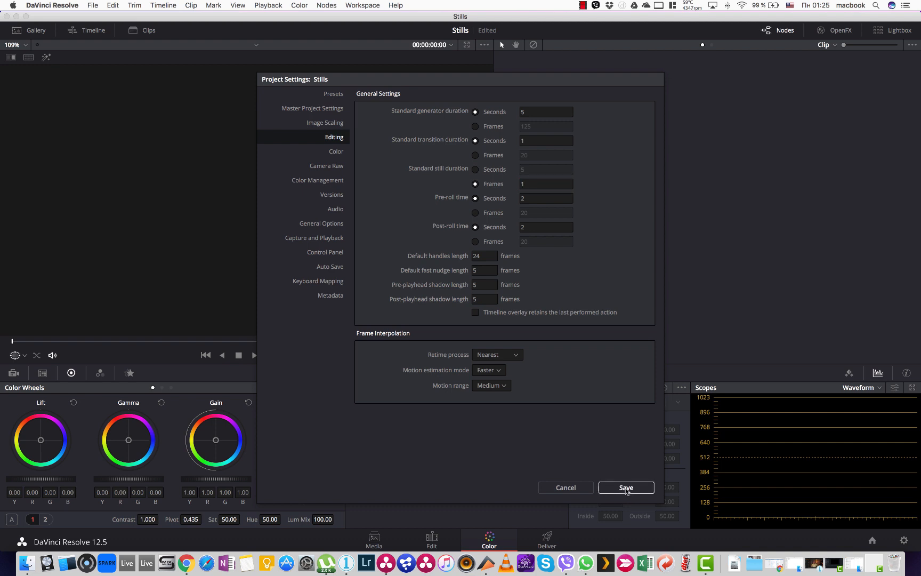
click(625, 487)
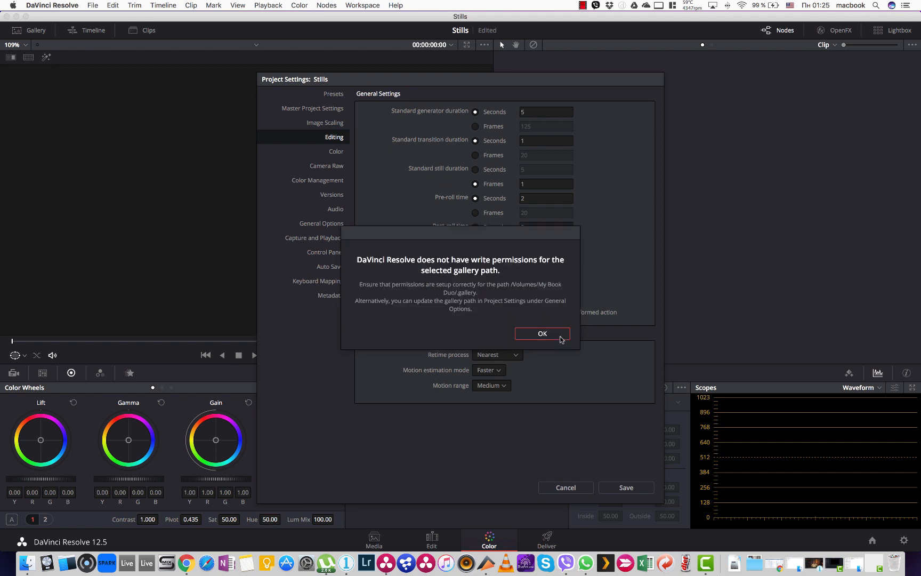
click(540, 332)
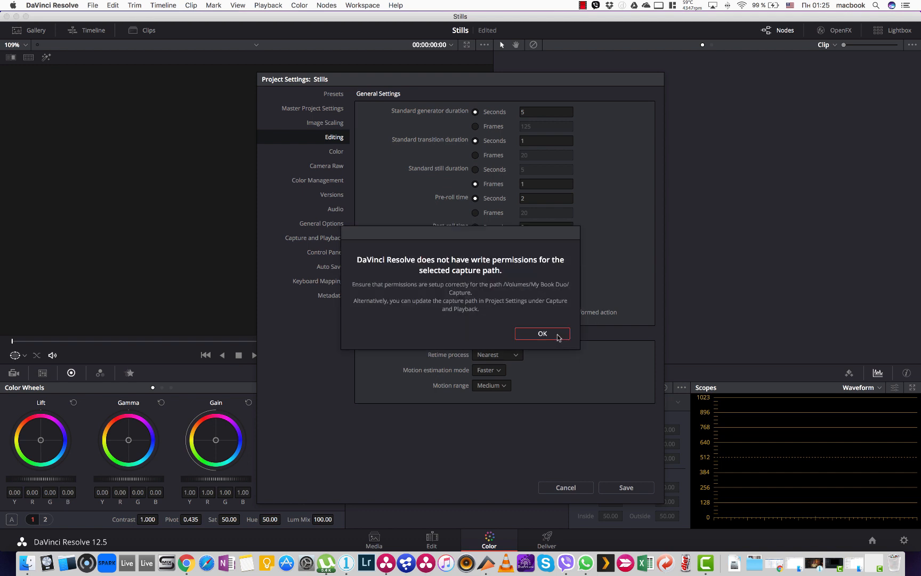
click(542, 333)
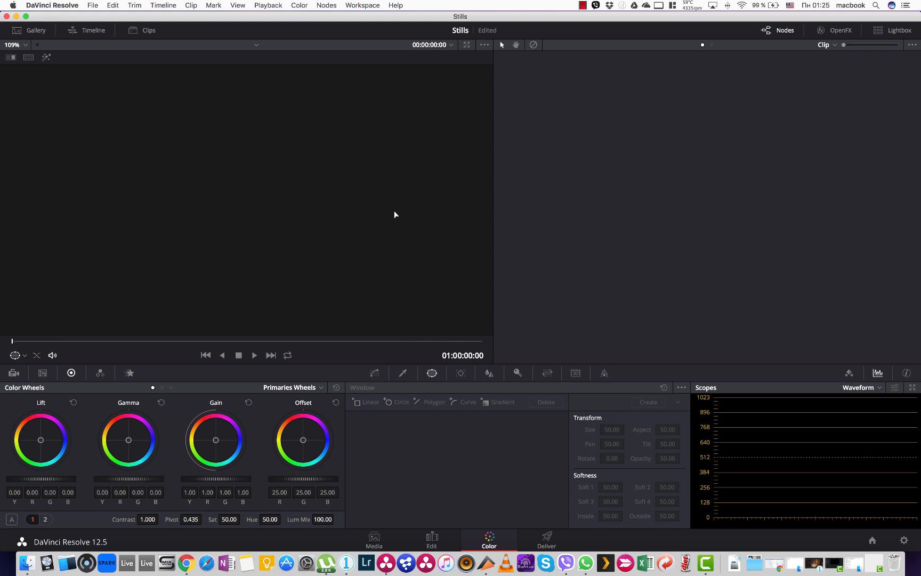
mouse_move(406, 222)
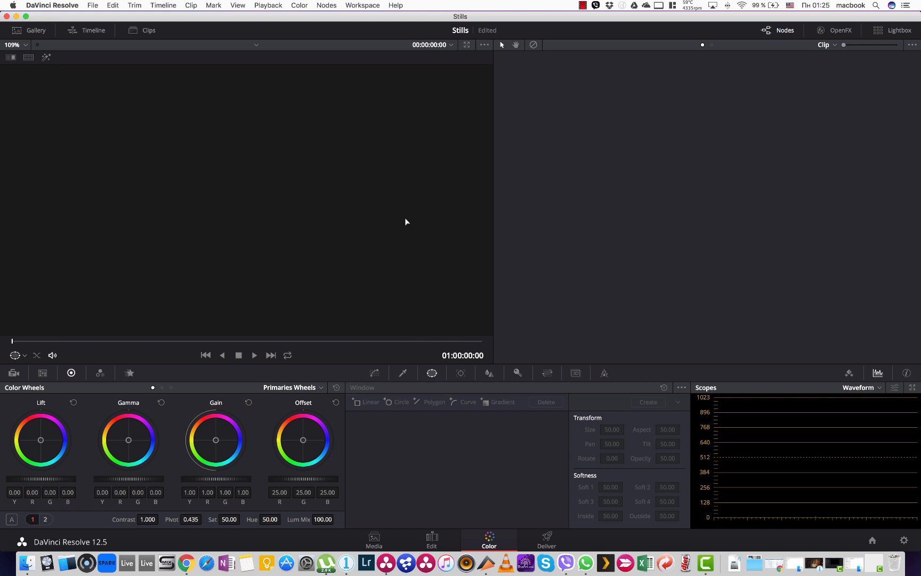
mouse_move(428, 335)
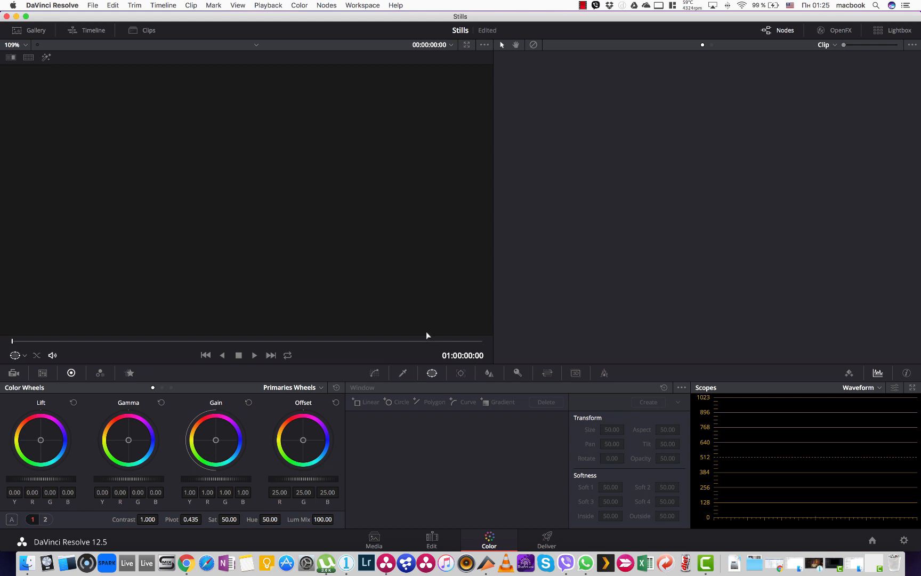
Step: Show the Media page, then bring Capture One to the front with the portrait
click(373, 539)
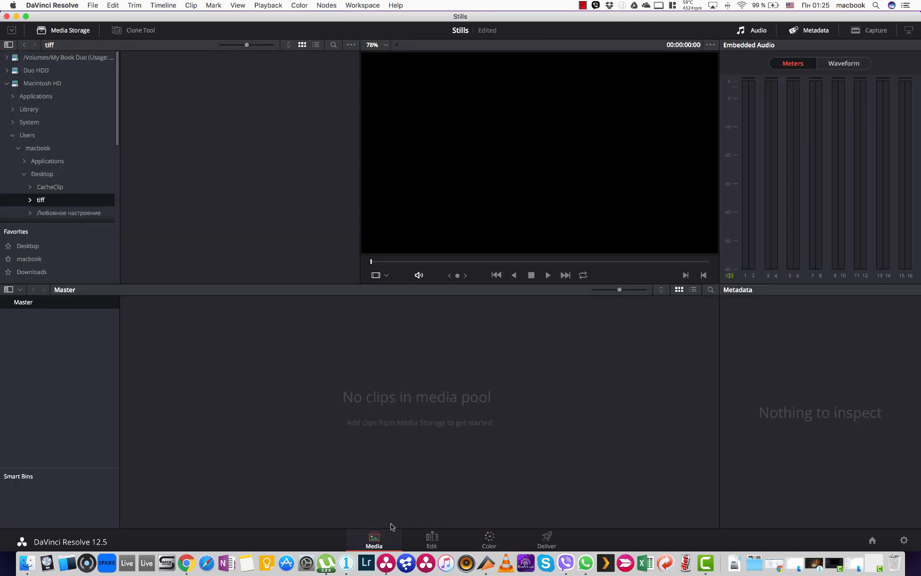
click(325, 563)
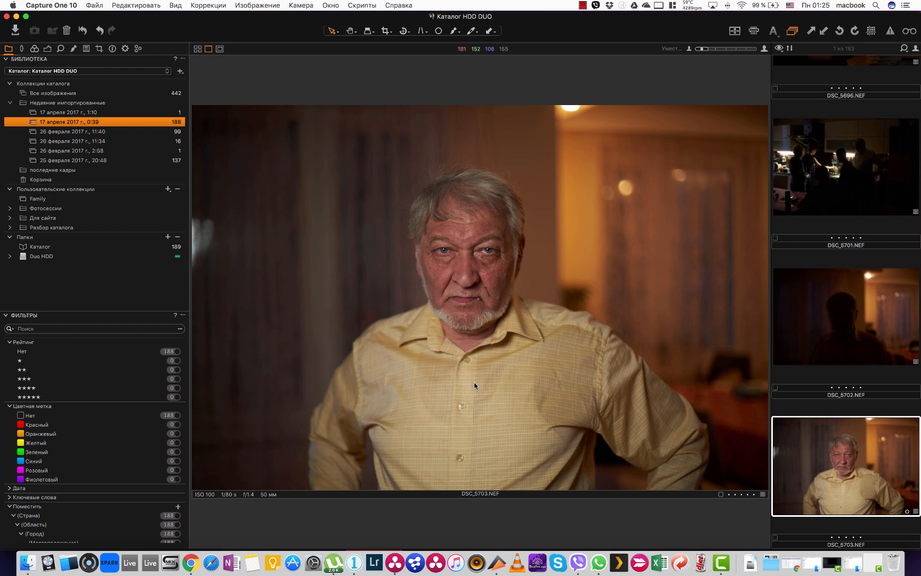
mouse_move(532, 336)
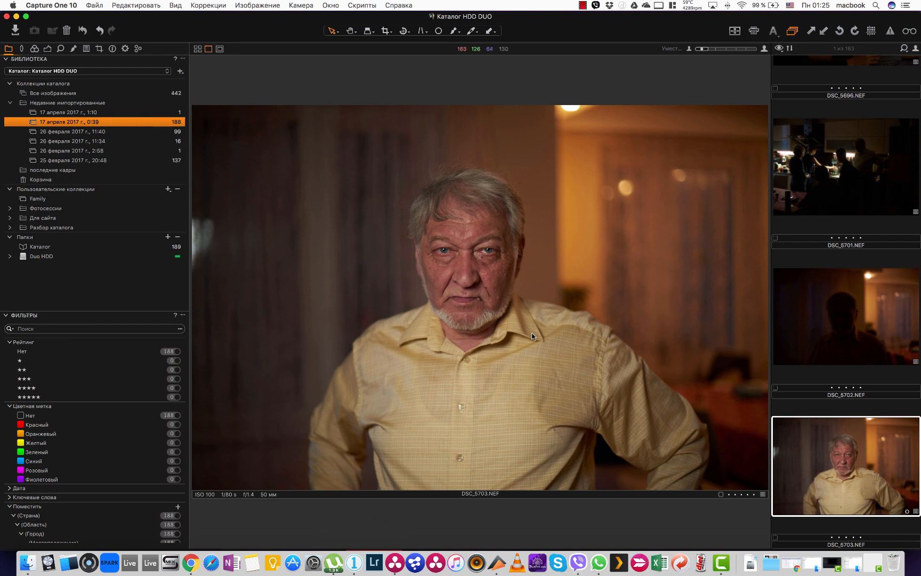
mouse_move(464, 299)
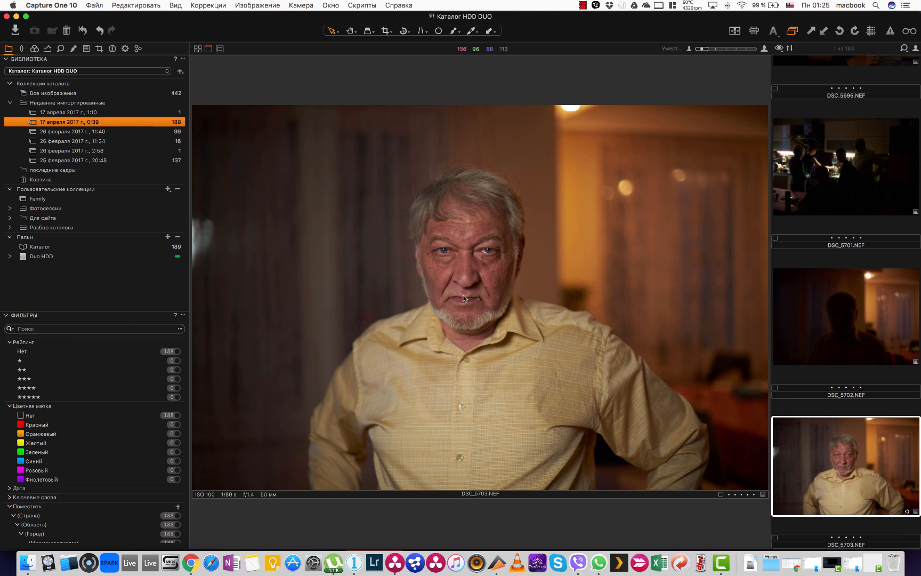
mouse_move(458, 202)
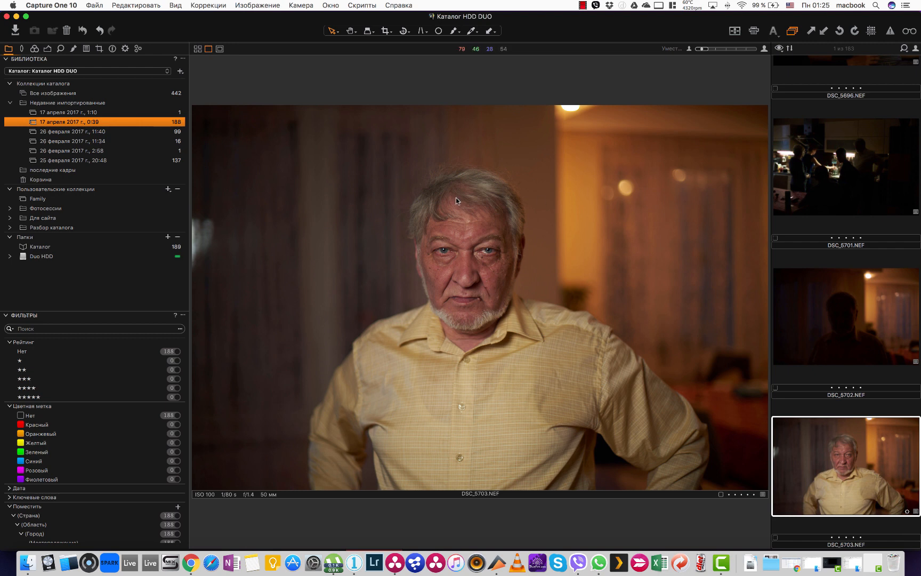
mouse_move(515, 277)
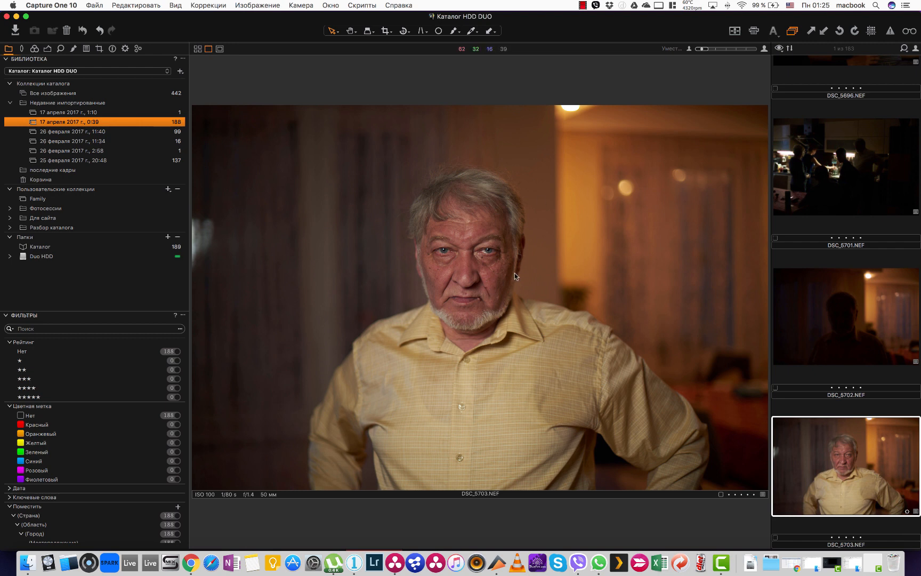
mouse_move(489, 286)
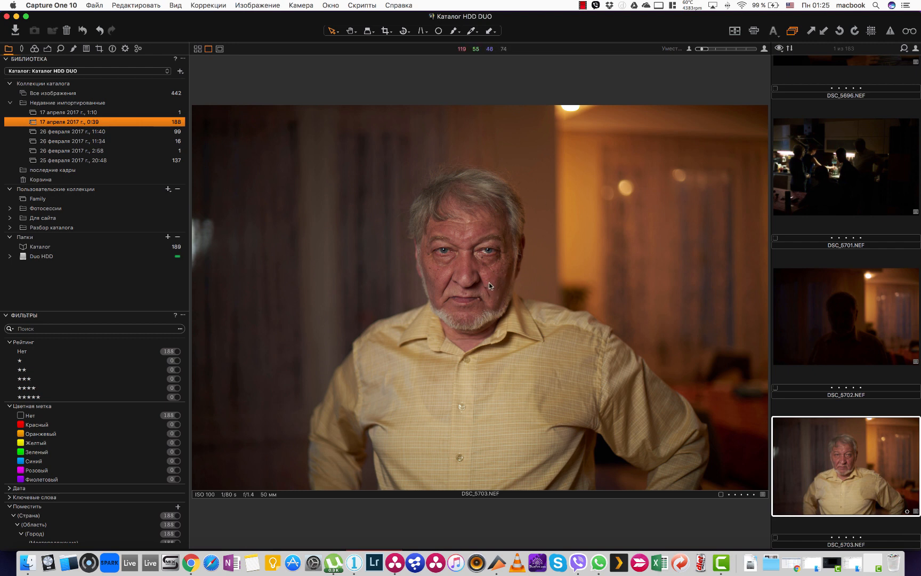
mouse_move(524, 275)
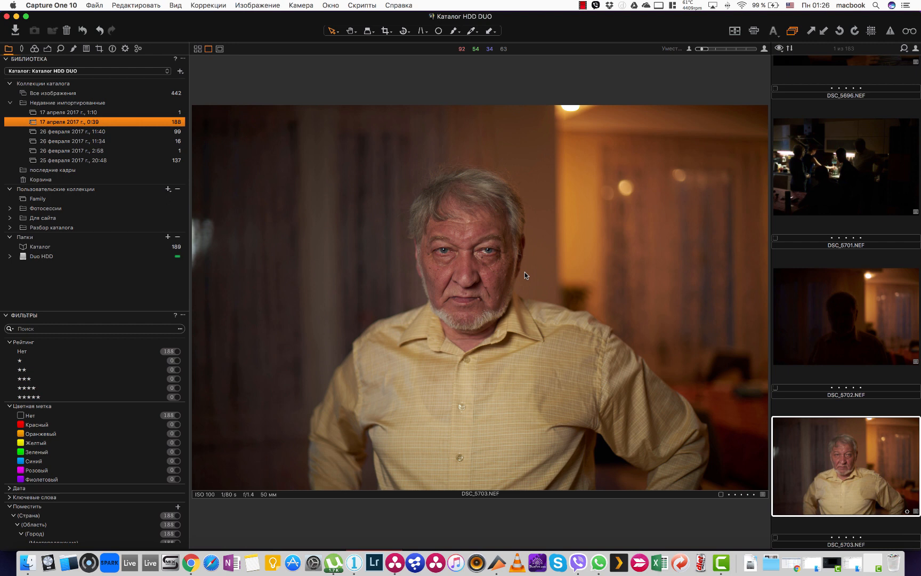
mouse_move(506, 298)
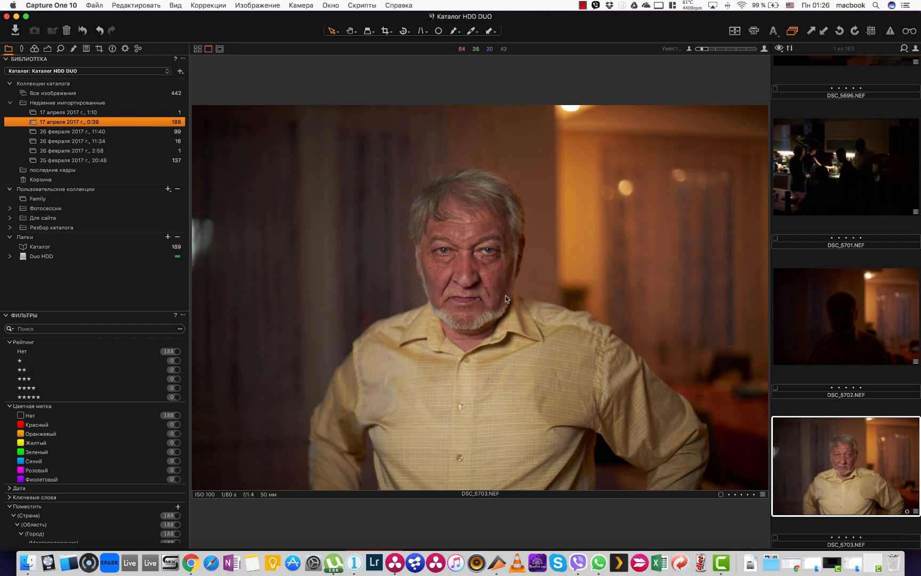
mouse_move(624, 126)
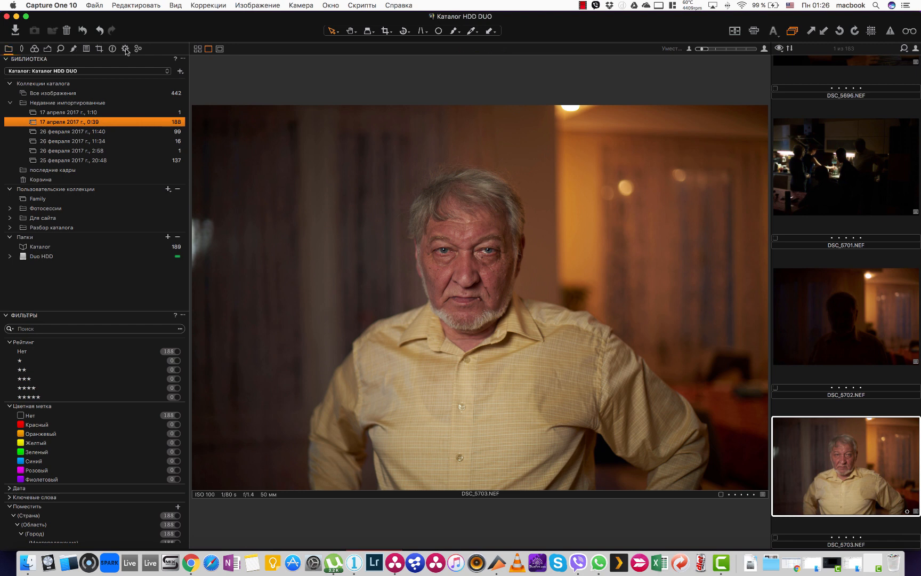
Step: Enable the TIFF Adobe RGB (1998) recipe, keeping the Adobe RGB (1998) profile and 8-bit depth
click(125, 48)
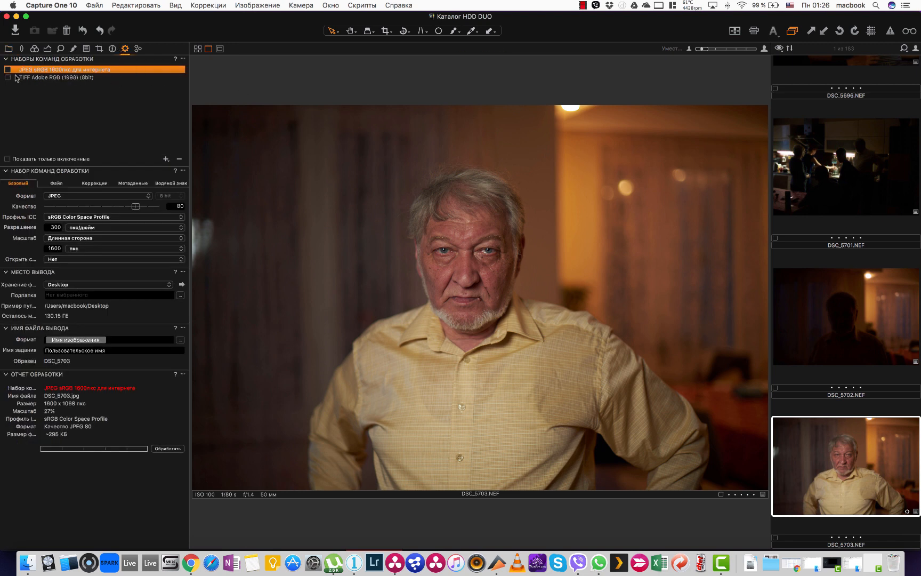
click(88, 77)
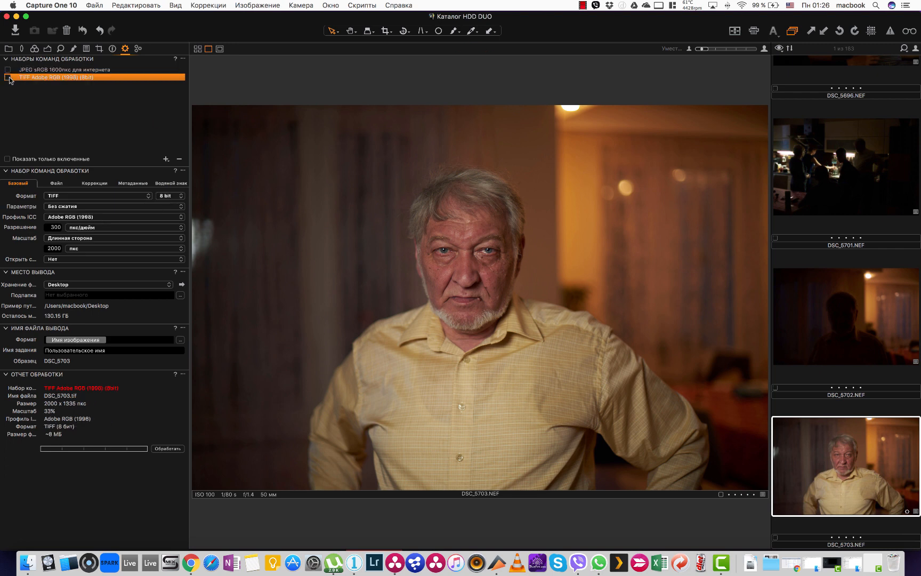
click(7, 77)
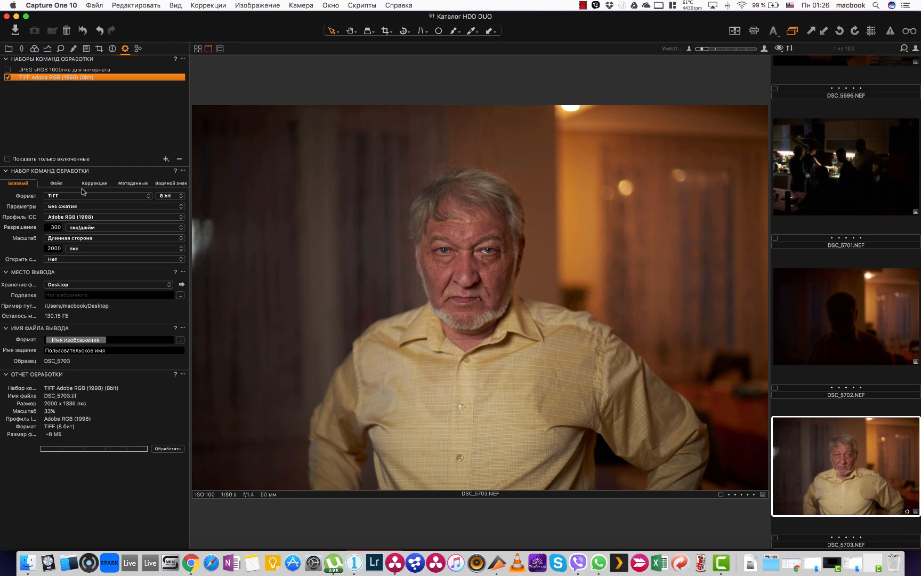
click(112, 217)
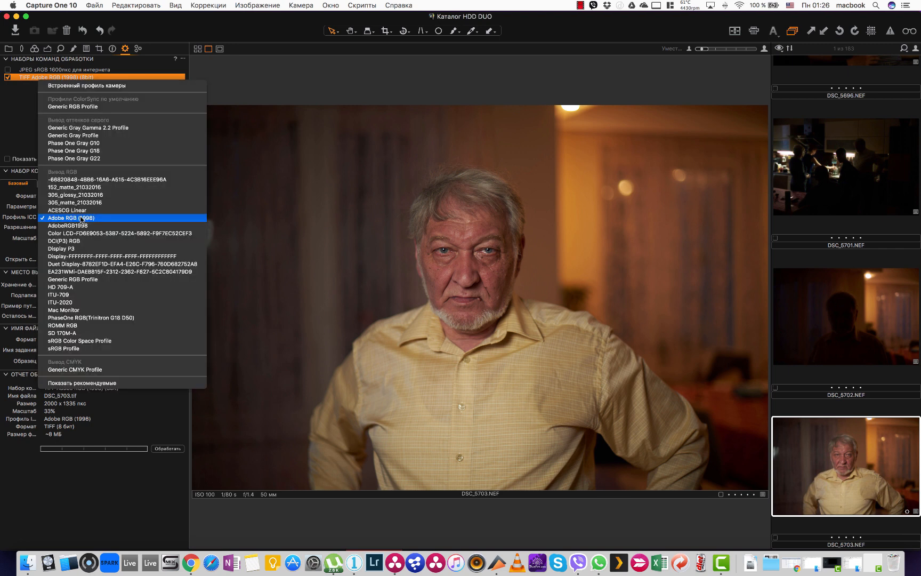
mouse_move(69, 217)
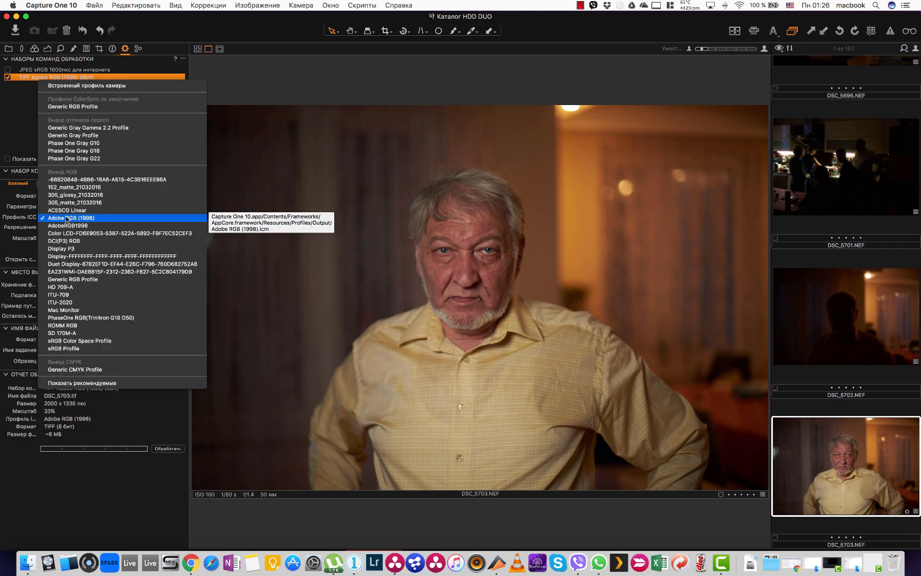
click(71, 217)
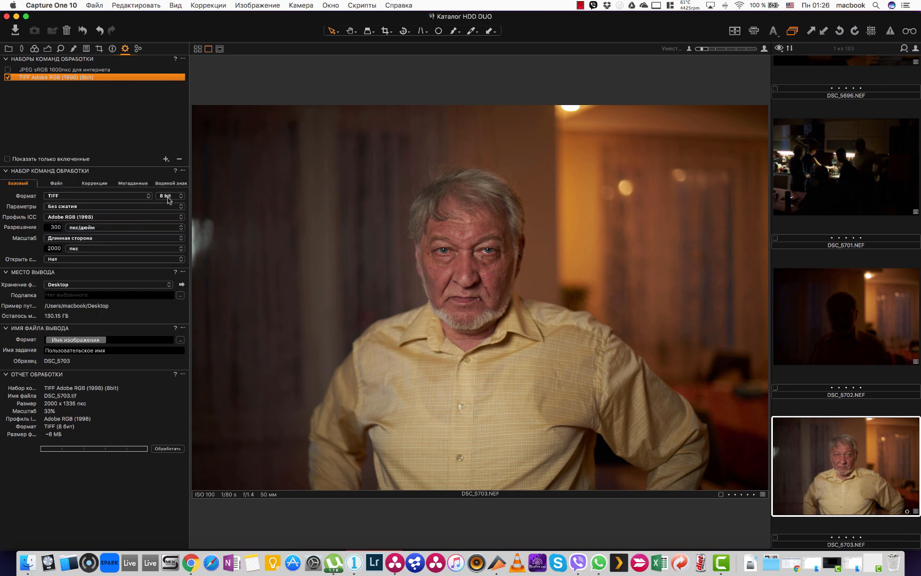
click(170, 195)
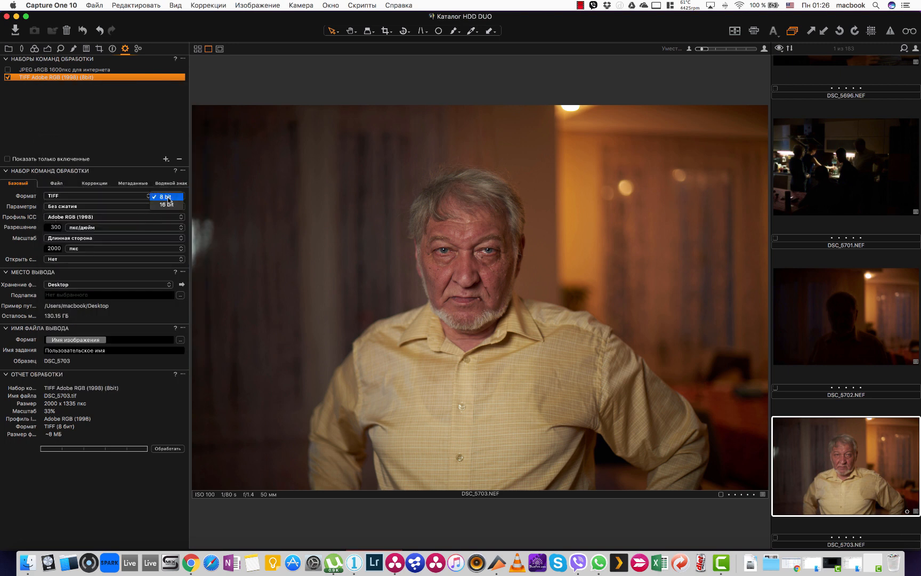
mouse_move(166, 204)
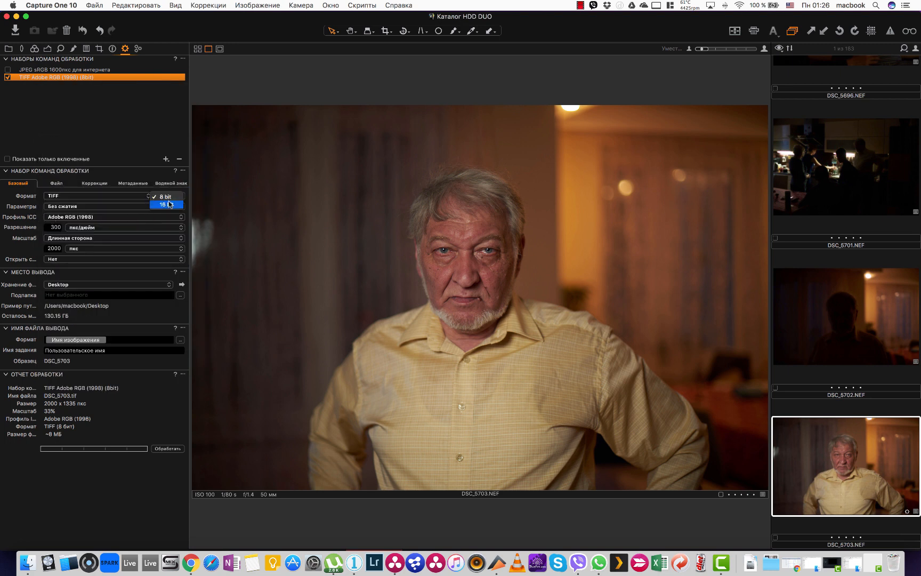
click(164, 197)
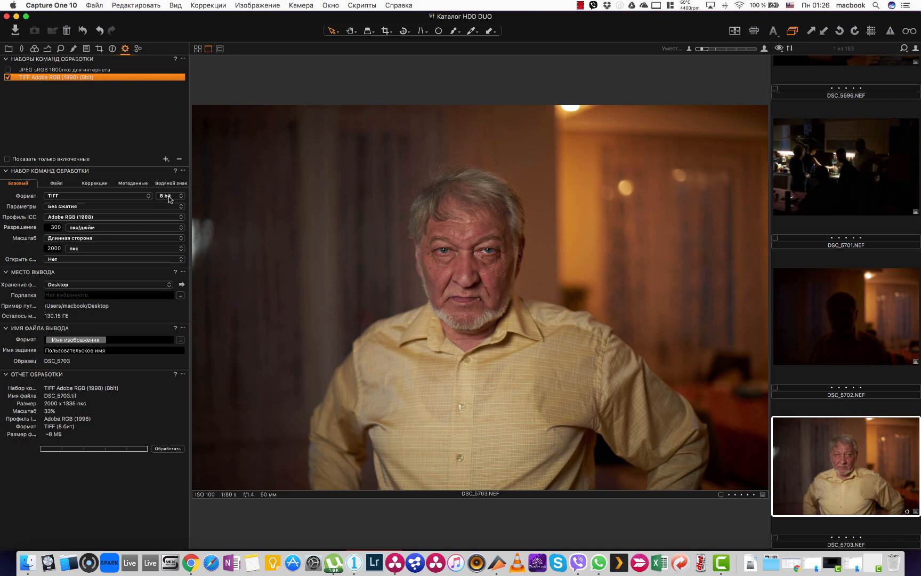
mouse_move(170, 210)
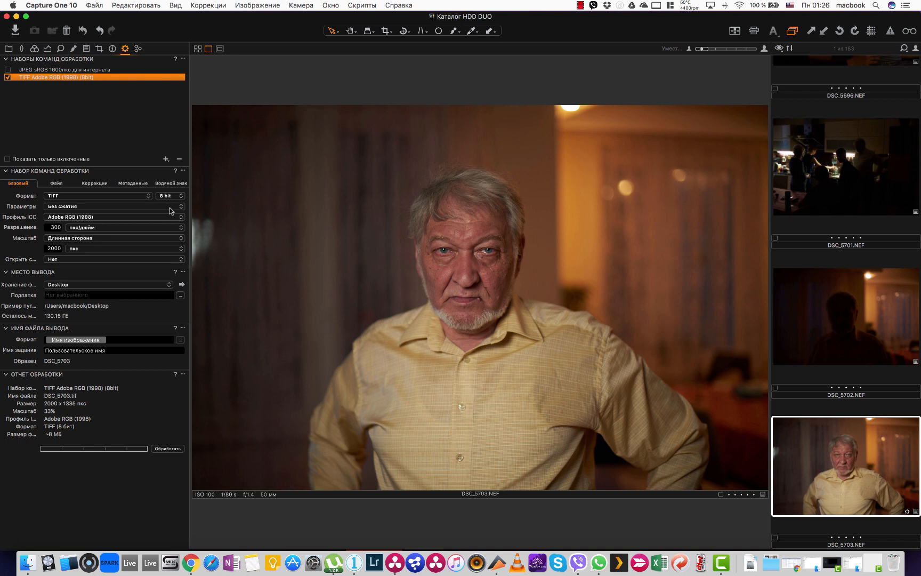
Step: Set the long-edge size to 4000 px and the output subfolder to tiff
triple_click(64, 249)
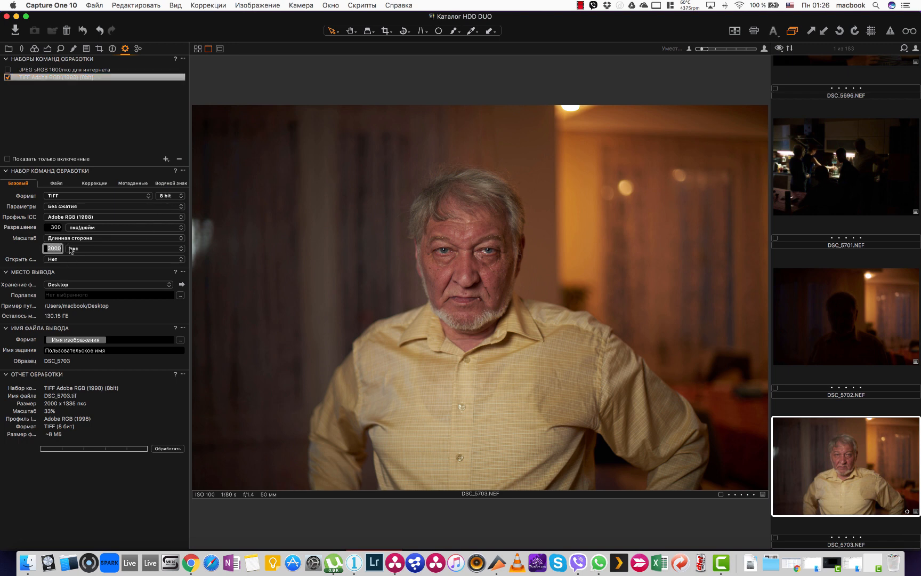
mouse_move(72, 249)
text(4000)
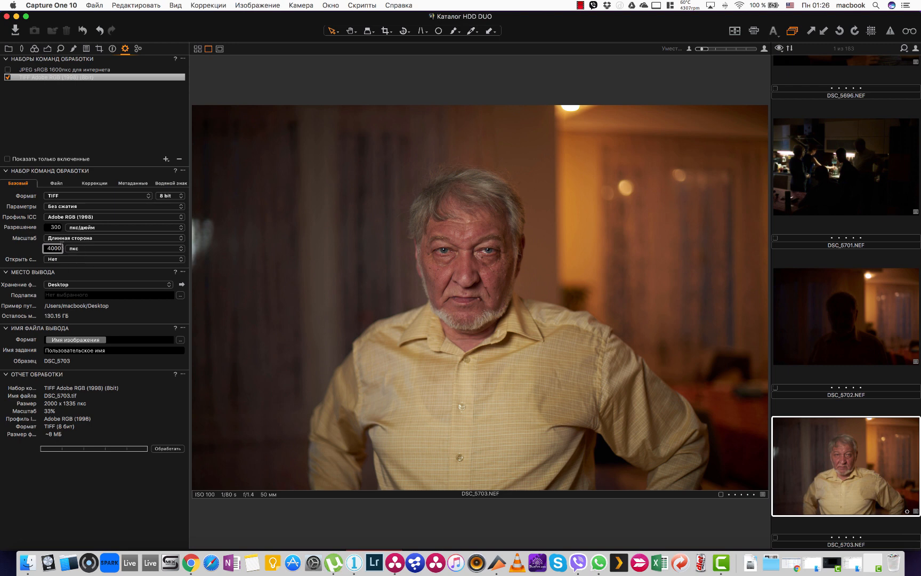
mouse_move(403, 396)
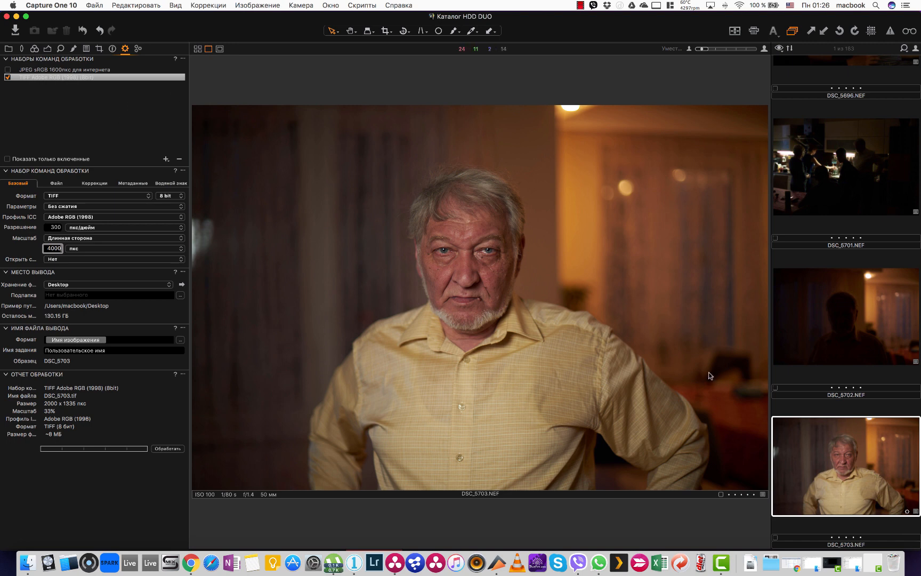
mouse_move(147, 278)
text(tiff)
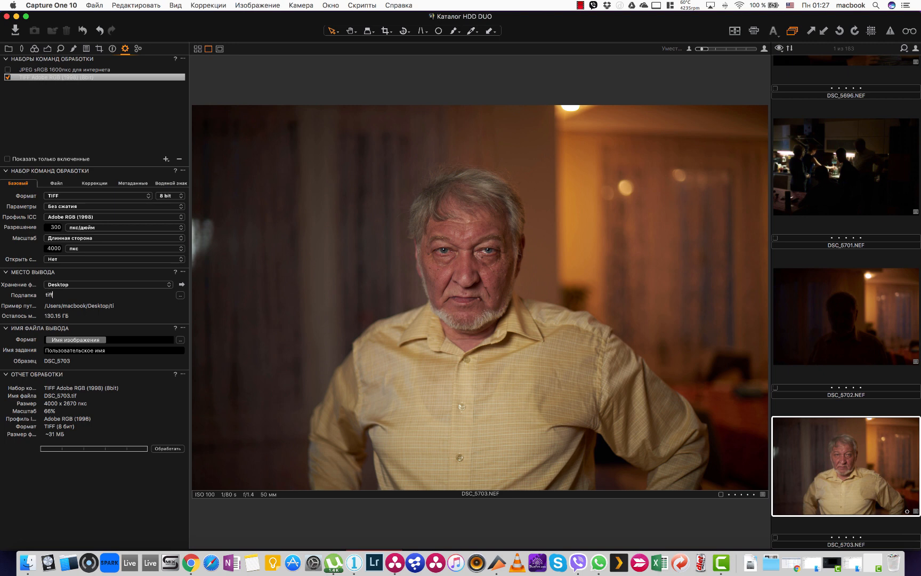
click(167, 448)
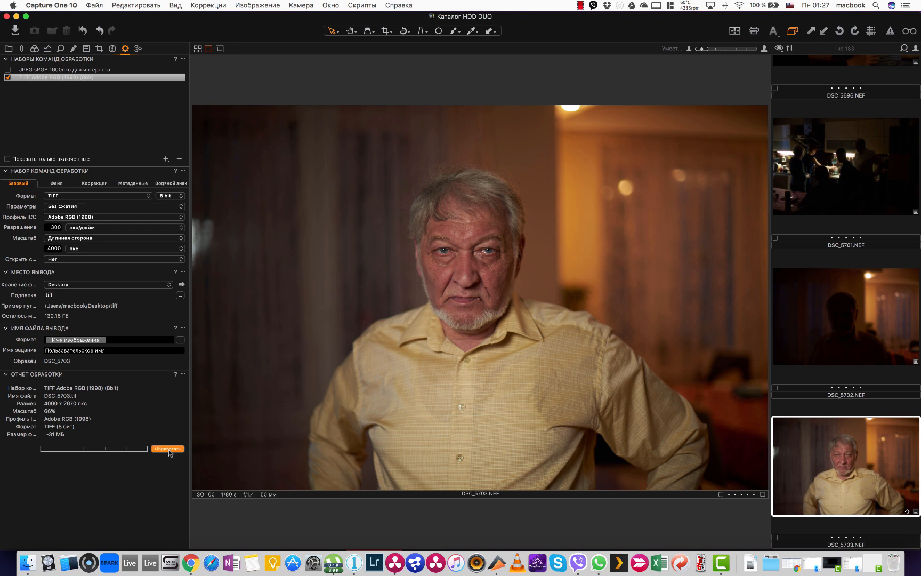
Step: Render the portrait to TIFF and confirm DSC_5703.tif is 4000 × 2670 in the Desktop tiff folder
click(168, 448)
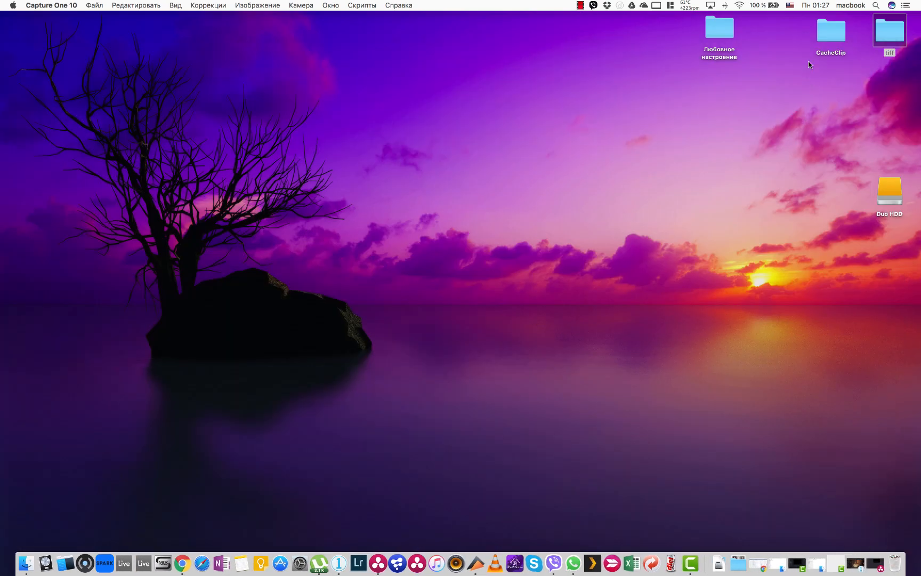
double_click(889, 31)
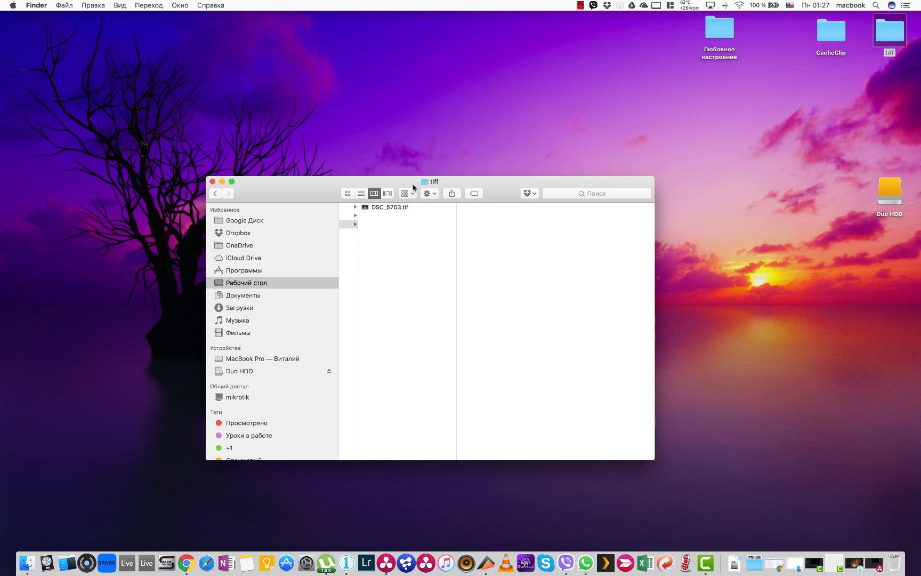
click(388, 206)
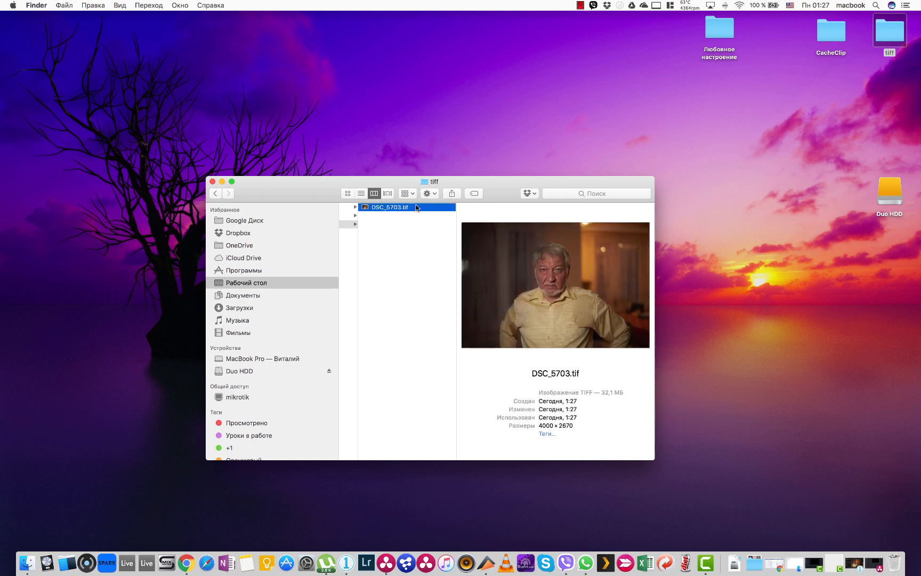
mouse_move(384, 563)
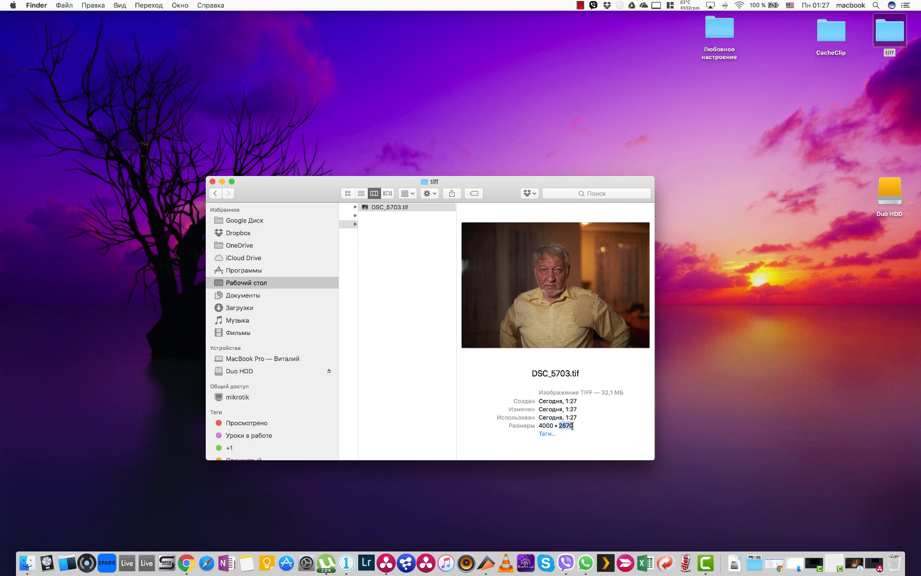
mouse_move(386, 562)
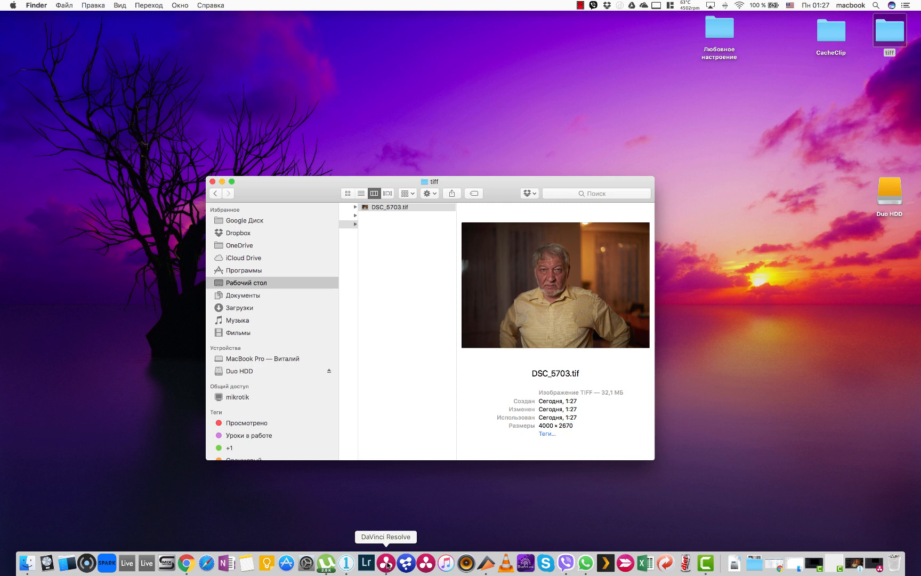
Step: Back in Resolve's Media page, preview DSC_5703.tif from the tiff folder
click(386, 563)
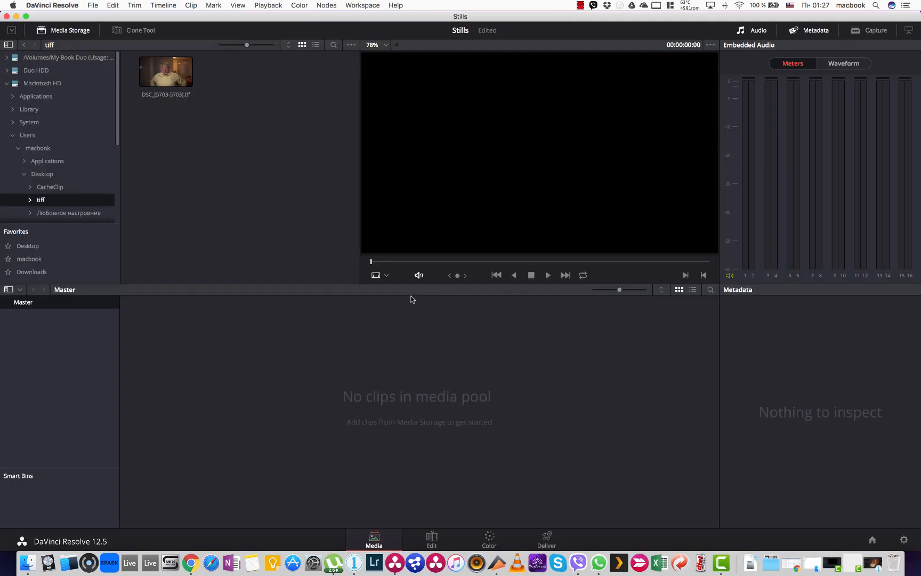
click(165, 72)
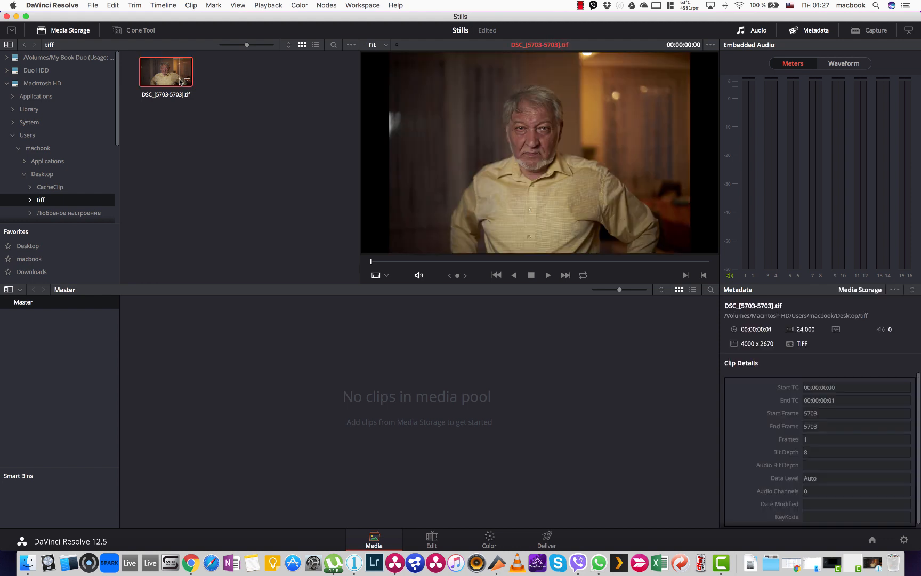
mouse_move(49, 182)
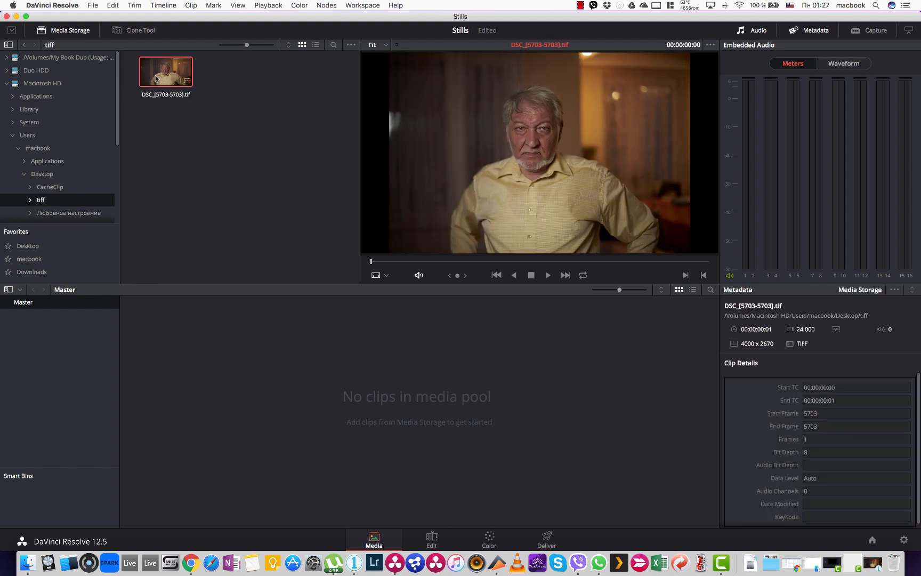
mouse_move(195, 177)
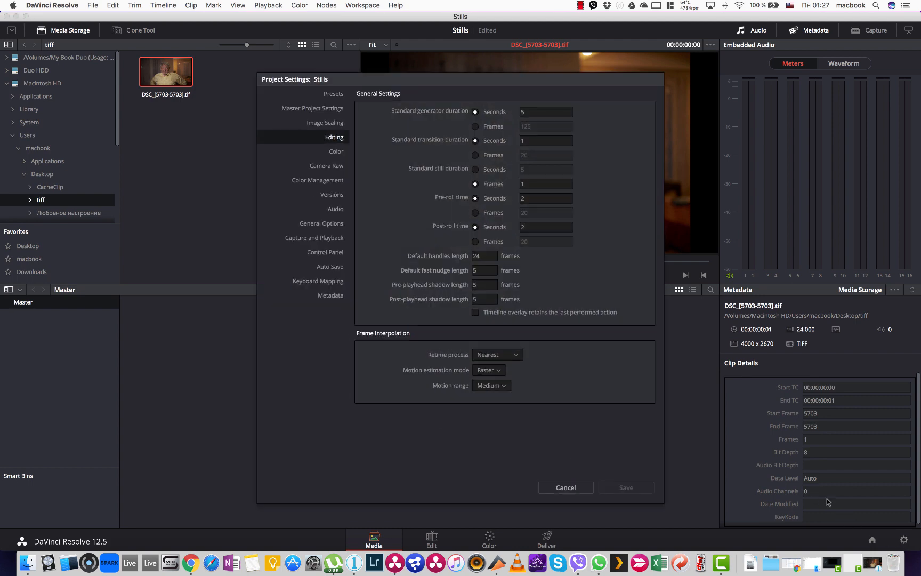
Step: Set the timeline resolution to 3840 x 2160 Ultra HD and save the project settings
click(312, 107)
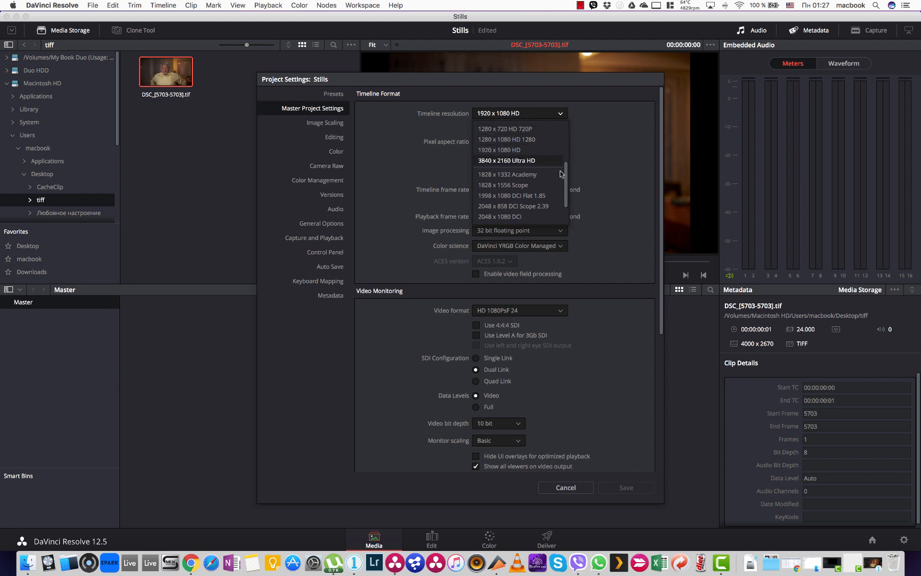
mouse_move(485, 165)
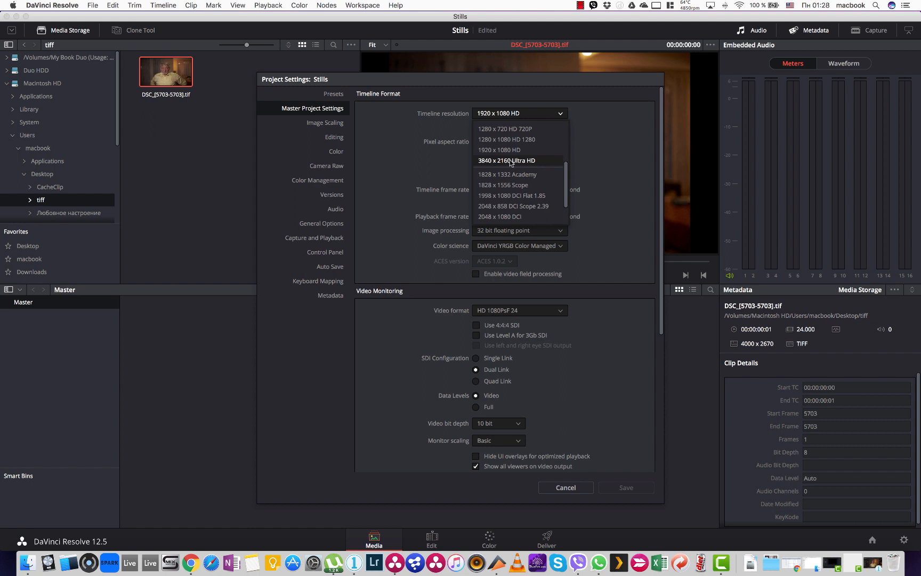
click(507, 160)
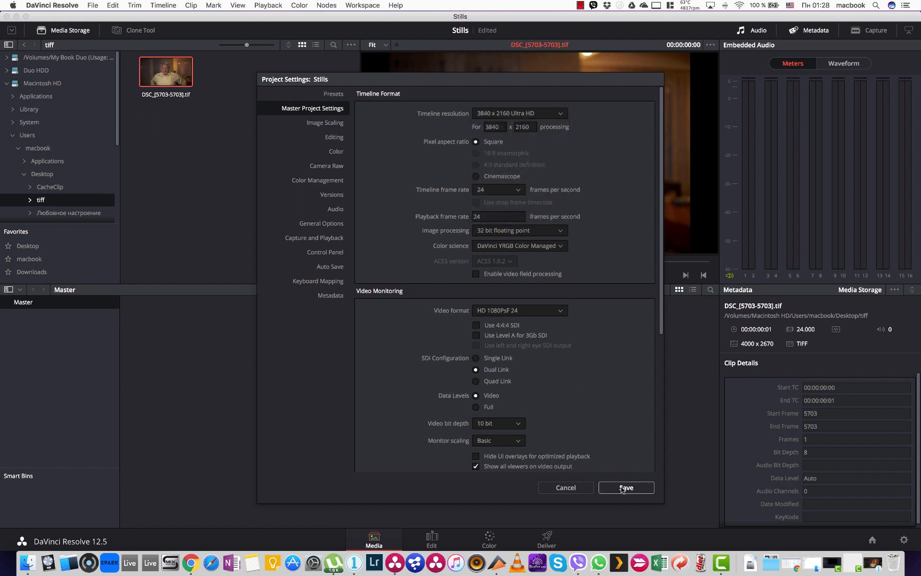
click(625, 487)
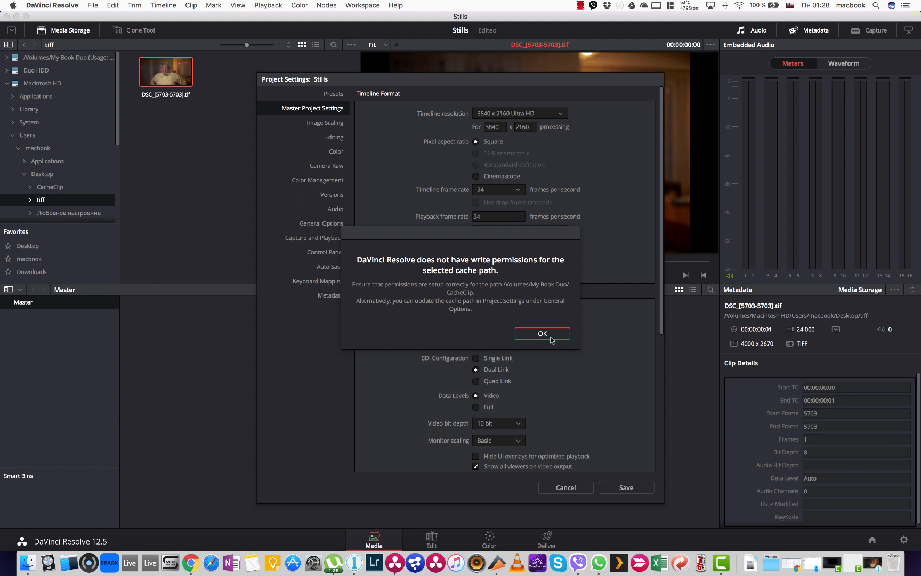
Step: Dismiss the cache warning and move to the Edit page with the TIFF on Timeline 1
click(542, 333)
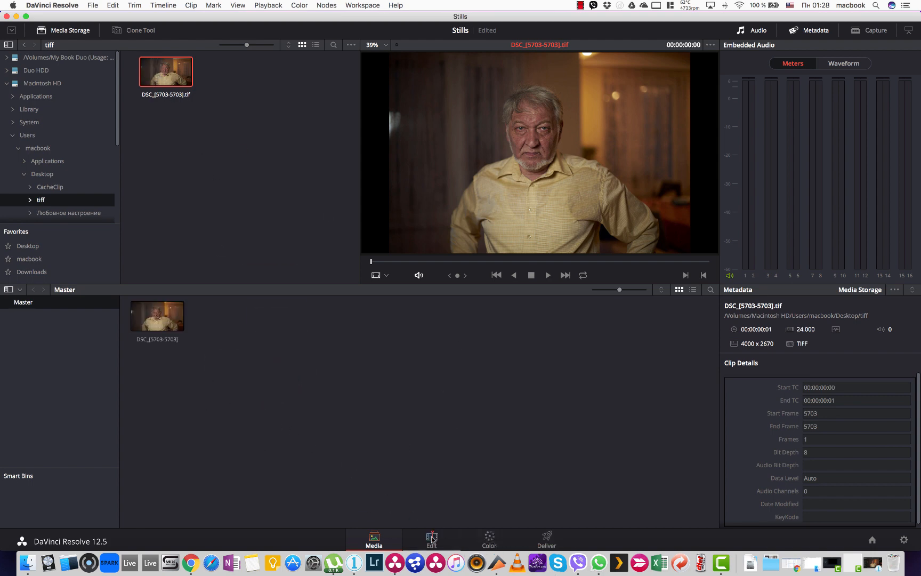
click(431, 538)
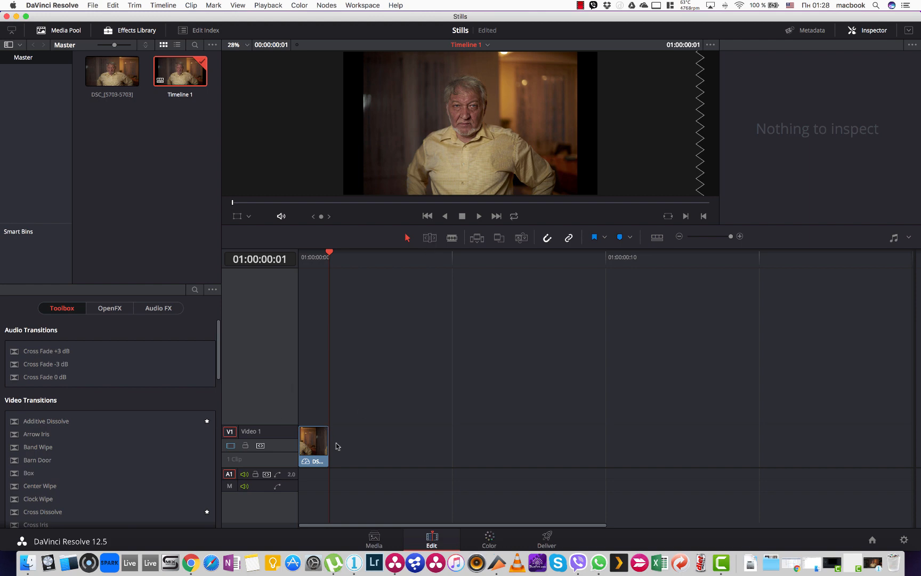
mouse_move(488, 536)
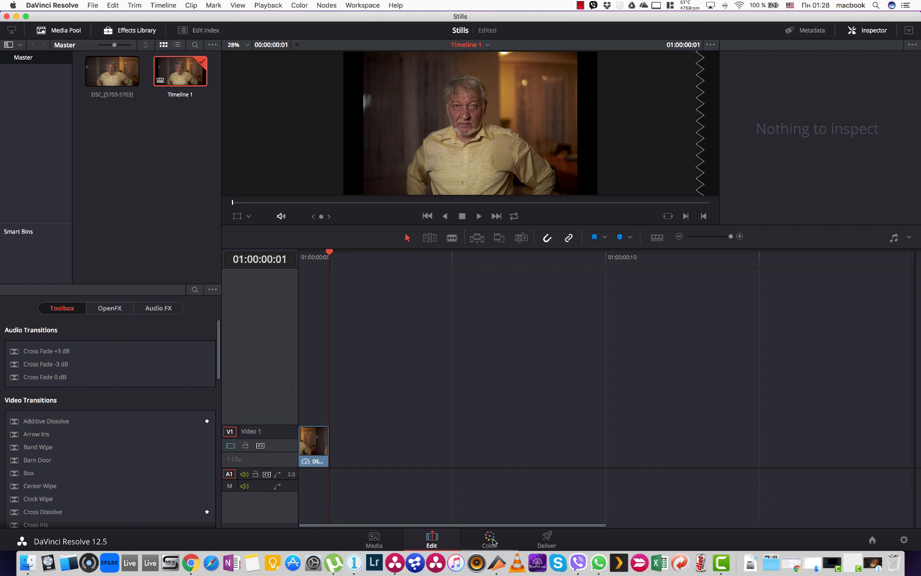
Step: Open the portrait on the Color page and add serial node 02 after the first node
click(490, 537)
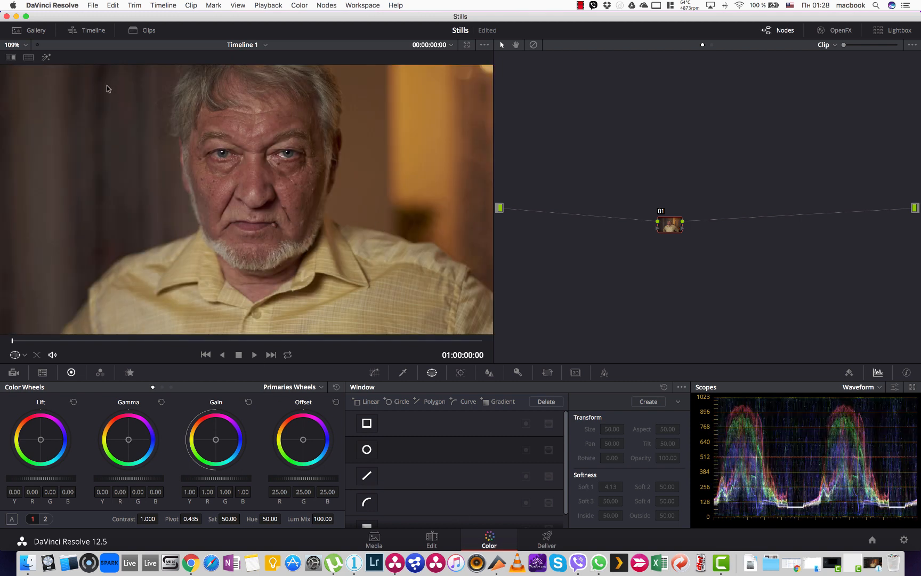
mouse_move(306, 295)
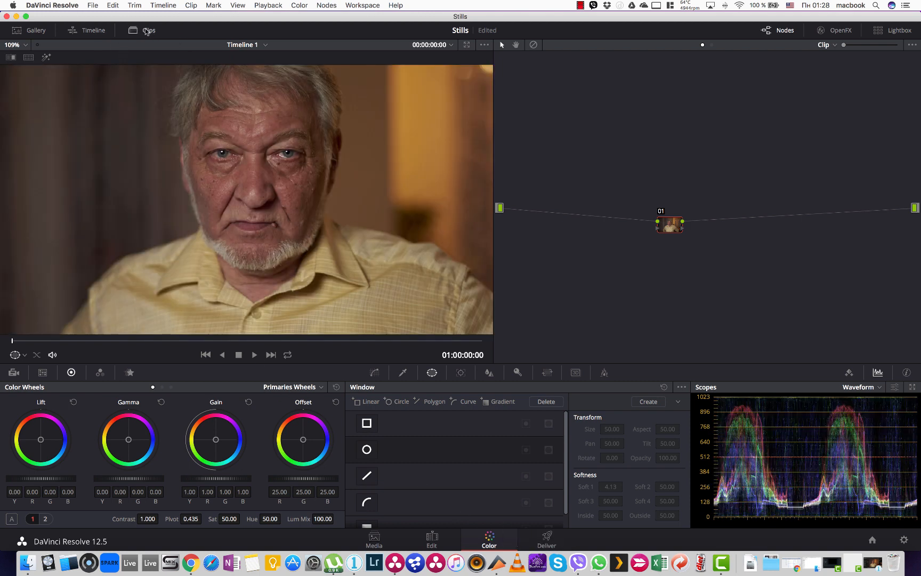
click(149, 30)
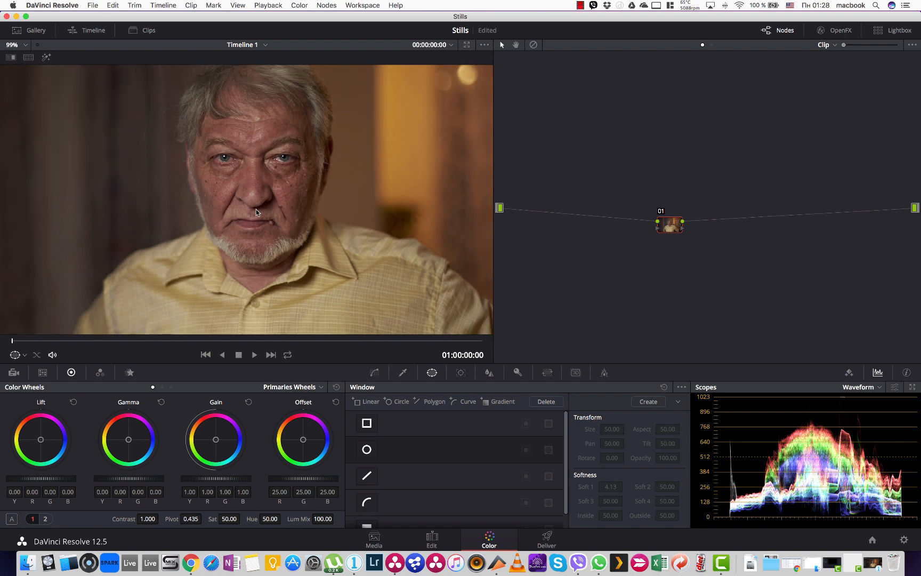
click(12, 44)
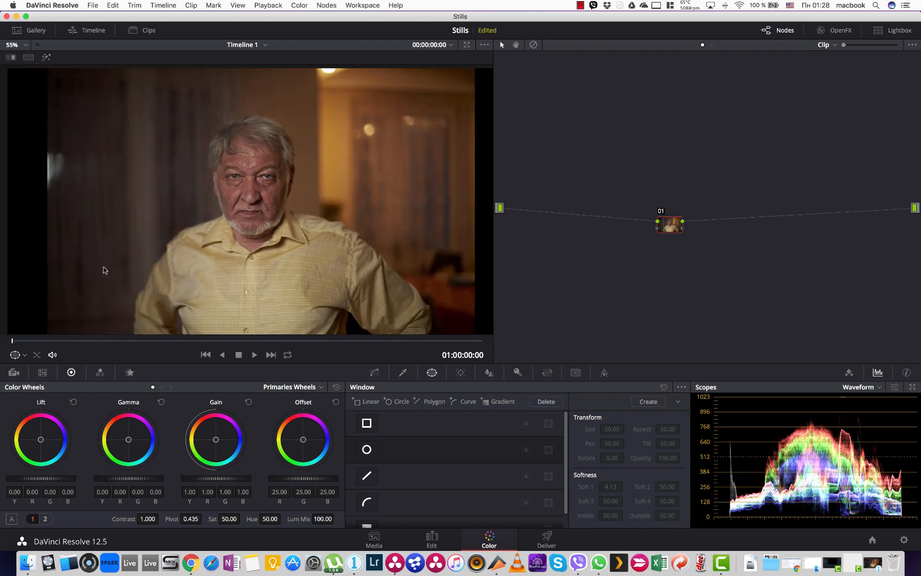
mouse_move(116, 290)
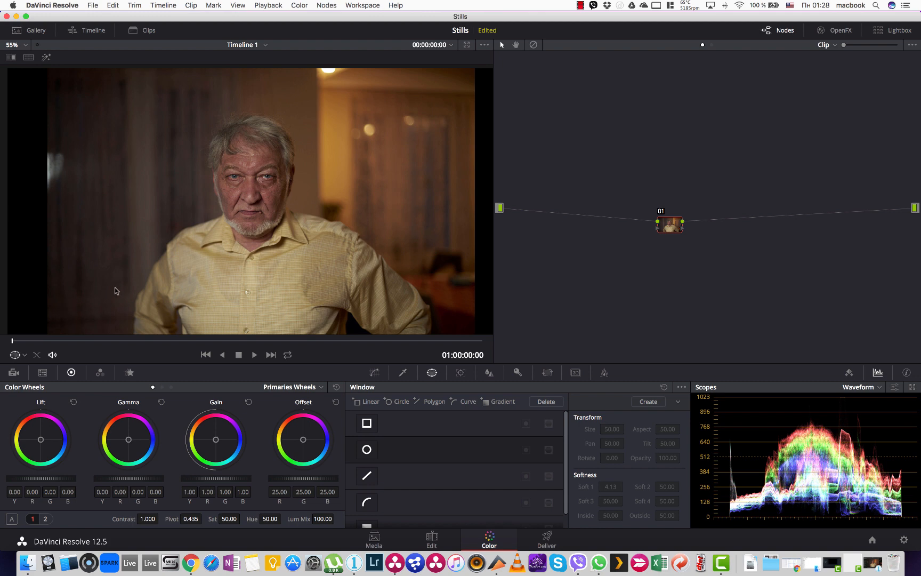
mouse_move(361, 260)
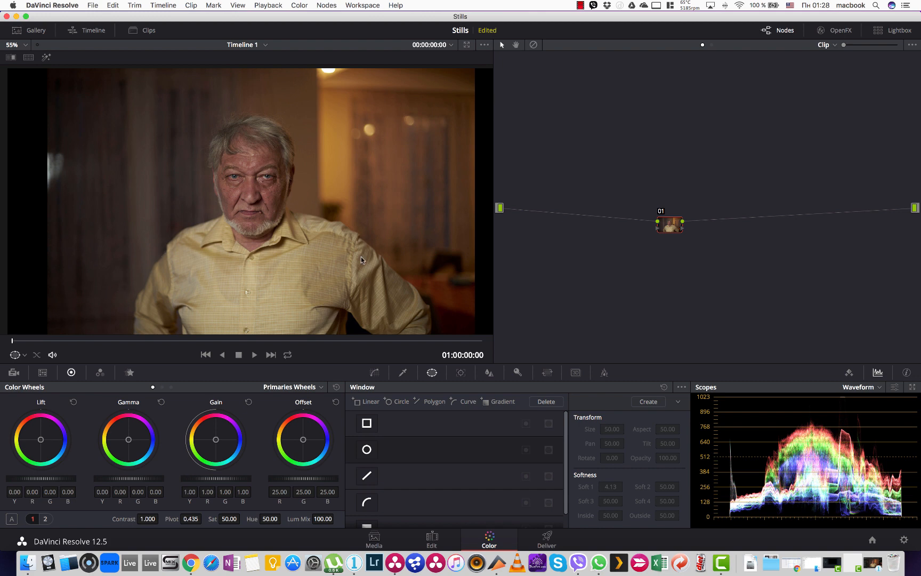
mouse_move(279, 75)
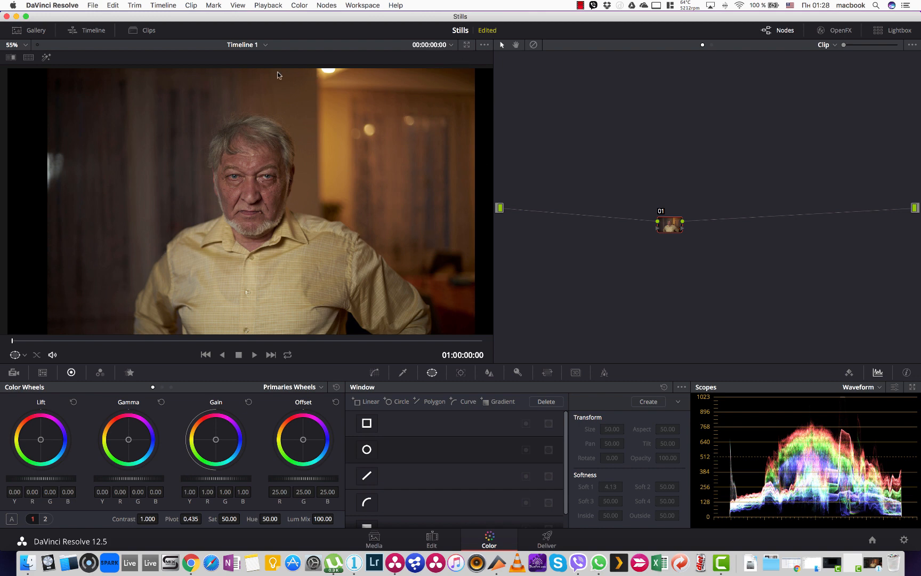
mouse_move(171, 216)
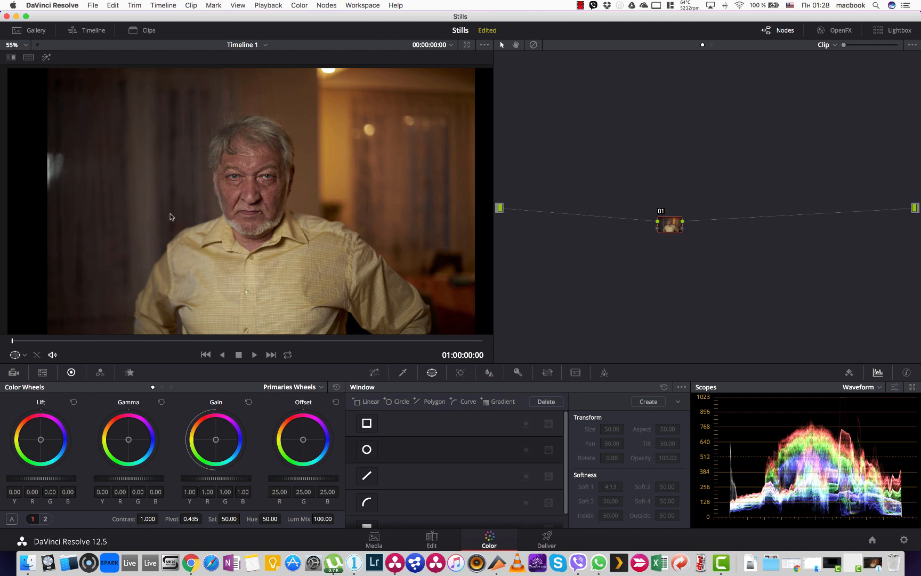
mouse_move(210, 139)
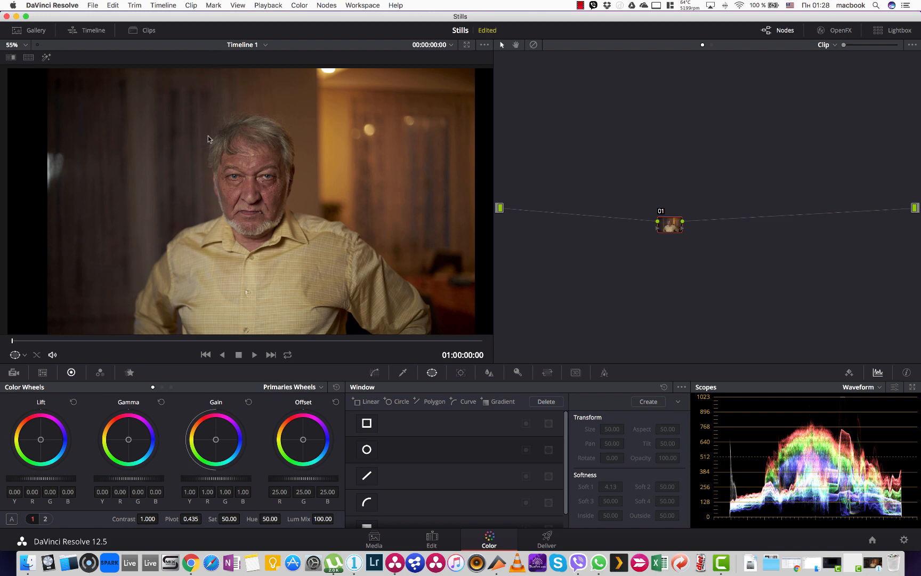
mouse_move(171, 184)
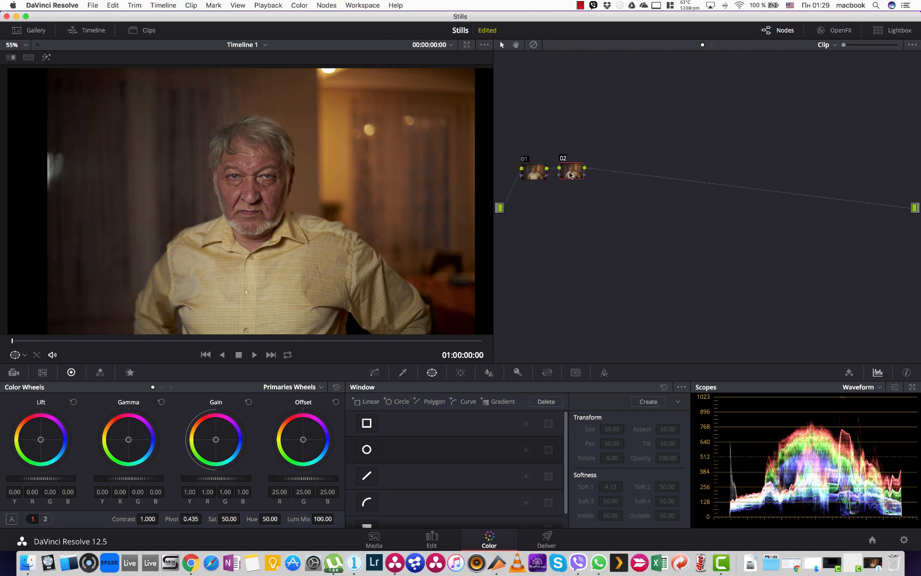
Step: Draw a freeform Curve window tracing the left background behind the man on node 03
scroll(down, 3)
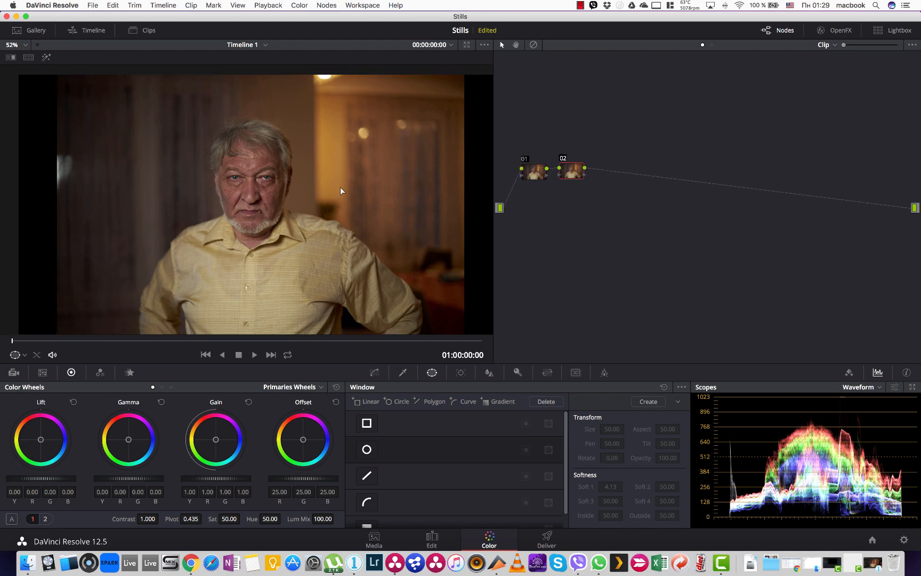
mouse_move(447, 374)
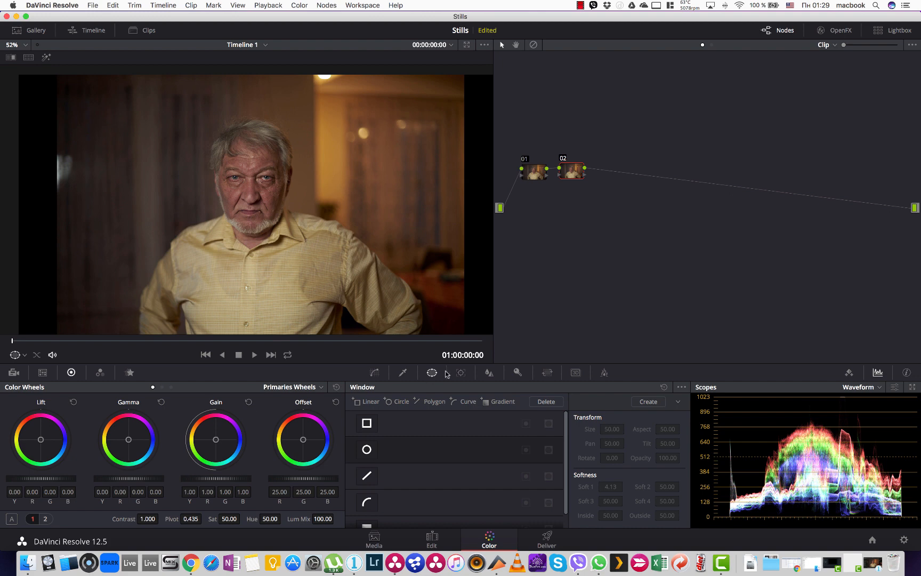
mouse_move(383, 497)
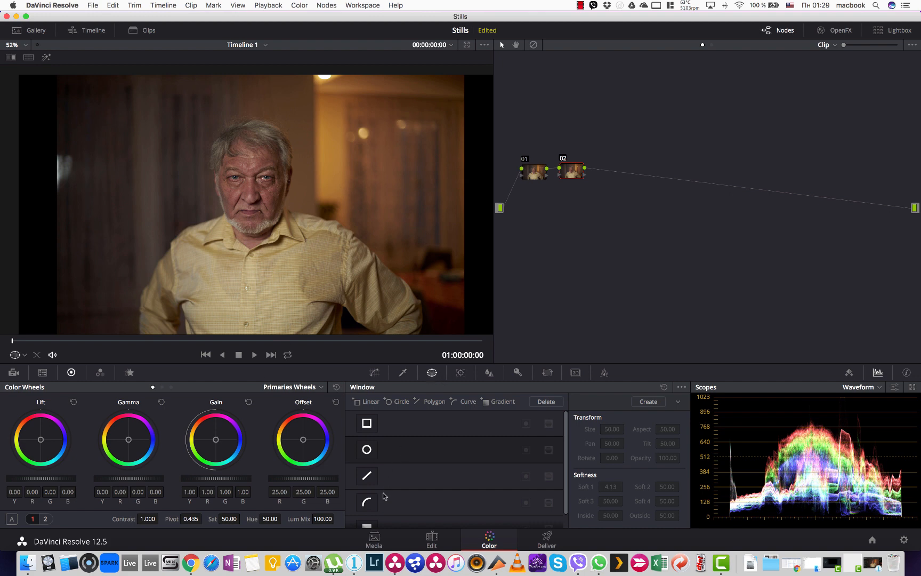
click(366, 487)
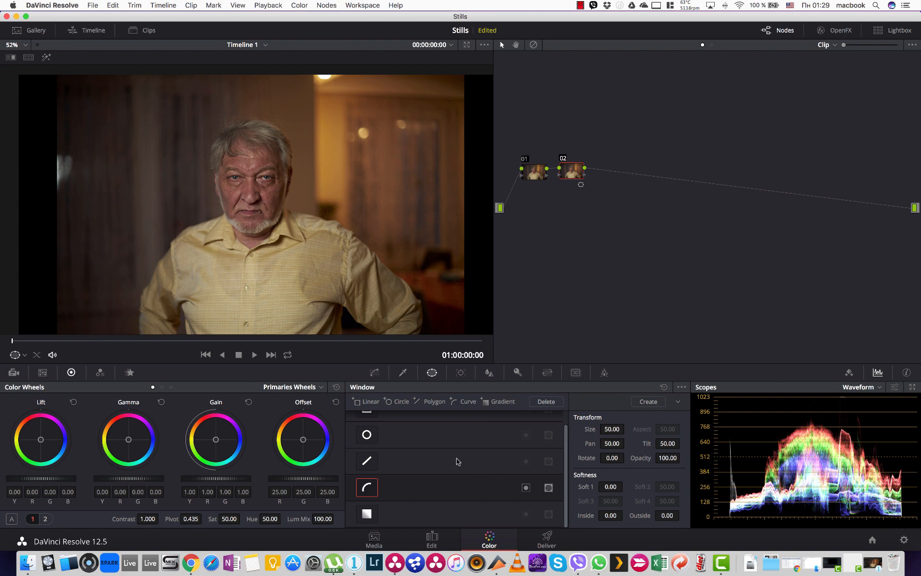
mouse_move(249, 75)
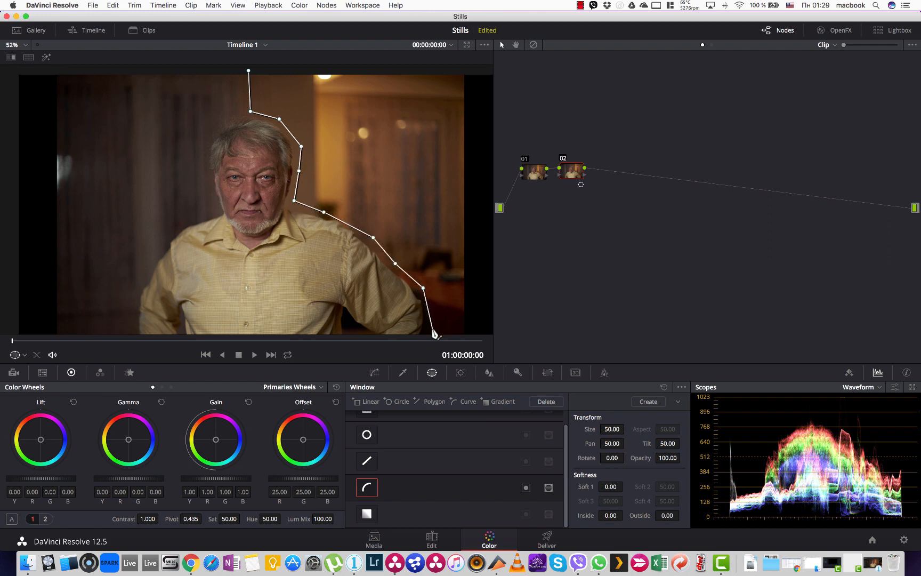
scroll(down, 3)
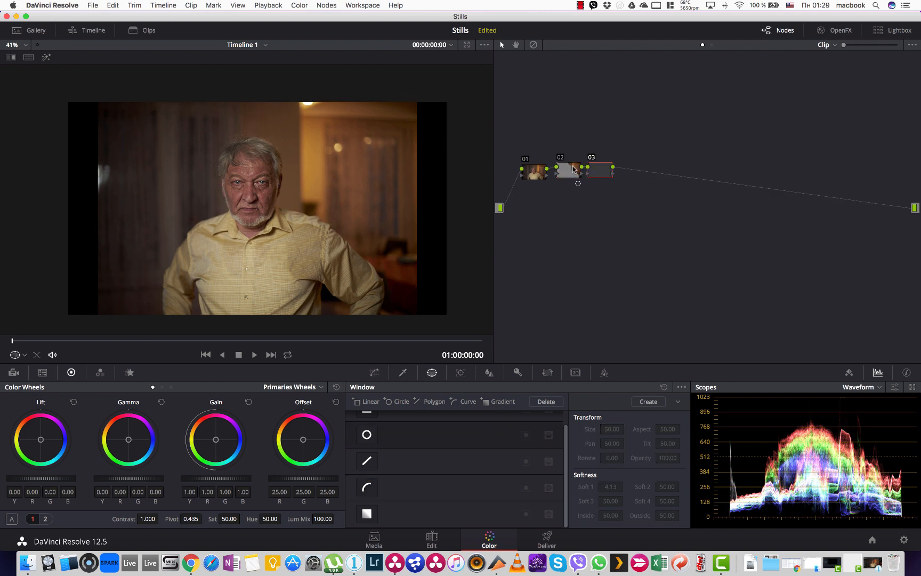
click(365, 487)
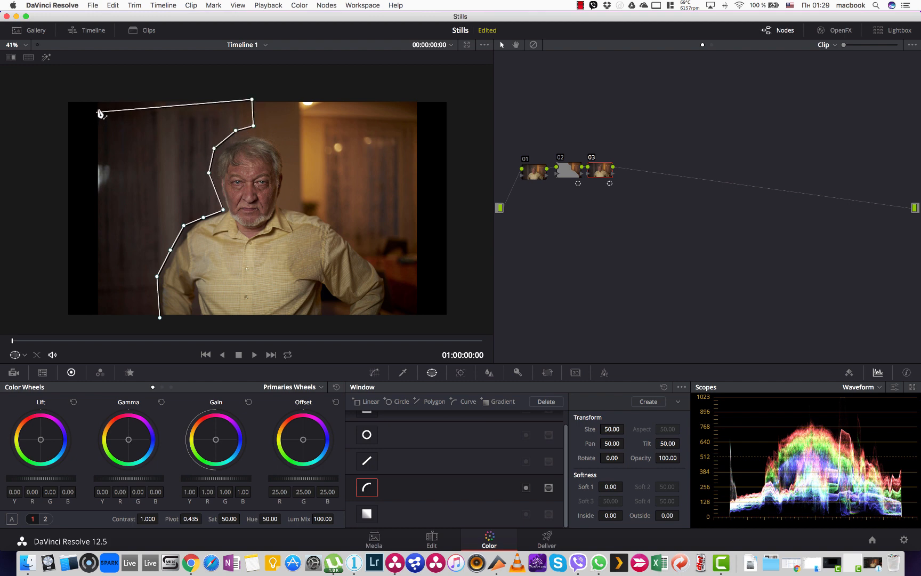
drag(102, 111, 100, 97)
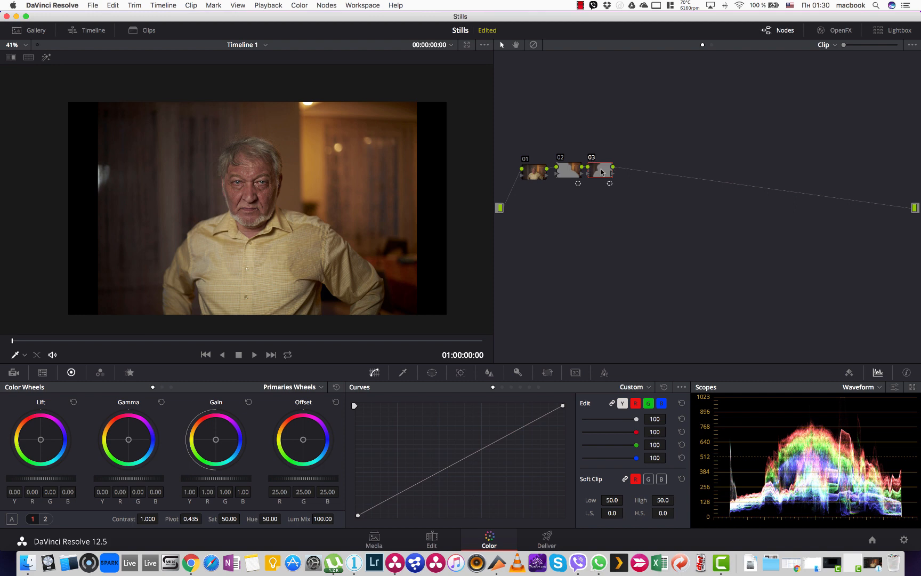
mouse_move(617, 192)
text(R BG)
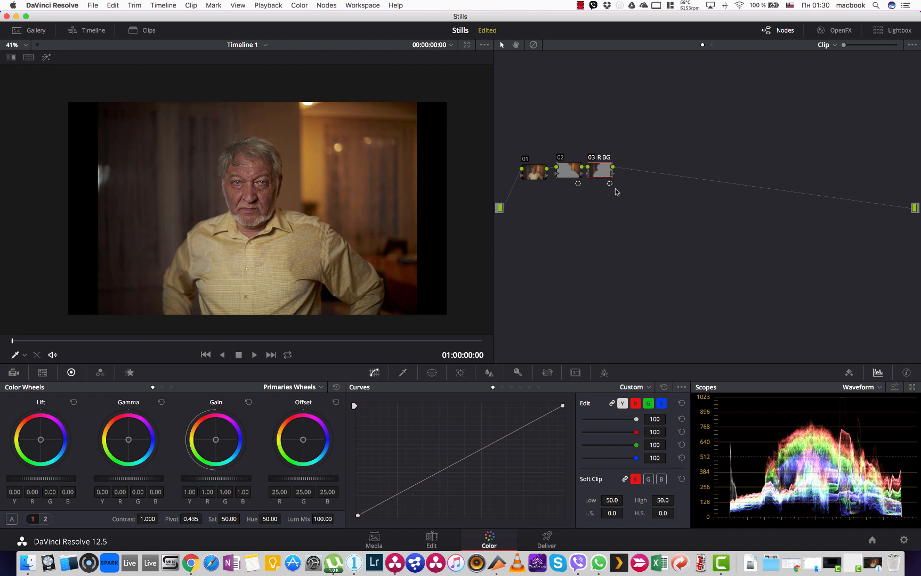
mouse_move(227, 436)
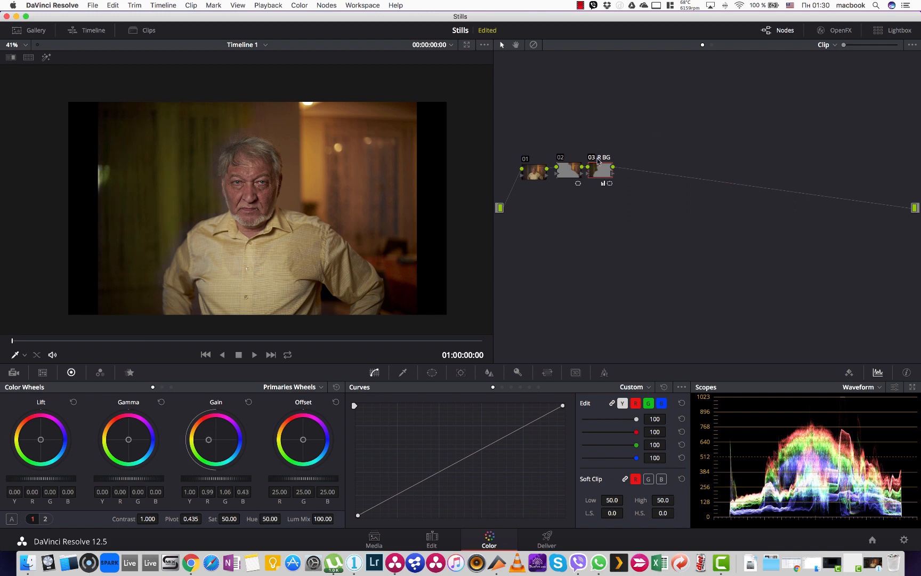
mouse_move(598, 173)
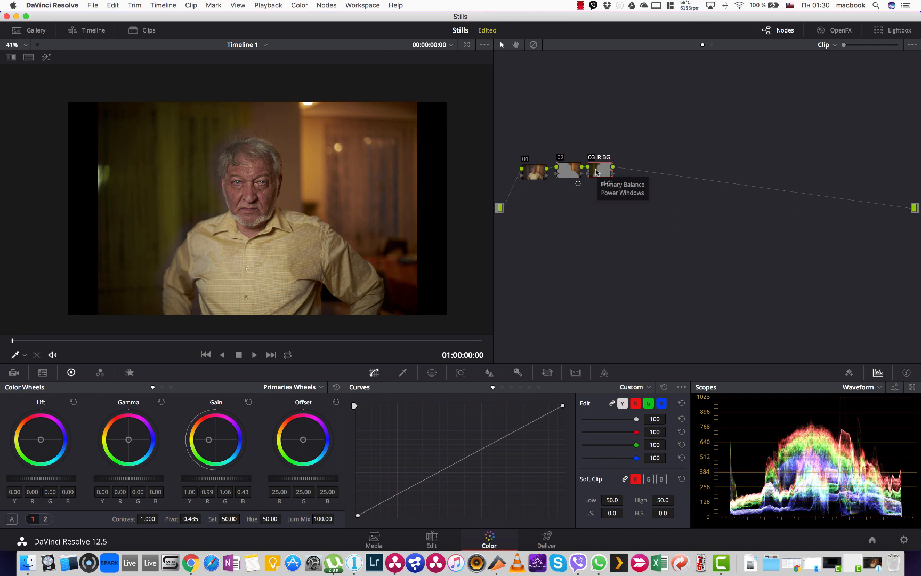
mouse_move(433, 375)
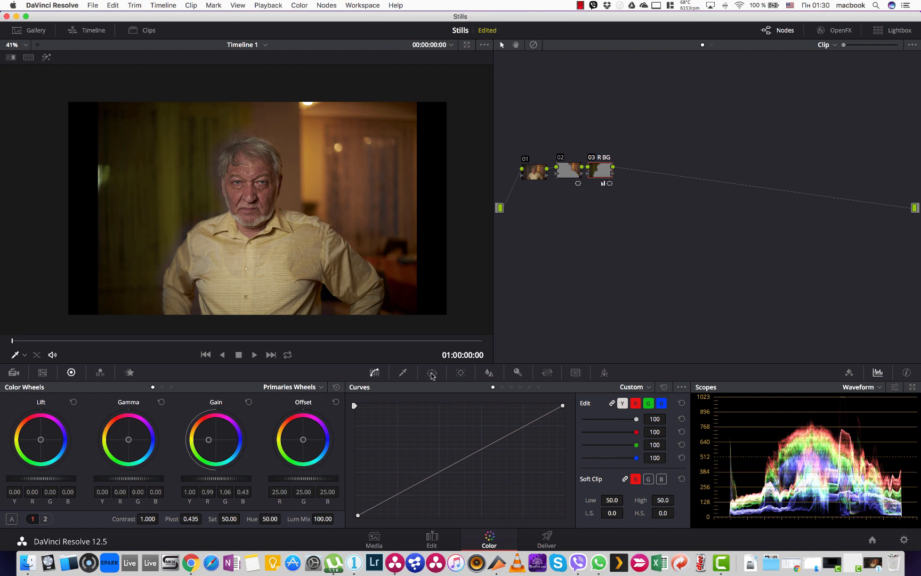
Step: Label node 03 as L BG and node 02 as R BG via Change Label
click(432, 372)
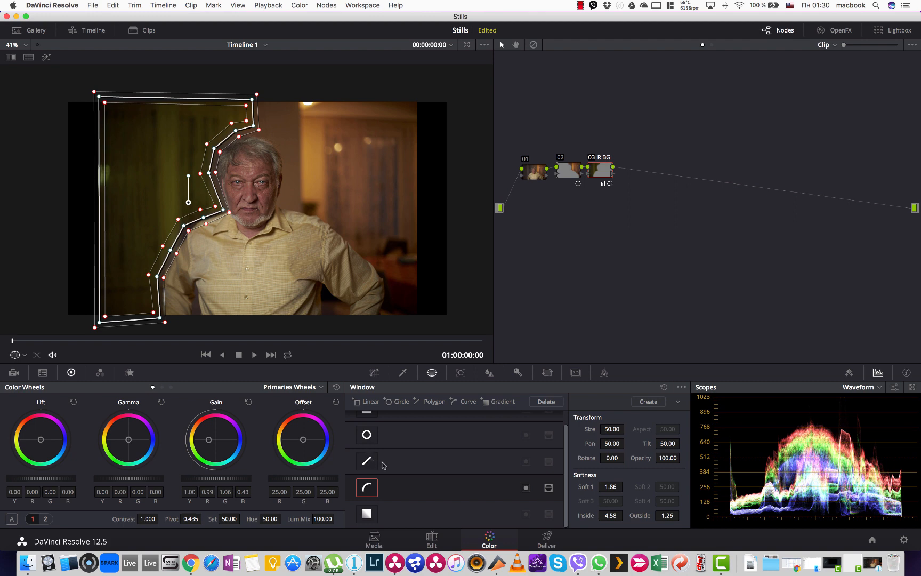
mouse_move(598, 165)
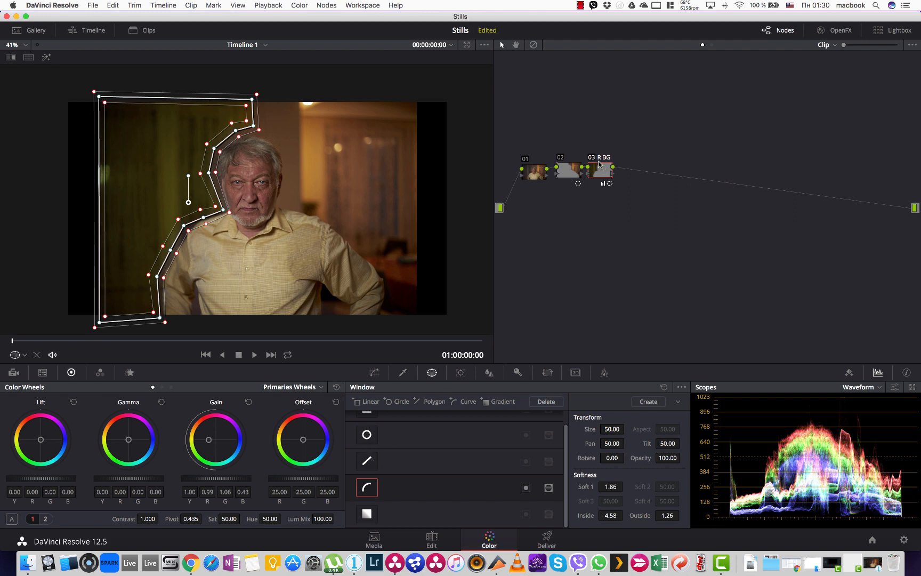
right_click(598, 172)
text(L)
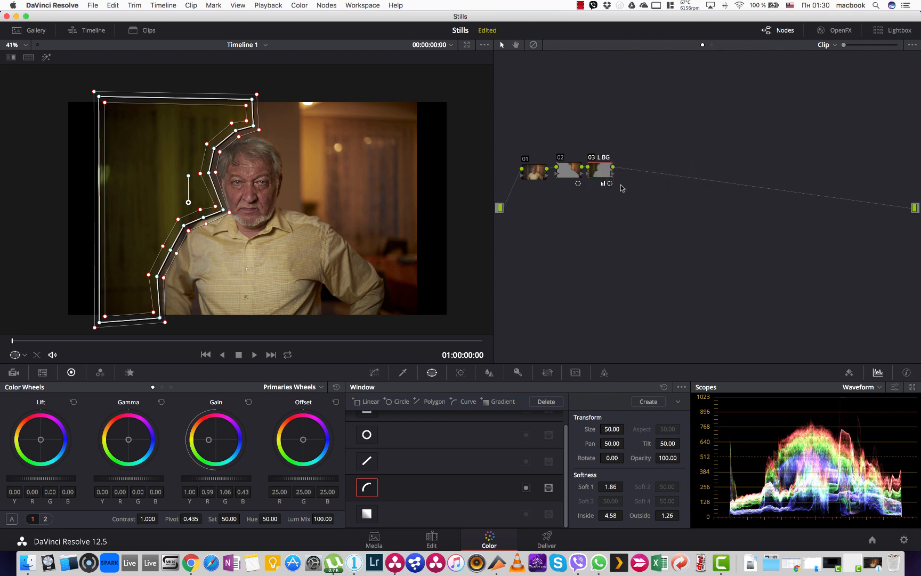
right_click(567, 168)
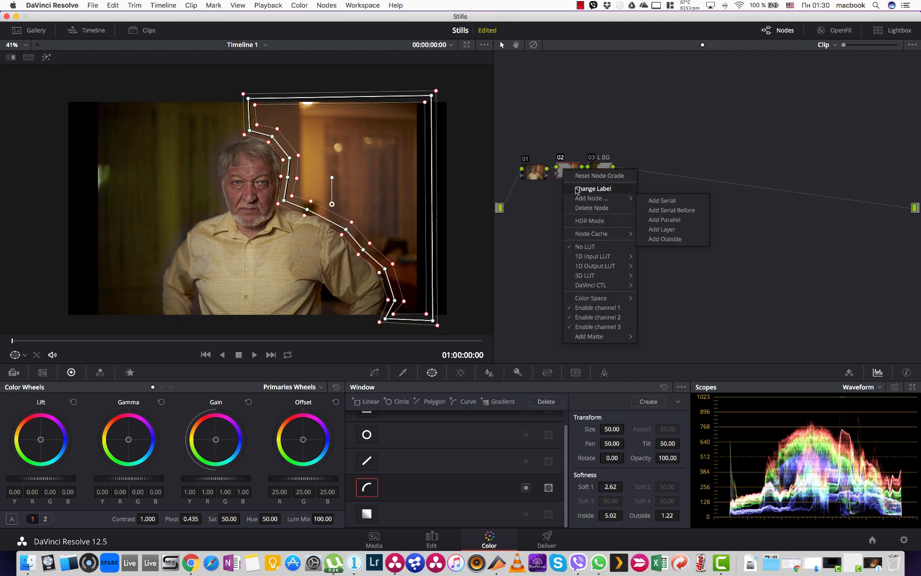
click(592, 189)
text(R BG)
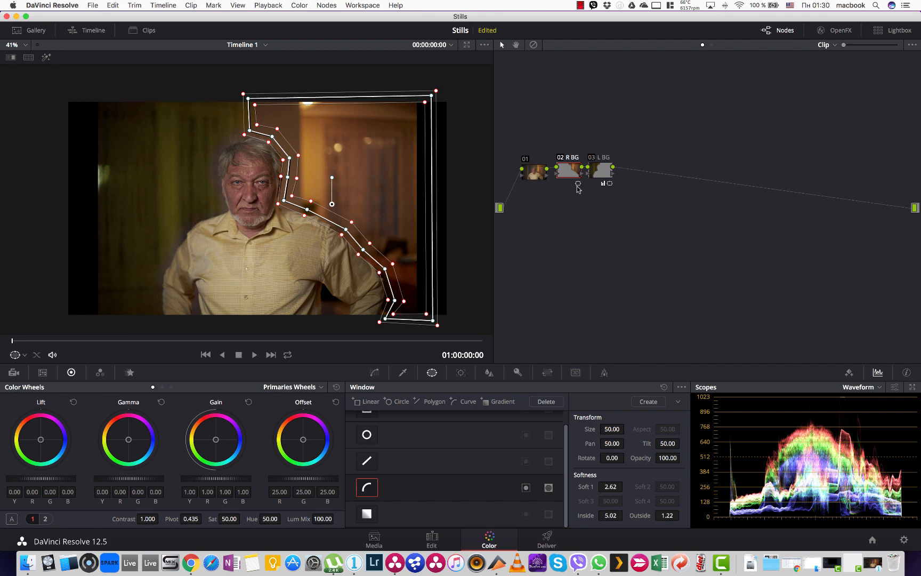
mouse_move(621, 181)
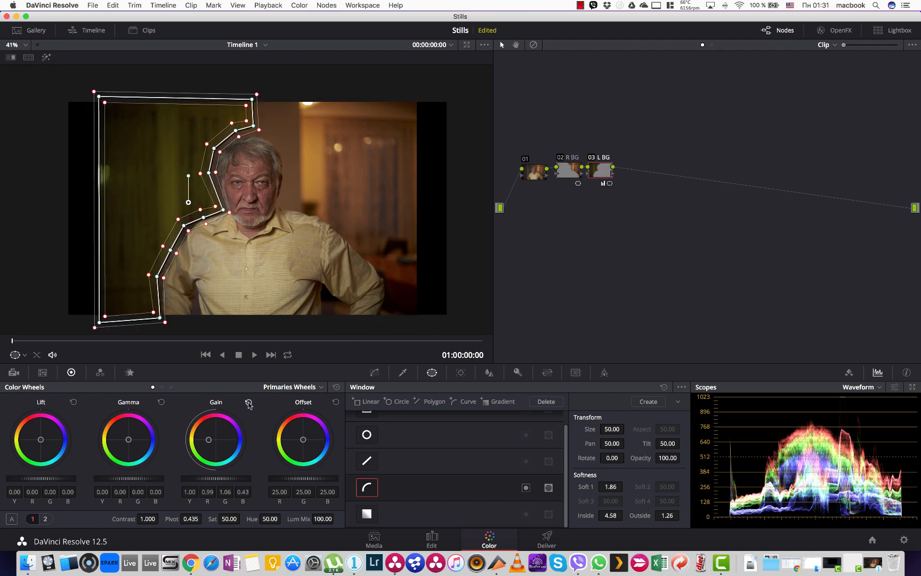
Step: Push R BG's Gamma/Gain toward orange and L BG's toward magenta pink
click(568, 169)
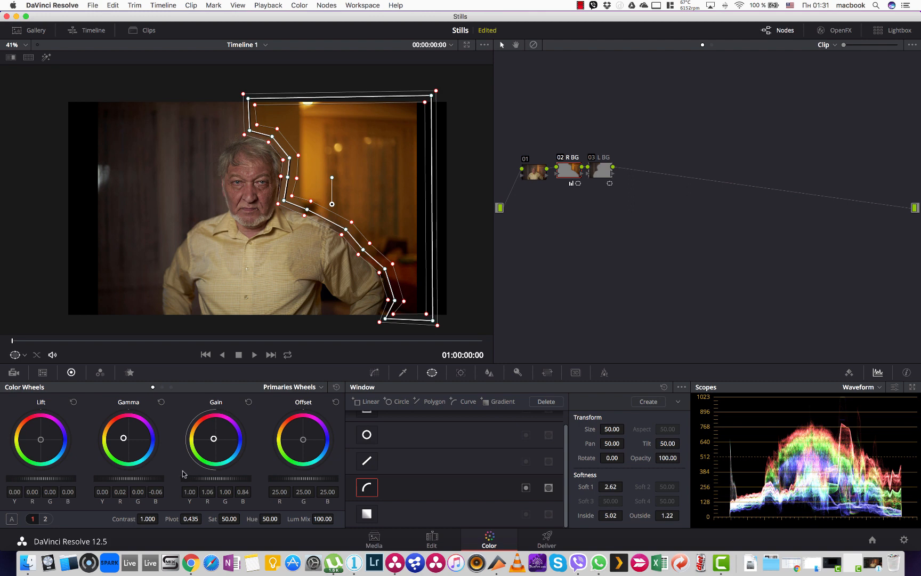
click(600, 170)
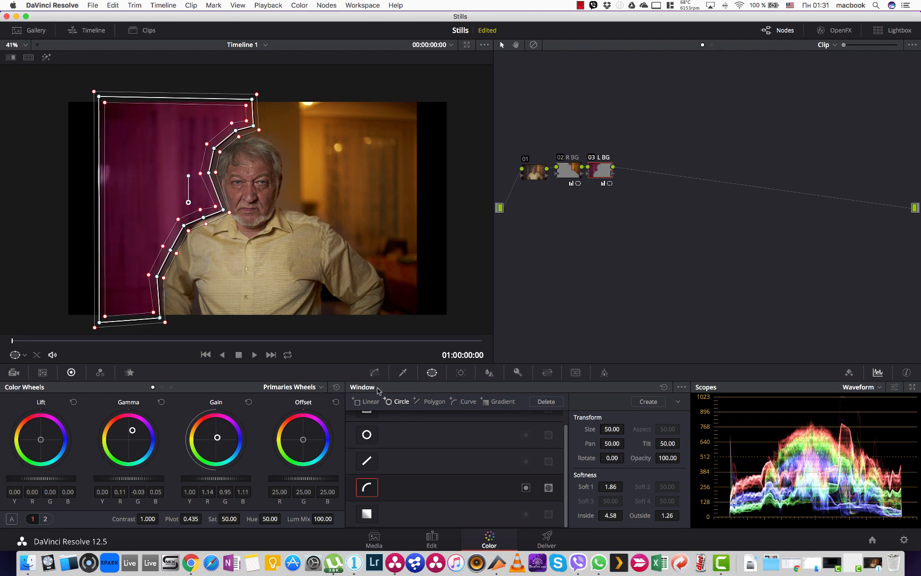
click(374, 372)
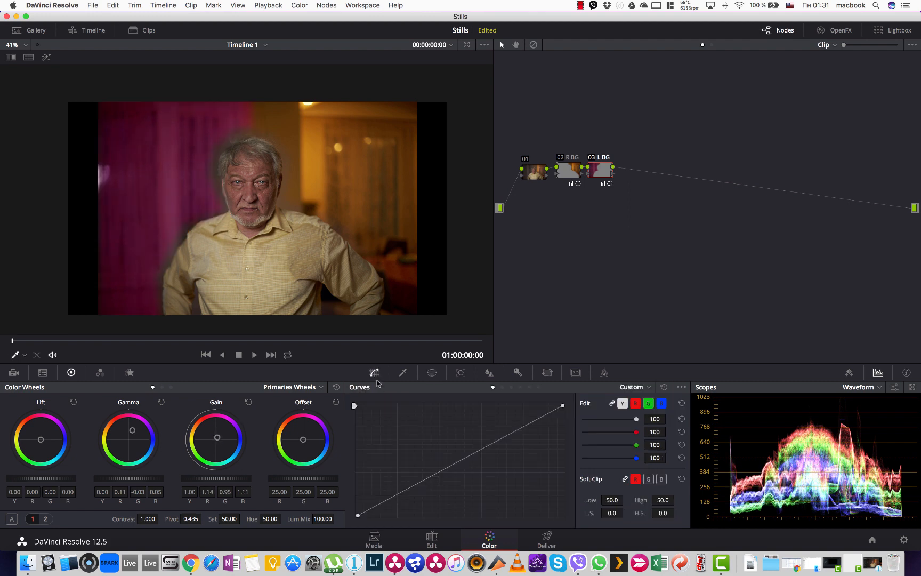
click(601, 170)
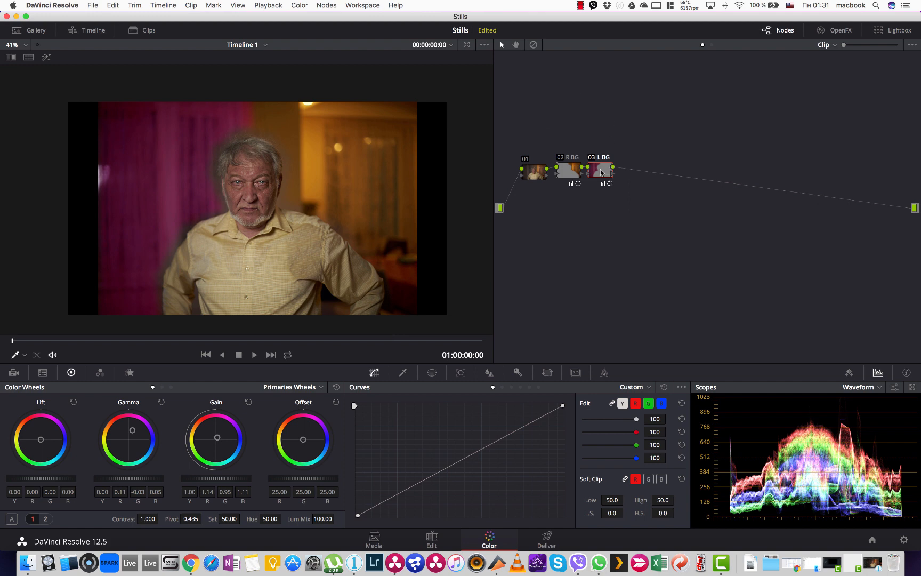
click(432, 372)
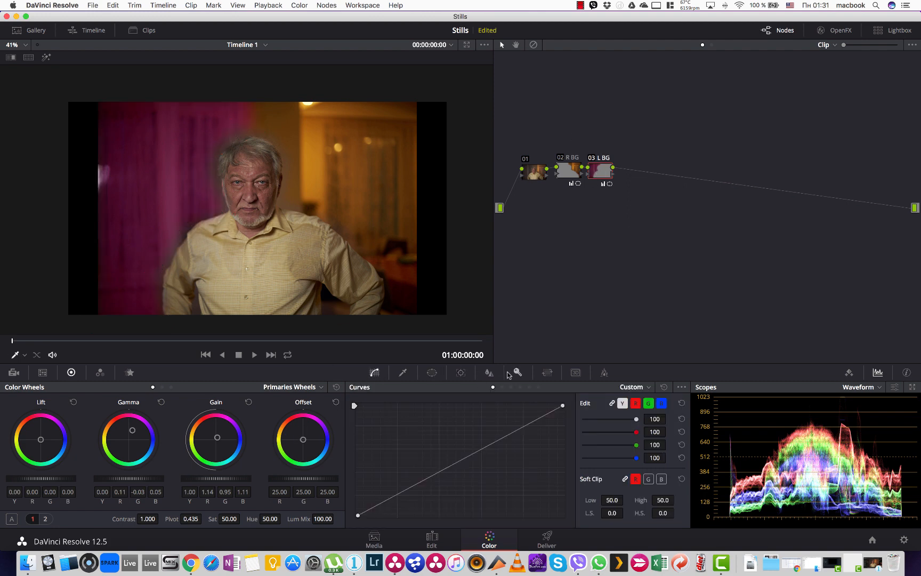
Step: Bring up the Key palette for the new node 04 beneath L BG
click(517, 372)
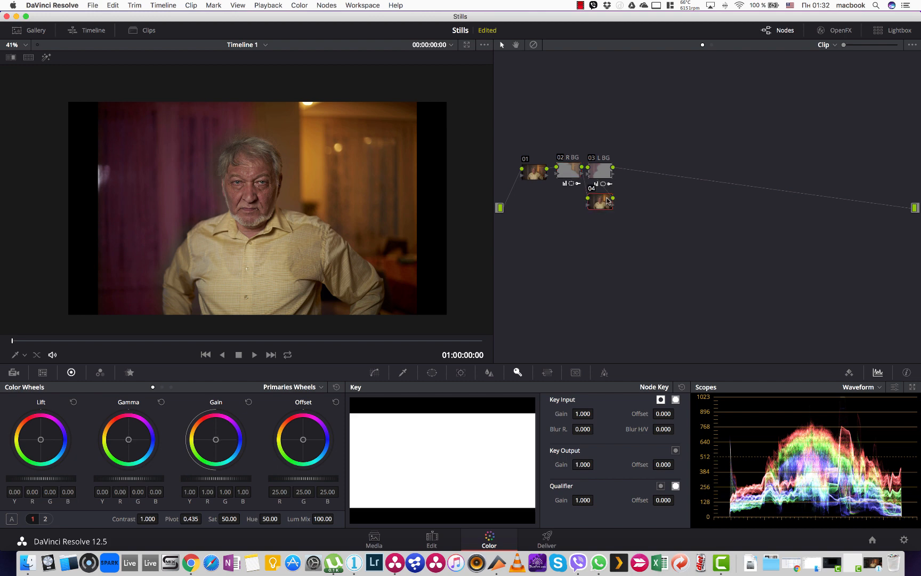
Step: Apply the Rec709 Kodak 2383 D55 film look LUT to node 04
click(599, 171)
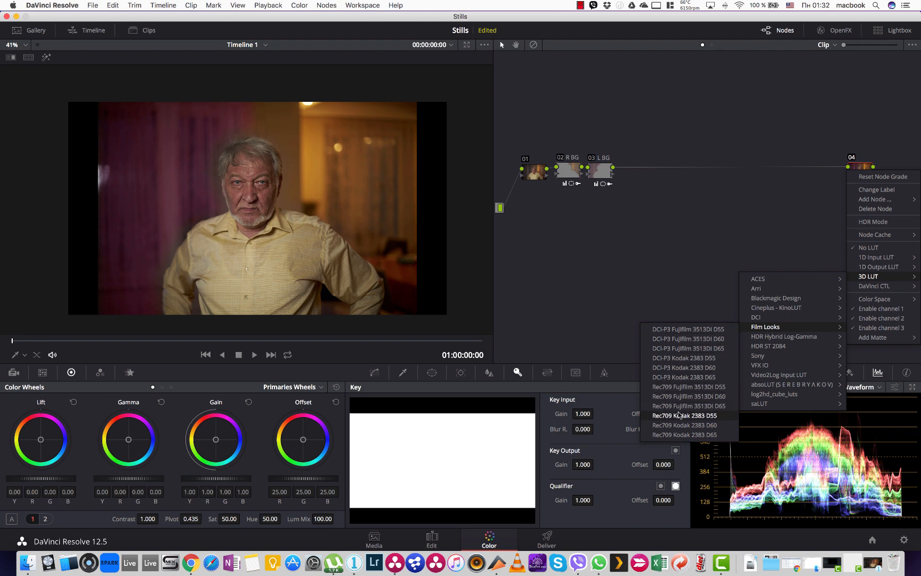
mouse_move(709, 418)
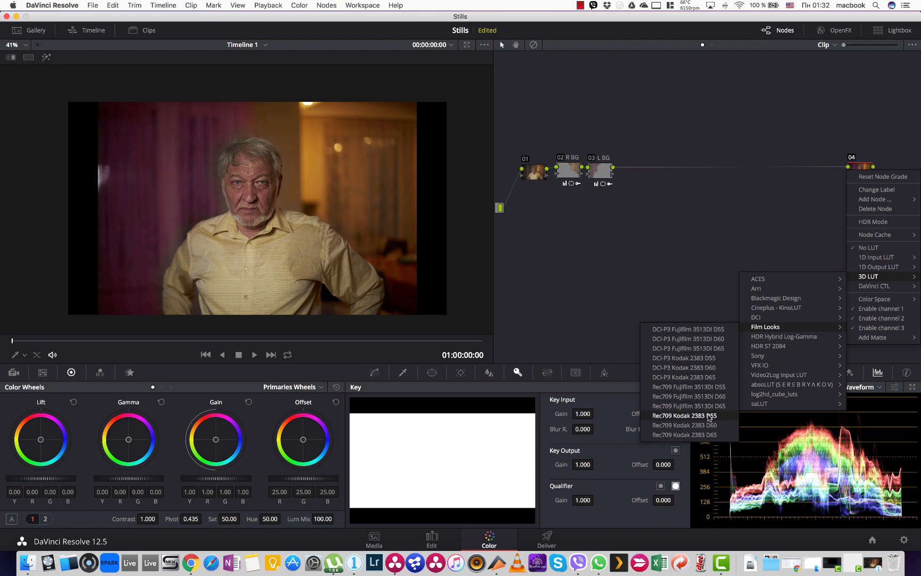
click(685, 415)
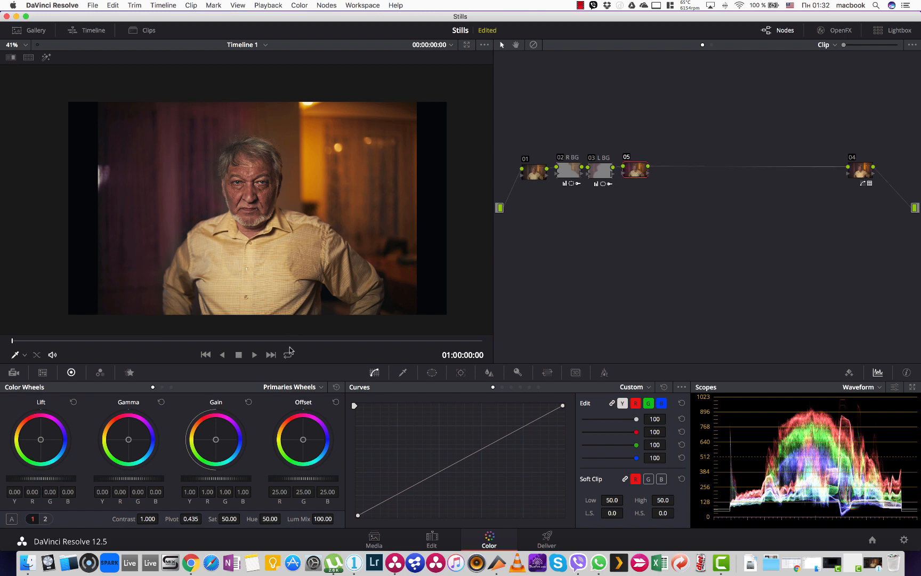
Step: Add a Circle window vignette on node 05 with lift and gamma −0.04, gain 0.95
click(430, 372)
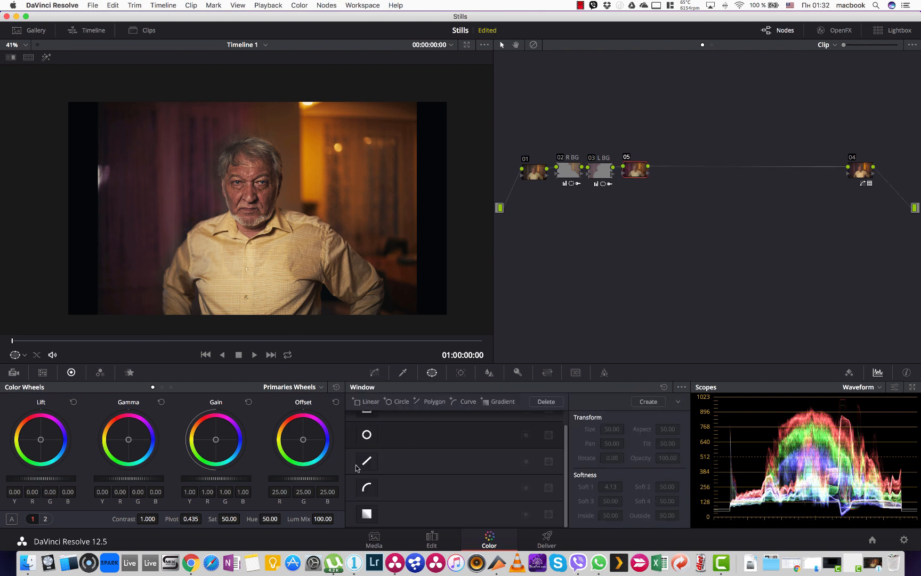
click(365, 434)
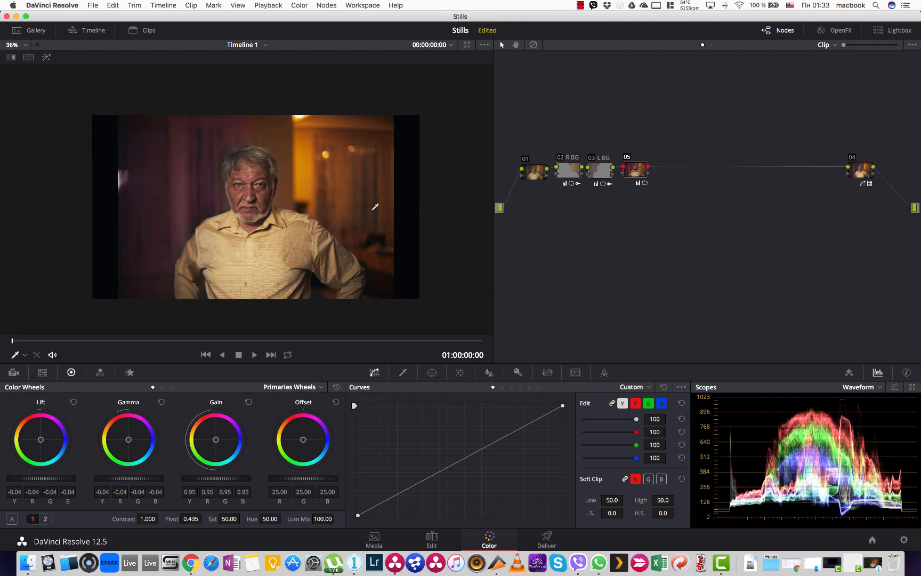
click(636, 170)
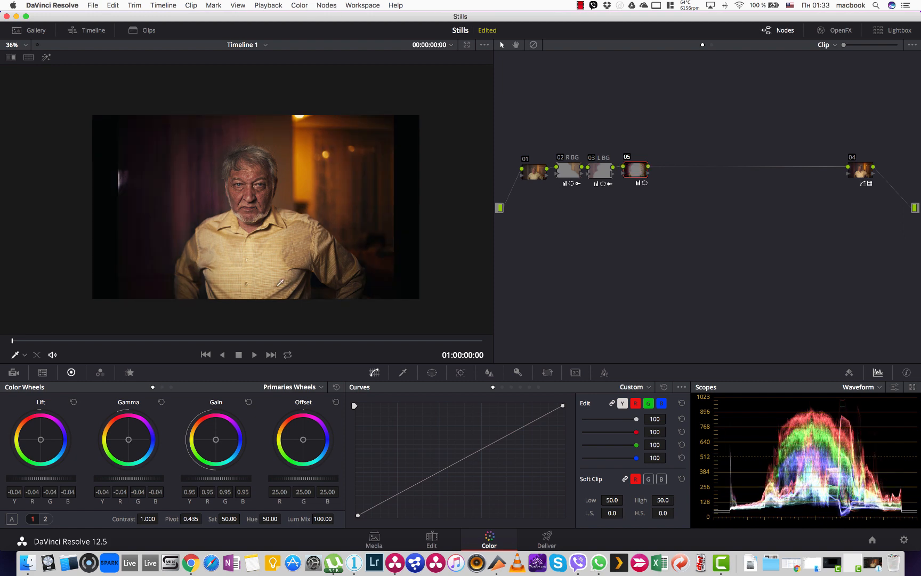
mouse_move(75, 430)
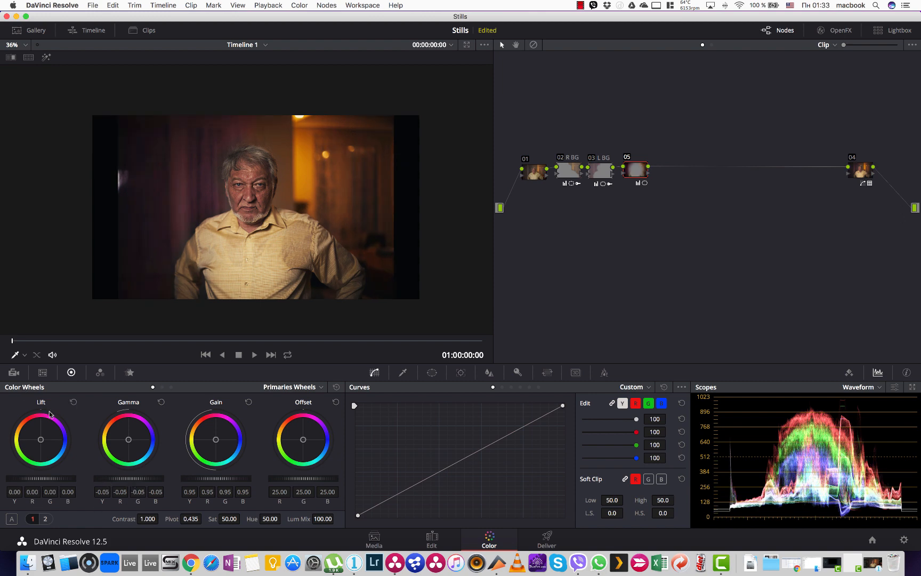
mouse_move(66, 432)
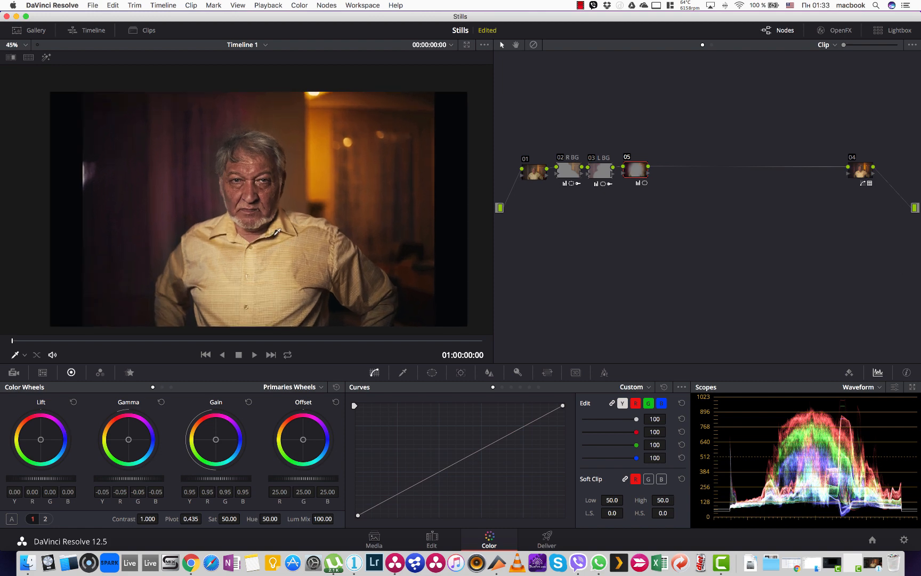
mouse_move(608, 197)
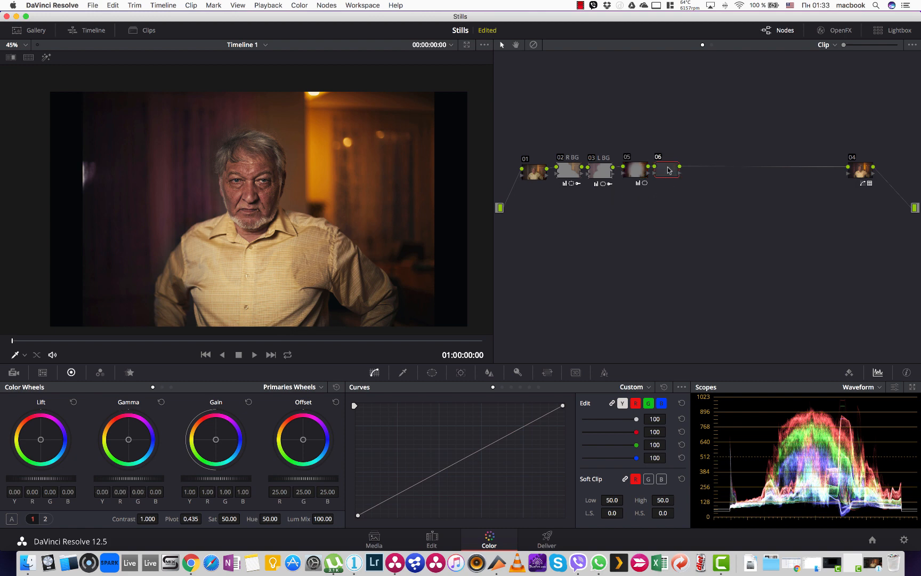
Step: Label node 05 as V and node 06 as Eye
right_click(667, 171)
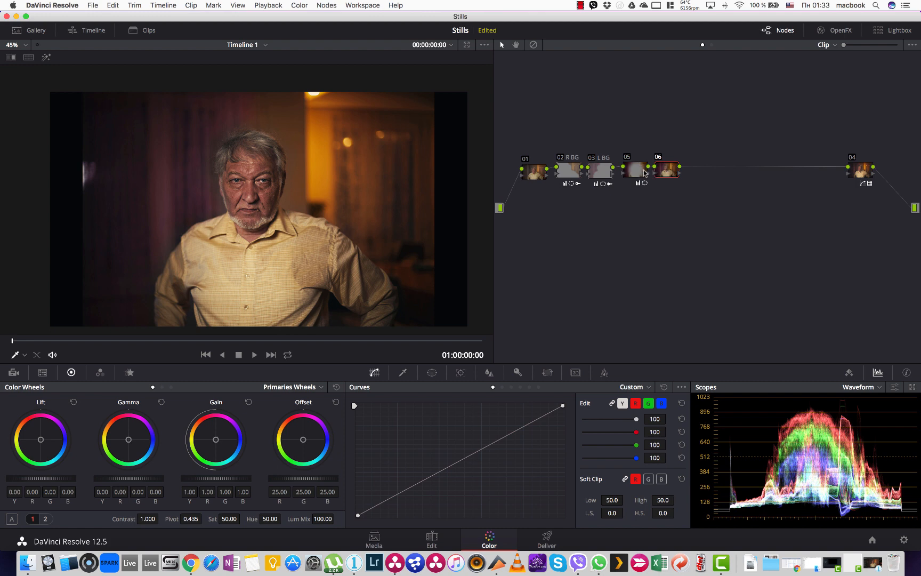
click(634, 171)
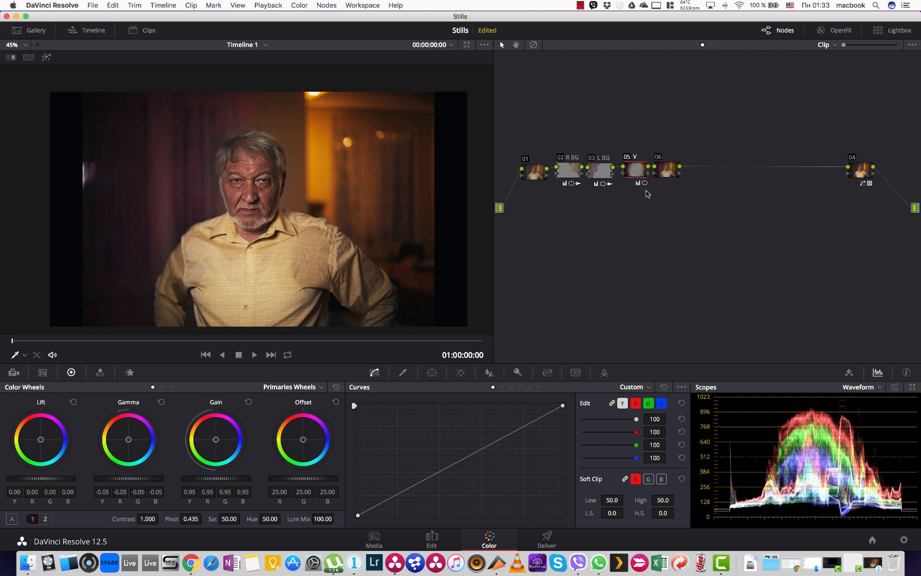
right_click(664, 169)
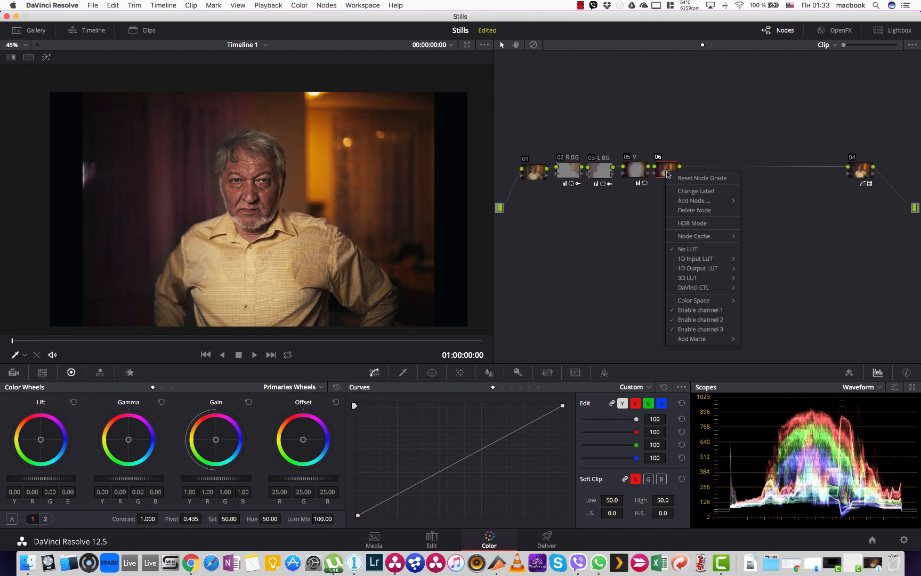
mouse_move(695, 191)
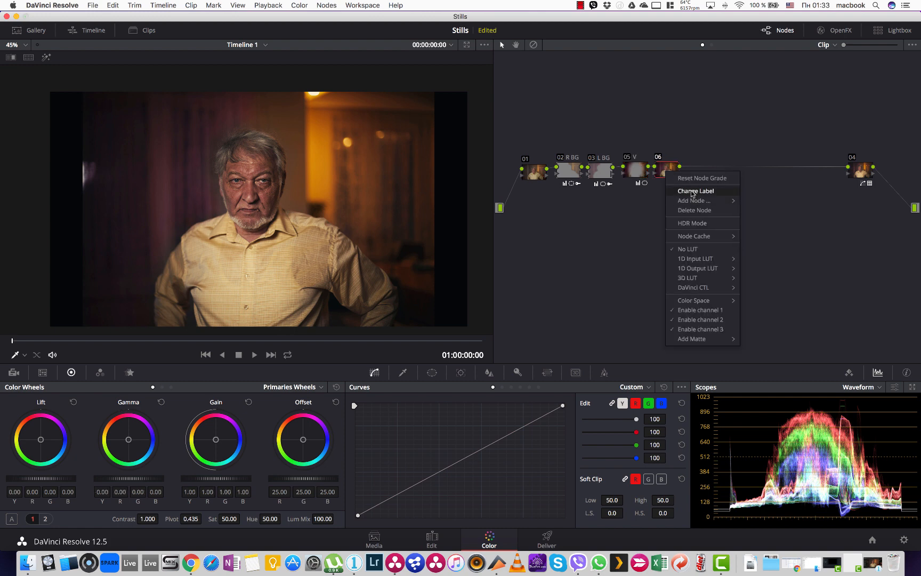
click(695, 191)
text(Eye)
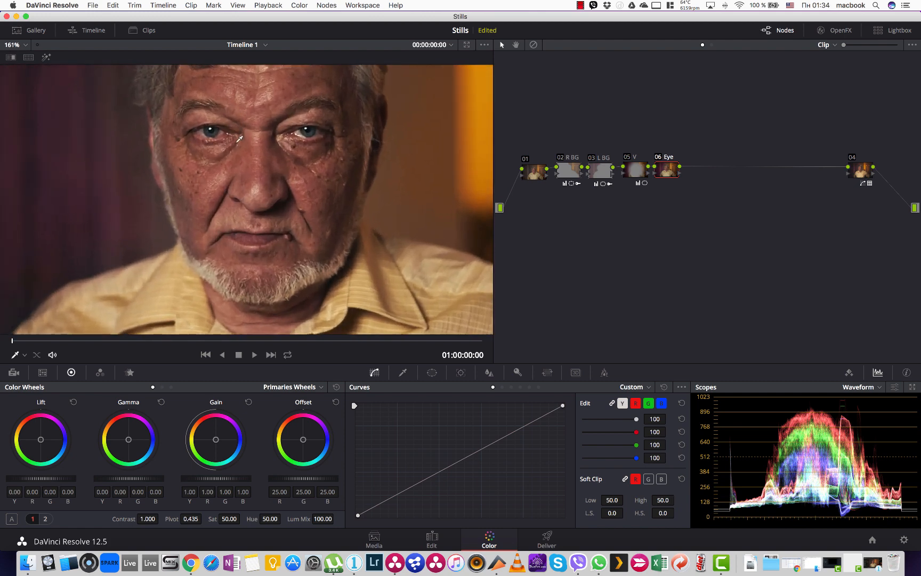
Step: Mask both eyes with oval windows and grade them cooler with saturation 56.40
click(430, 373)
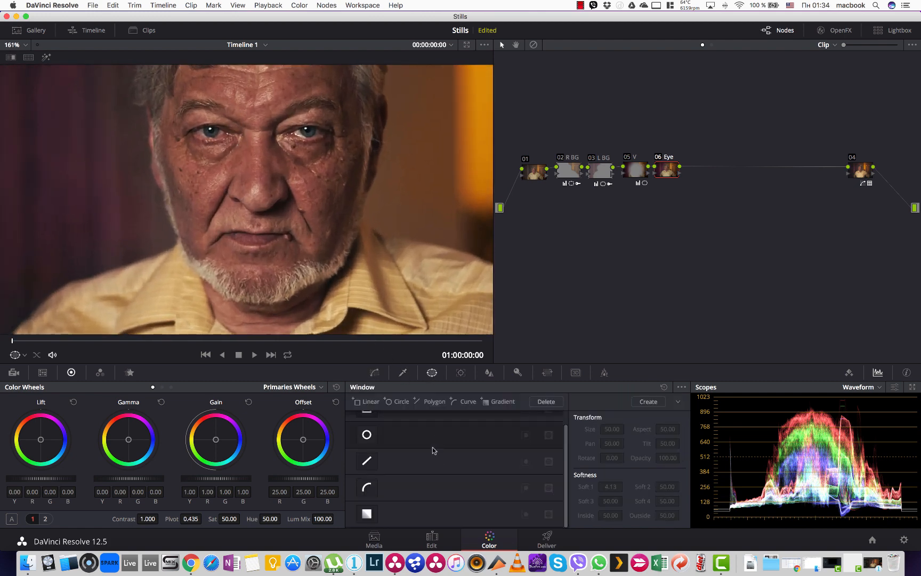
click(366, 434)
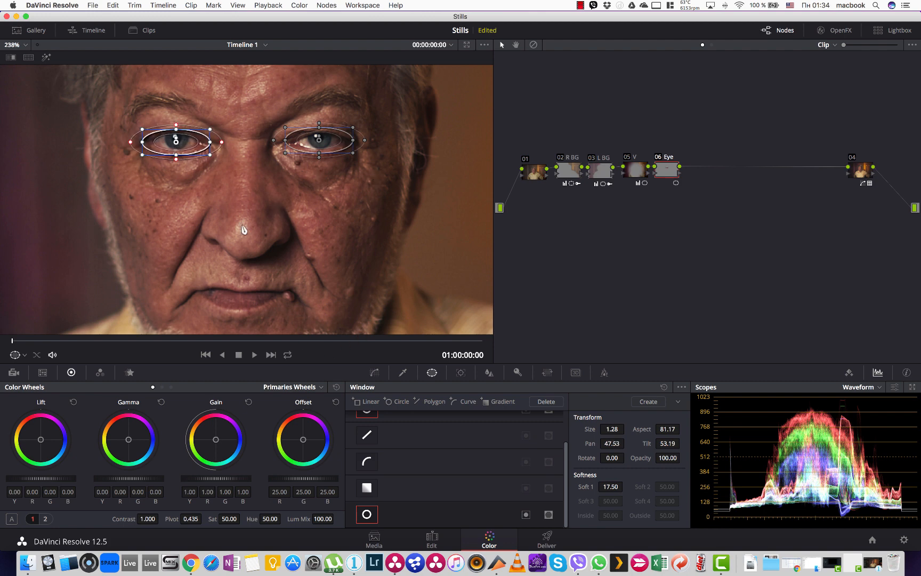
mouse_move(218, 518)
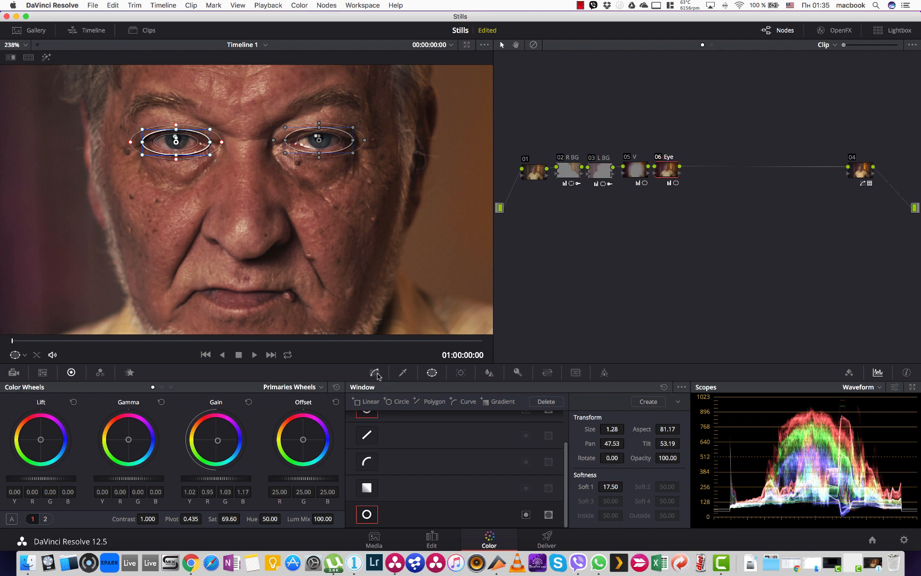
click(374, 372)
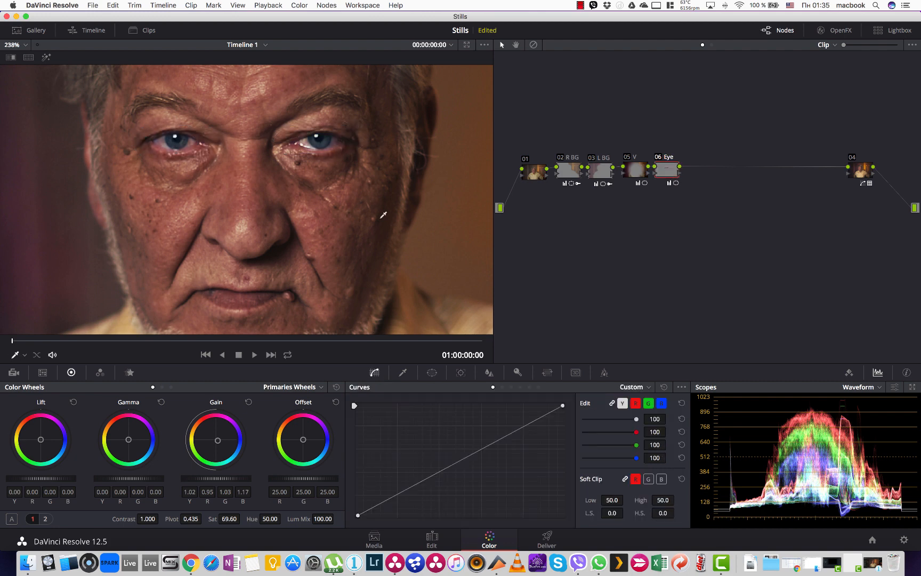
Step: Toggle the Eye node off and on twice to compare the correction
click(667, 170)
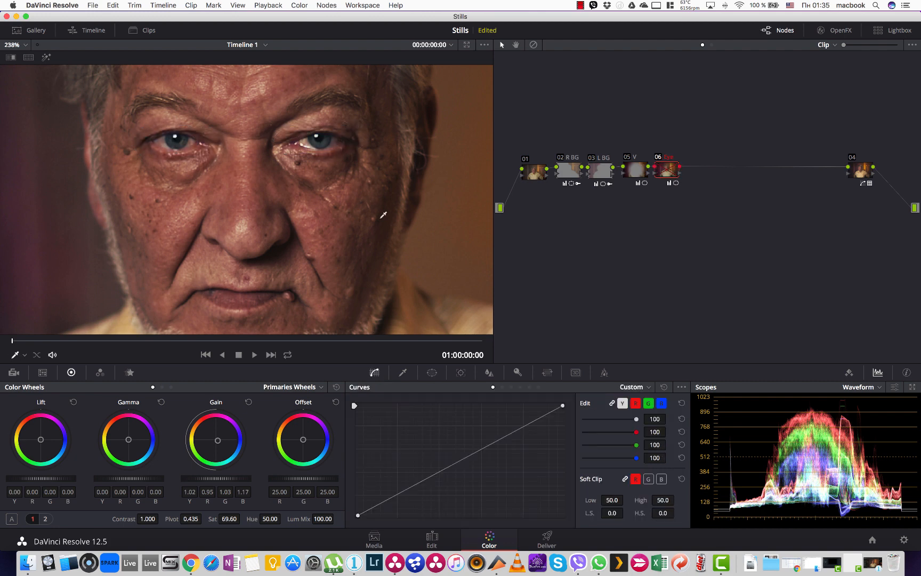
click(665, 171)
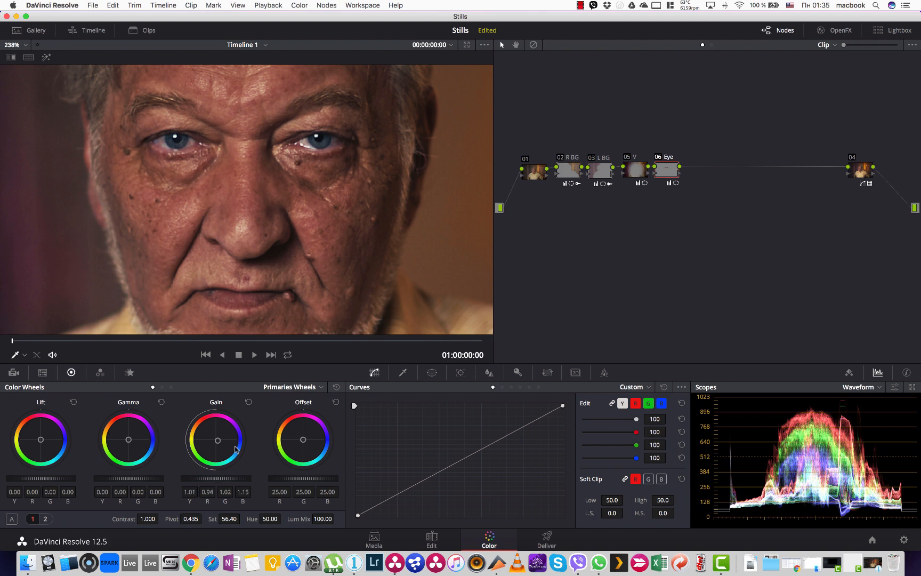
click(666, 171)
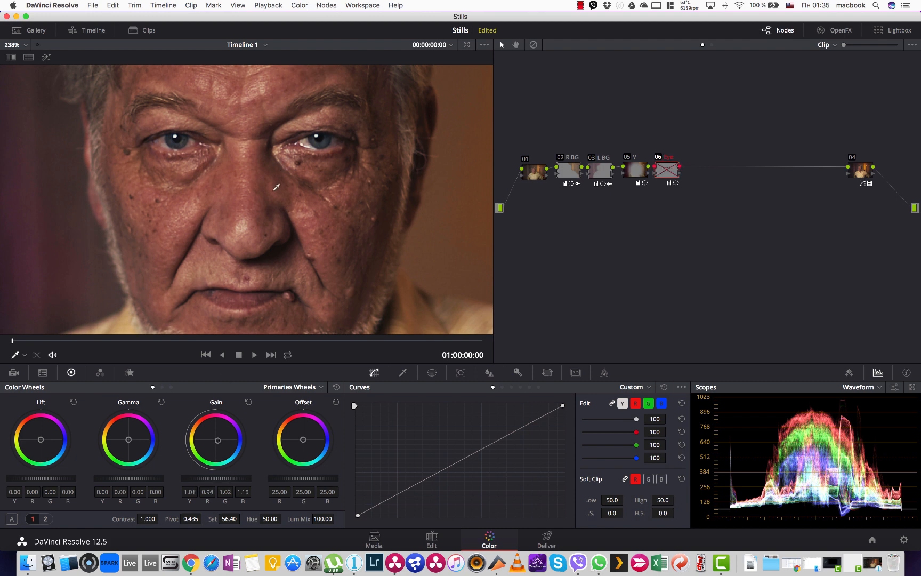
click(667, 171)
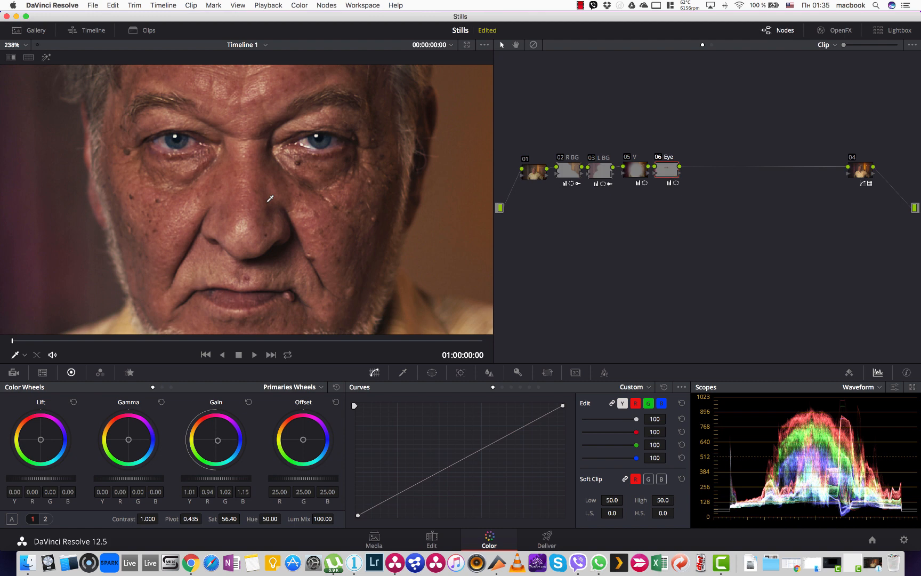
mouse_move(293, 330)
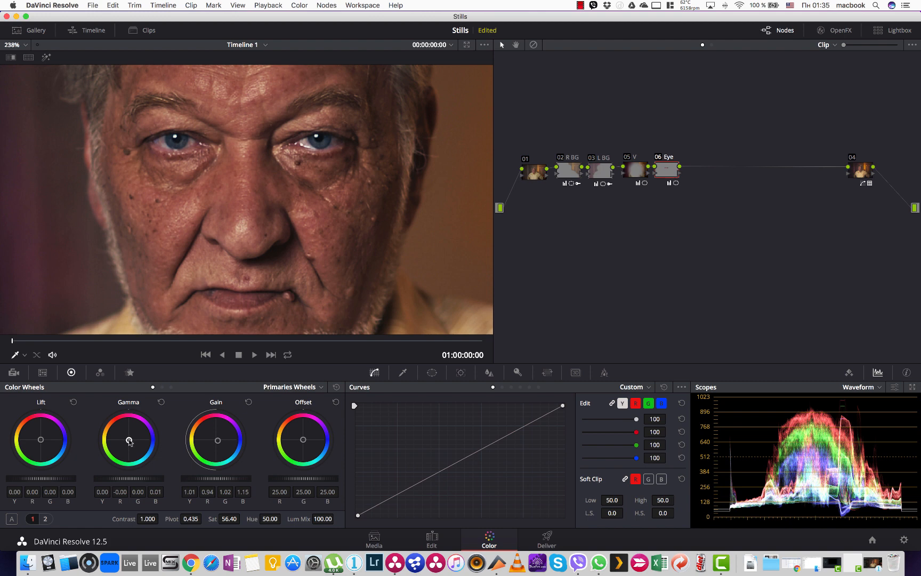
Step: Toggle the Eye grade to compare, then add serial node 07 after the Eye node
click(666, 170)
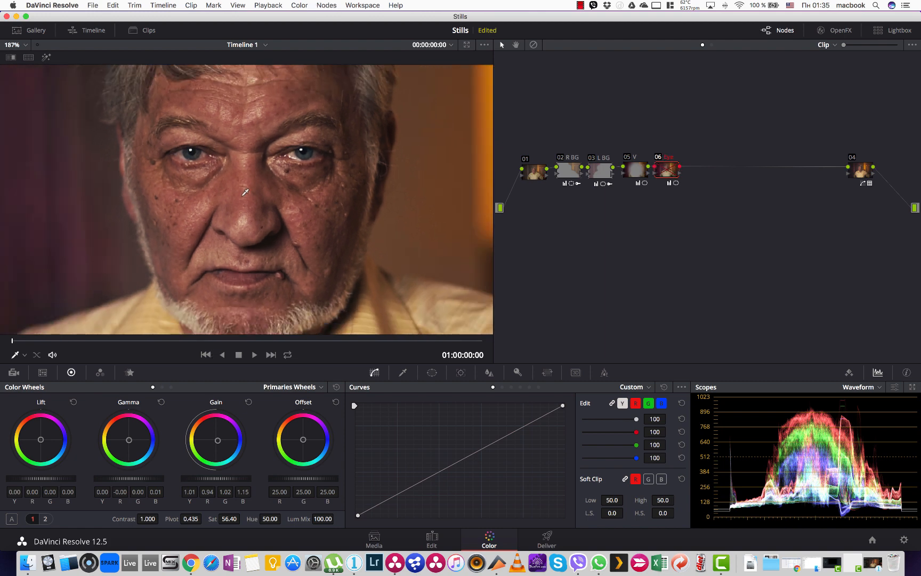
click(666, 169)
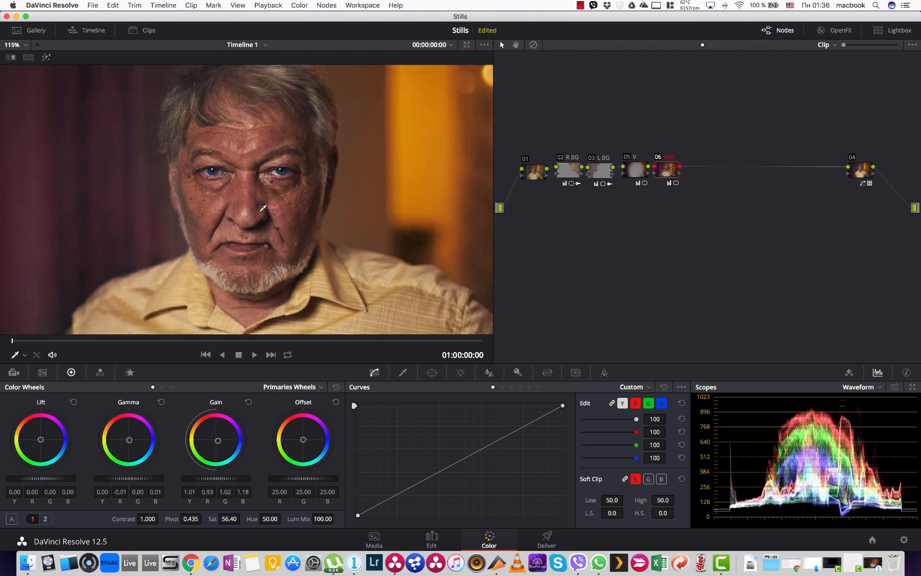
click(666, 170)
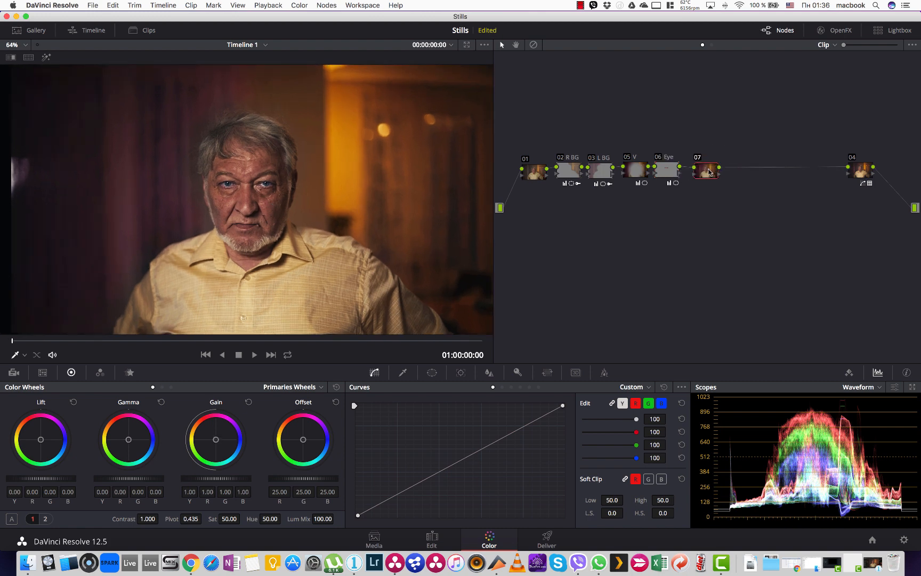
right_click(704, 170)
text(Skin)
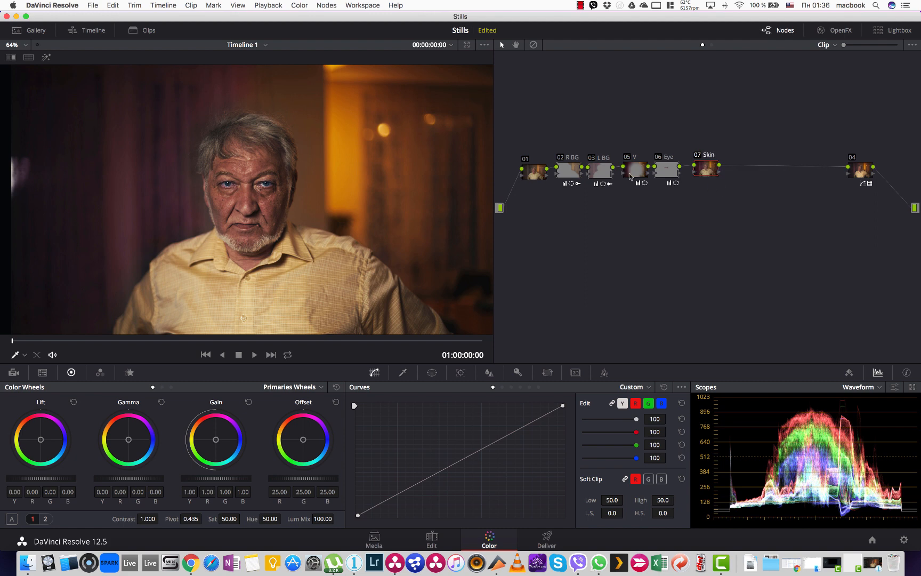
Step: Apply the saved Skin_Smoothing_2 still from the Gallery onto the Skin node 07
click(37, 30)
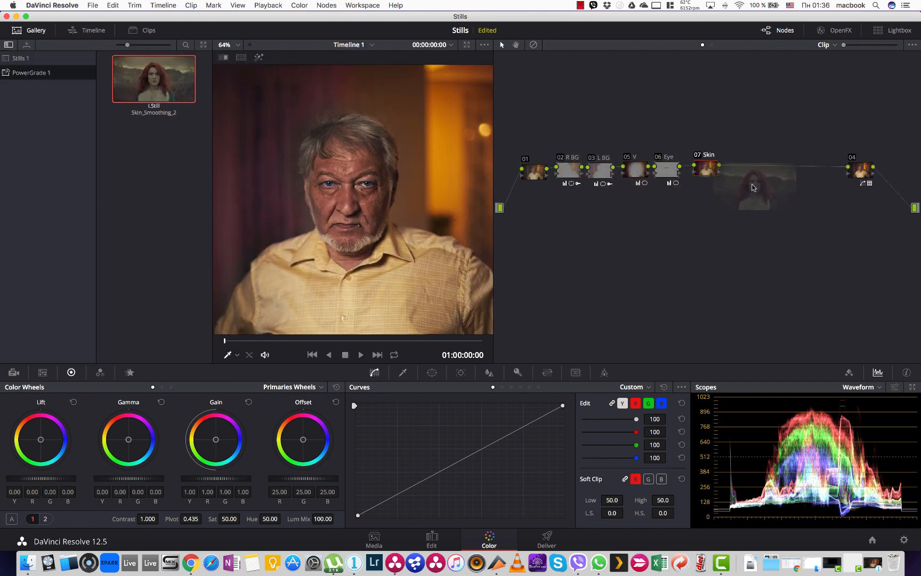
click(707, 169)
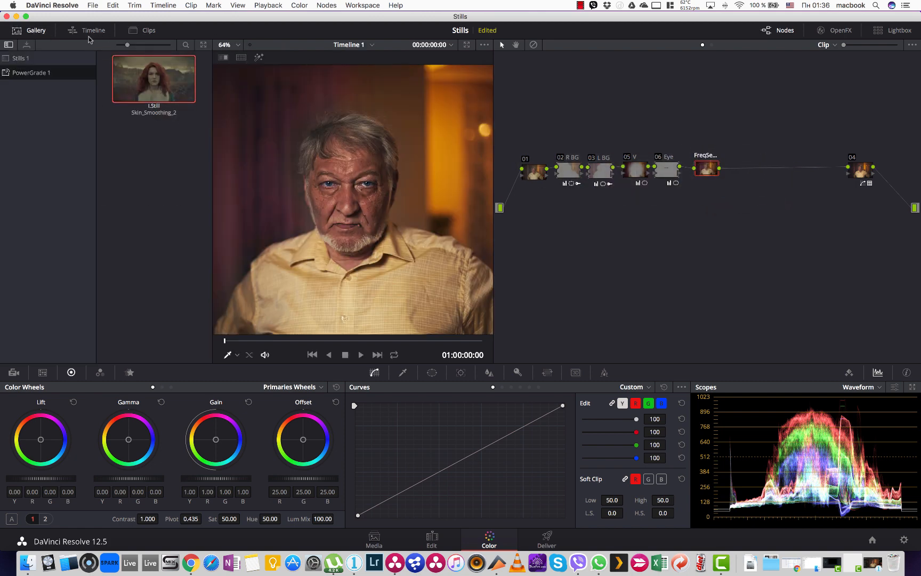
Step: Show the inside of the FreqSep 60 compound node with its Hi and LO branches
right_click(707, 168)
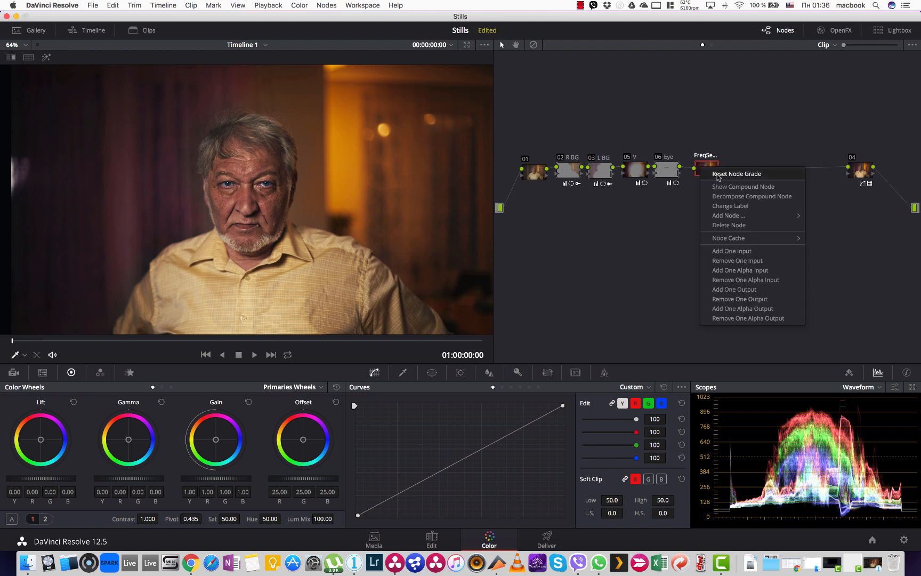
mouse_move(742, 187)
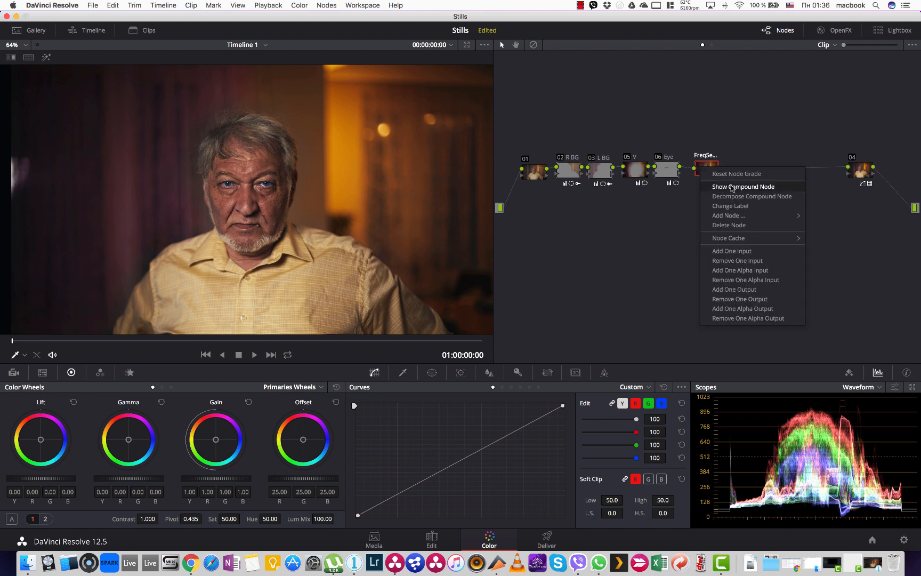
click(742, 187)
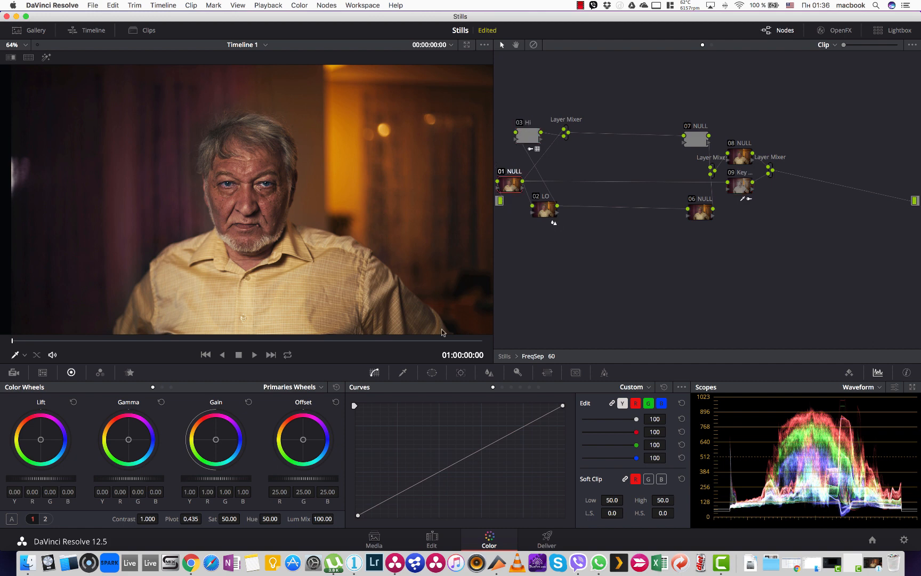
Step: Add an oval window around the man's face on the compound's first node, then check the Hi node's qualifier
click(432, 372)
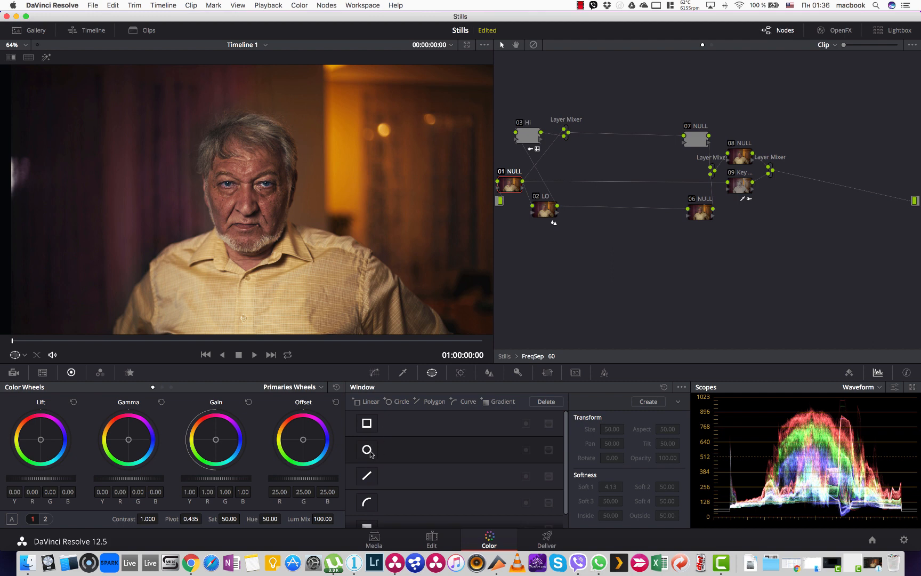
click(367, 450)
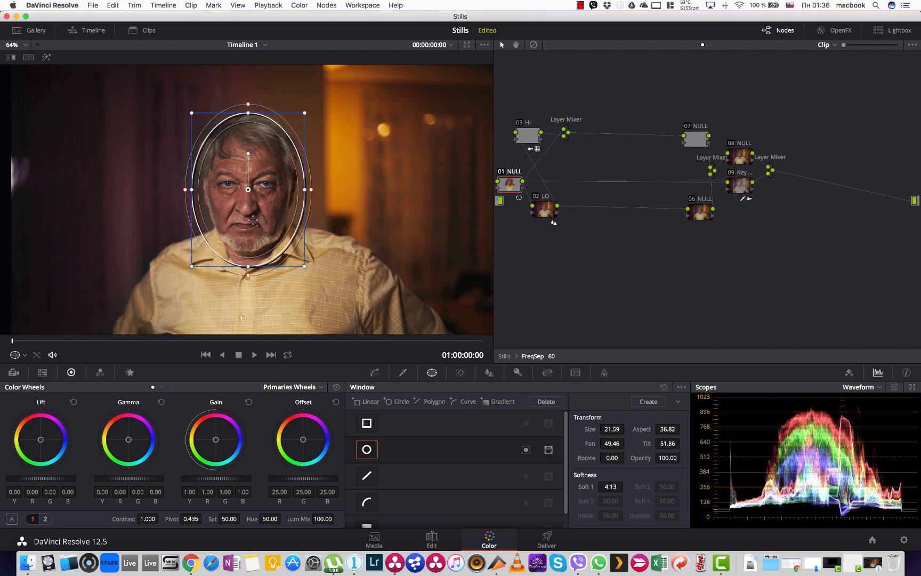
click(528, 135)
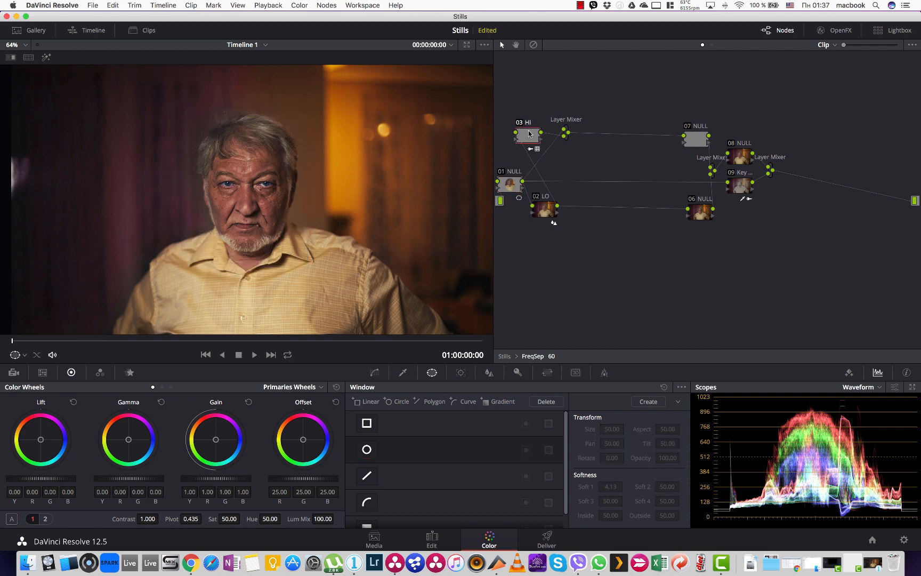
click(525, 135)
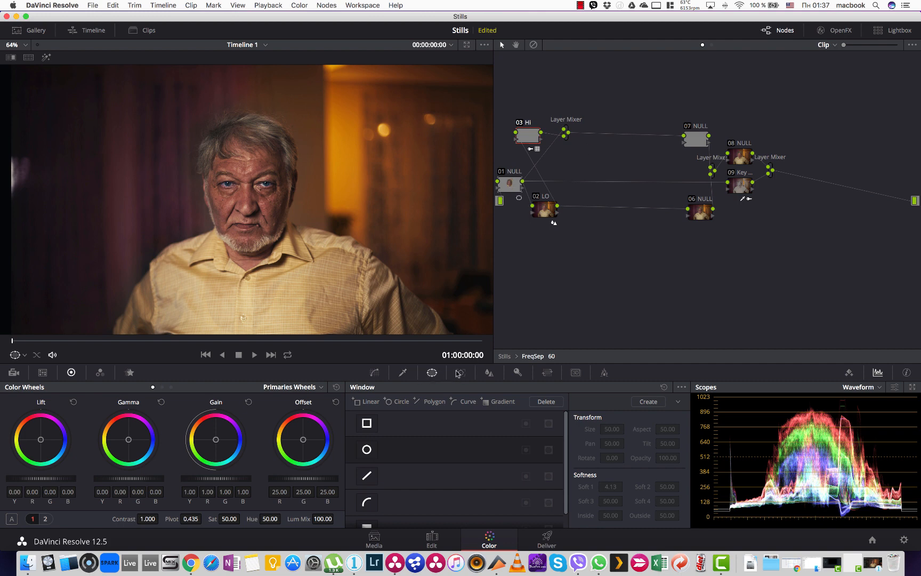
click(402, 372)
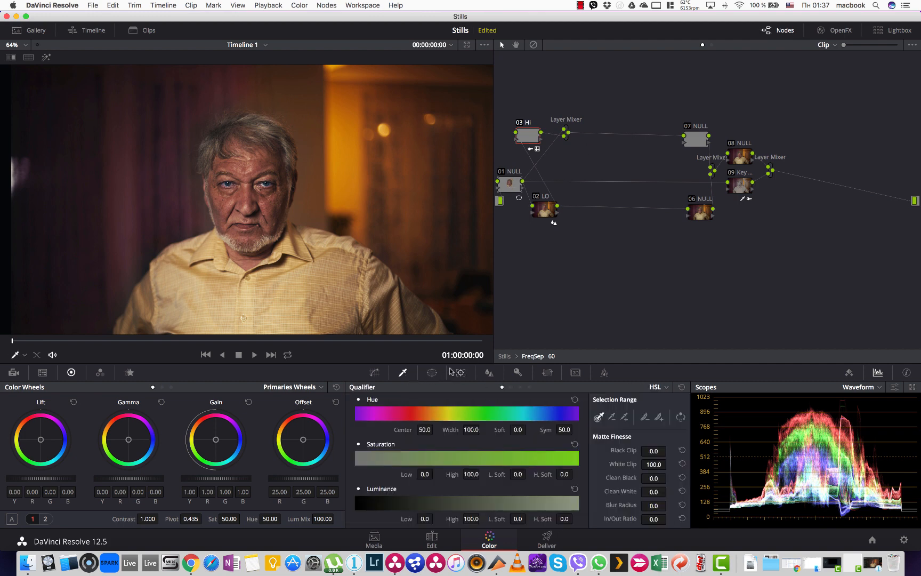
click(488, 372)
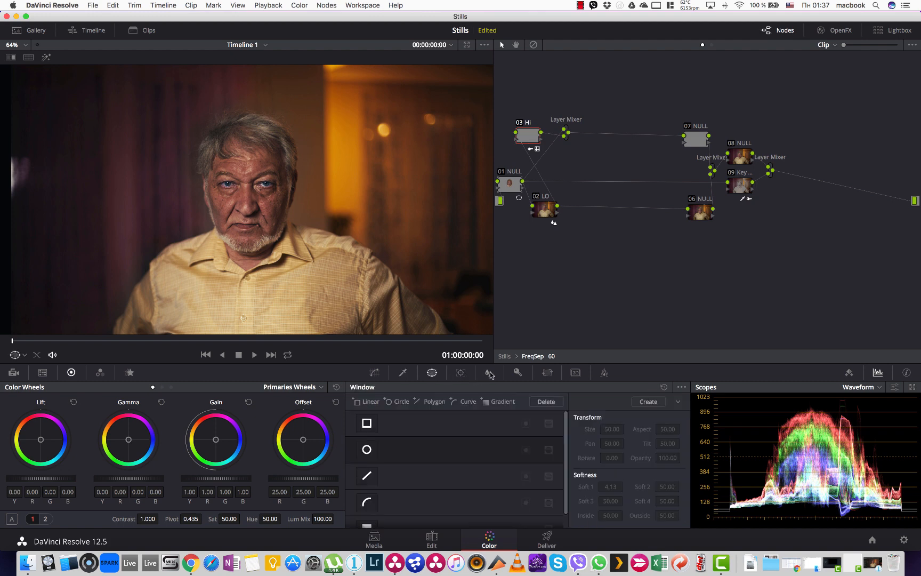
Step: Raise the Hi branch node's blur radius to 0.97 on every channel
click(489, 372)
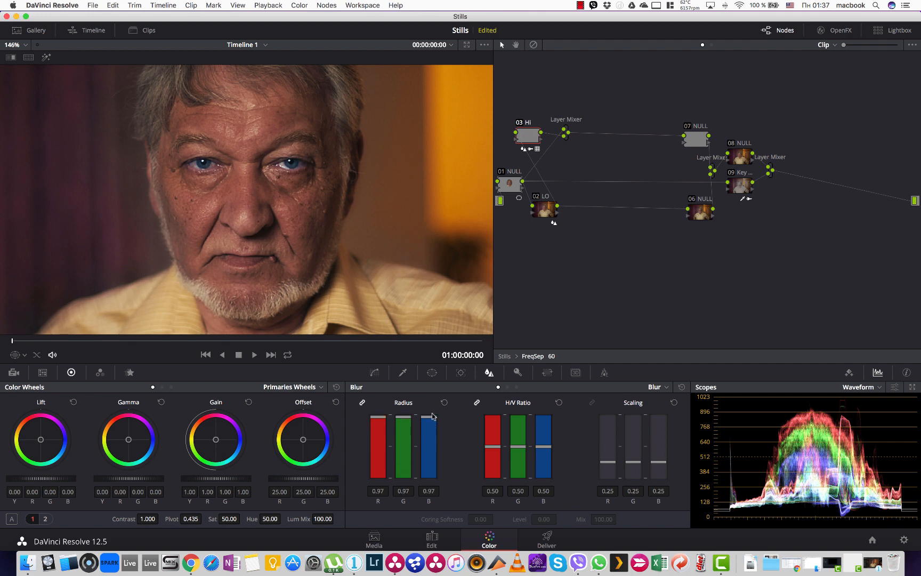
mouse_move(431, 424)
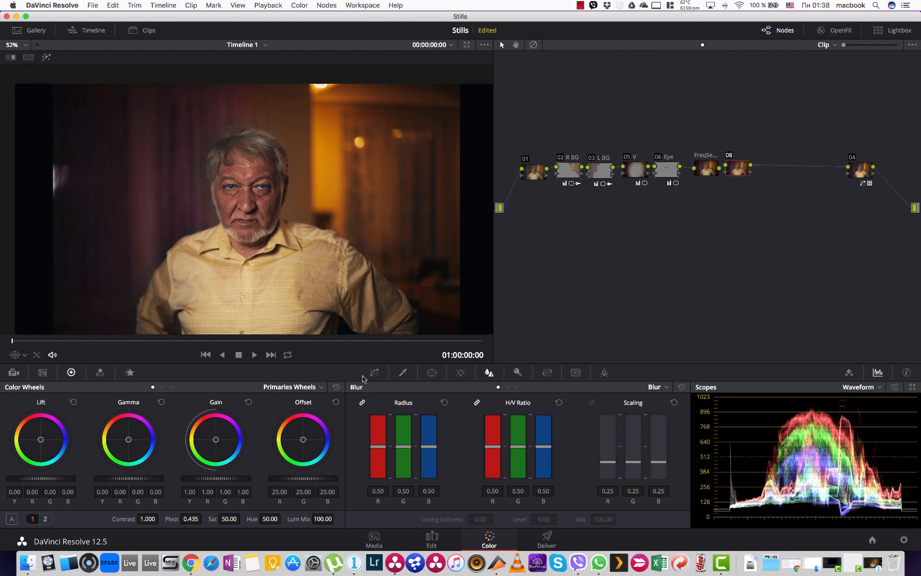
Step: Draw a soft oval window around the man on node 08, then move to another correction node
click(431, 372)
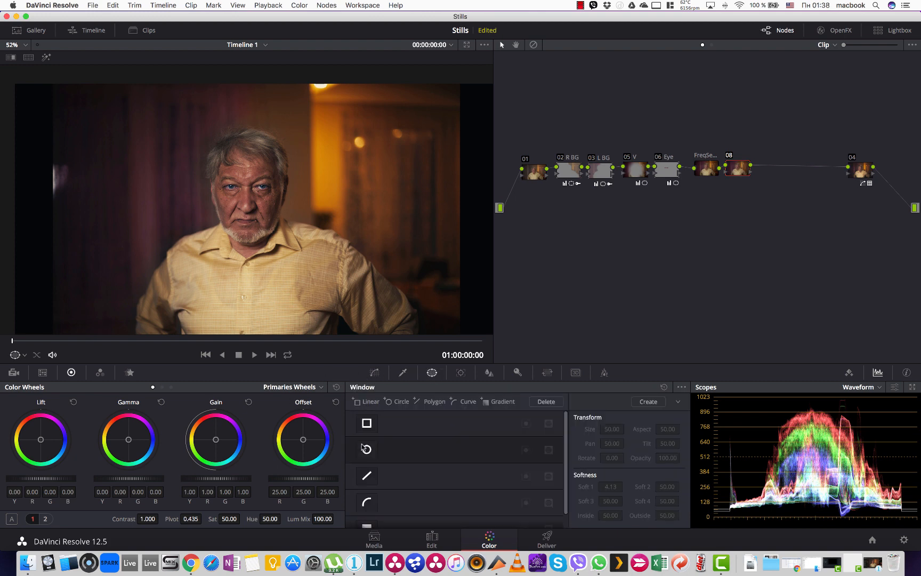
click(366, 450)
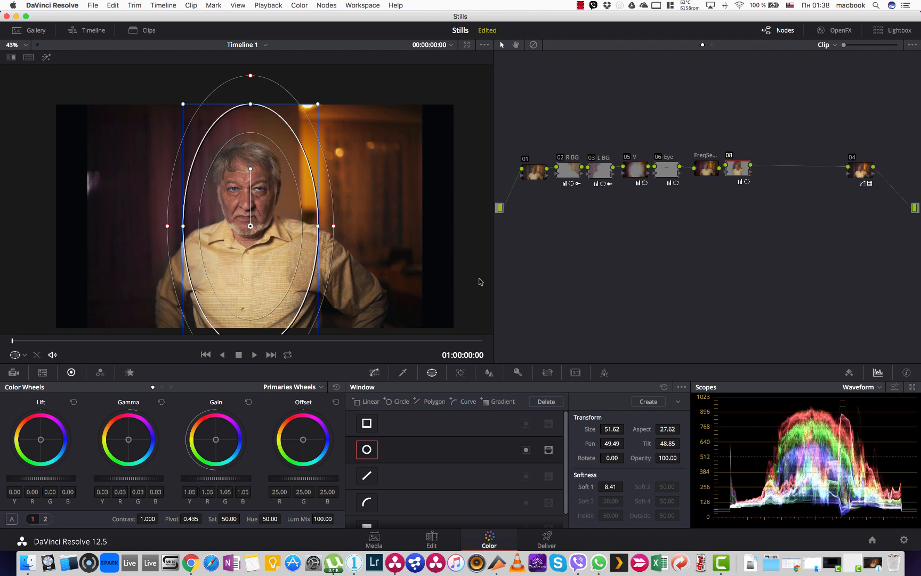
click(373, 372)
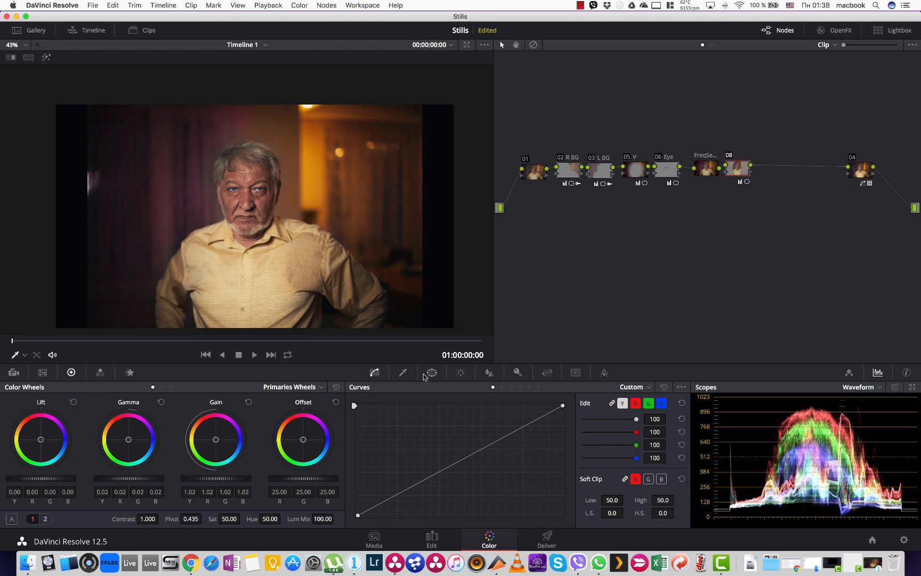
click(431, 372)
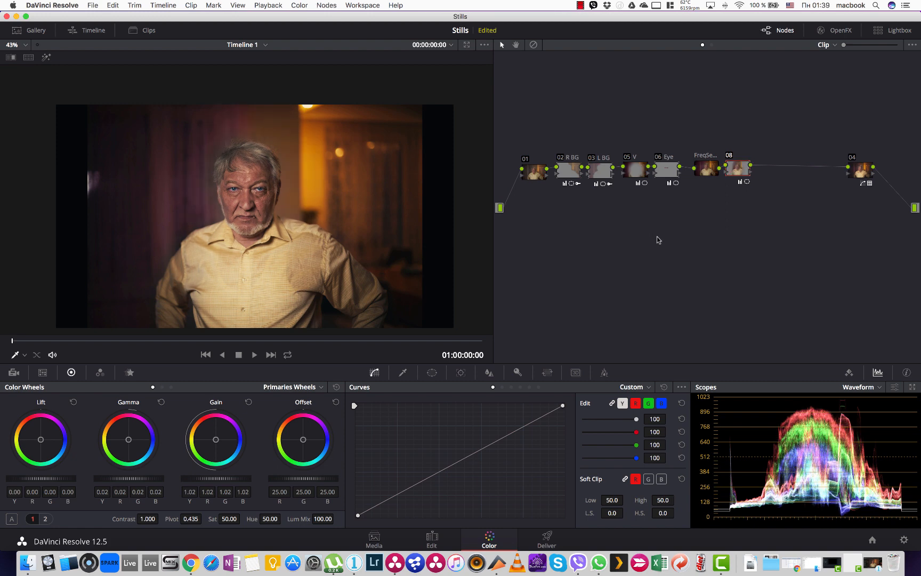
mouse_move(321, 255)
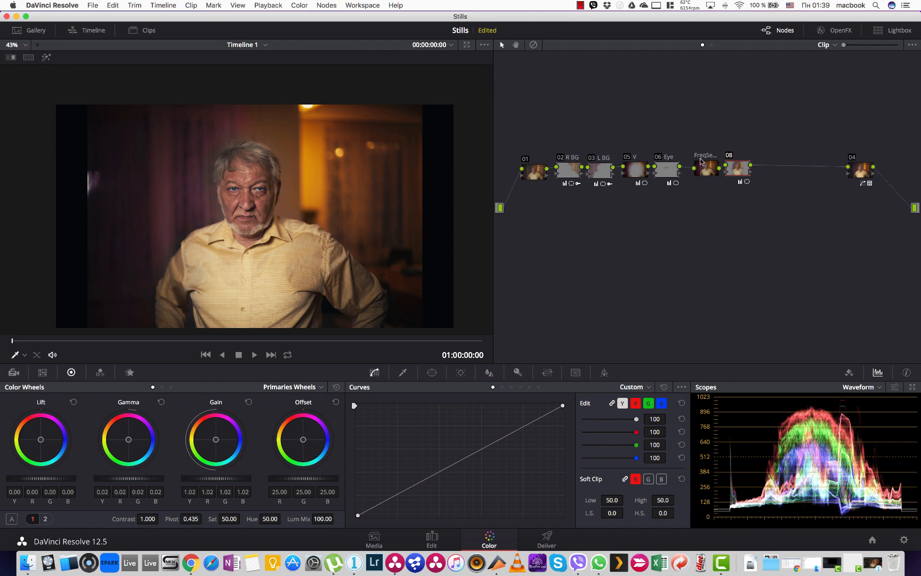
mouse_move(700, 164)
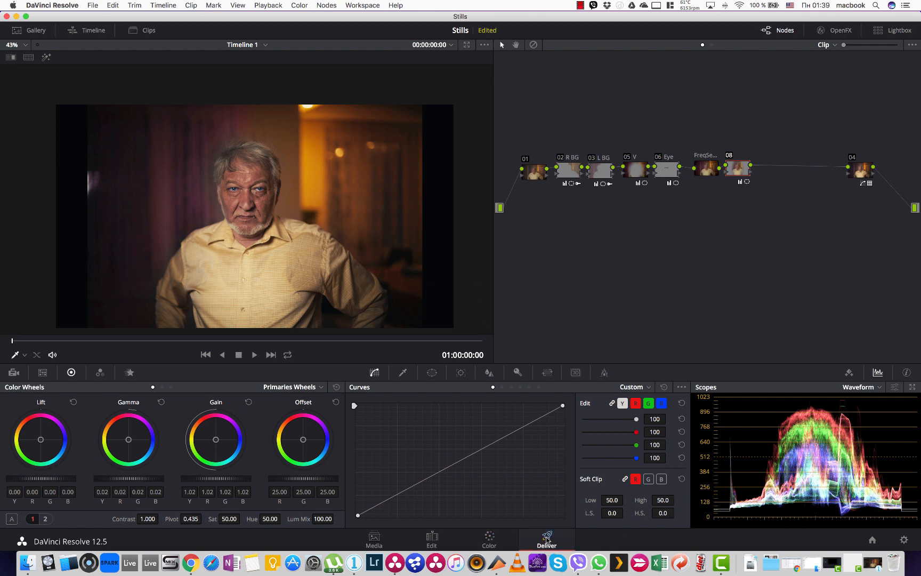
Step: On the Deliver page set format TIFF with codec RGB 8 bits
click(545, 539)
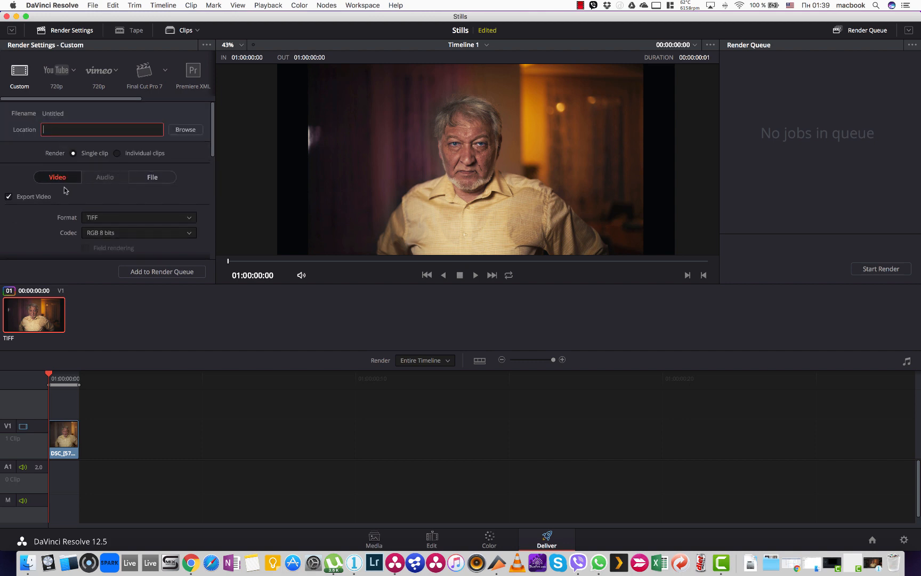
click(138, 217)
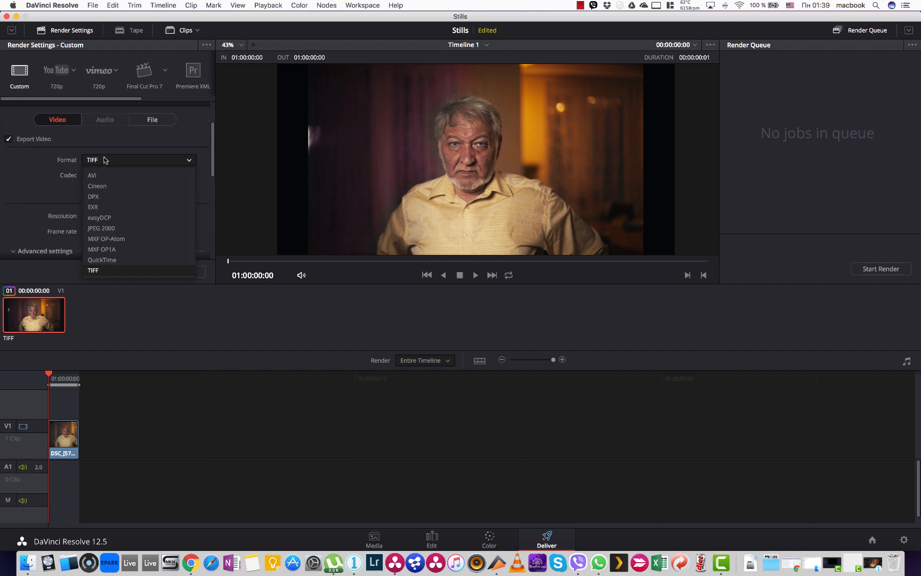
mouse_move(107, 238)
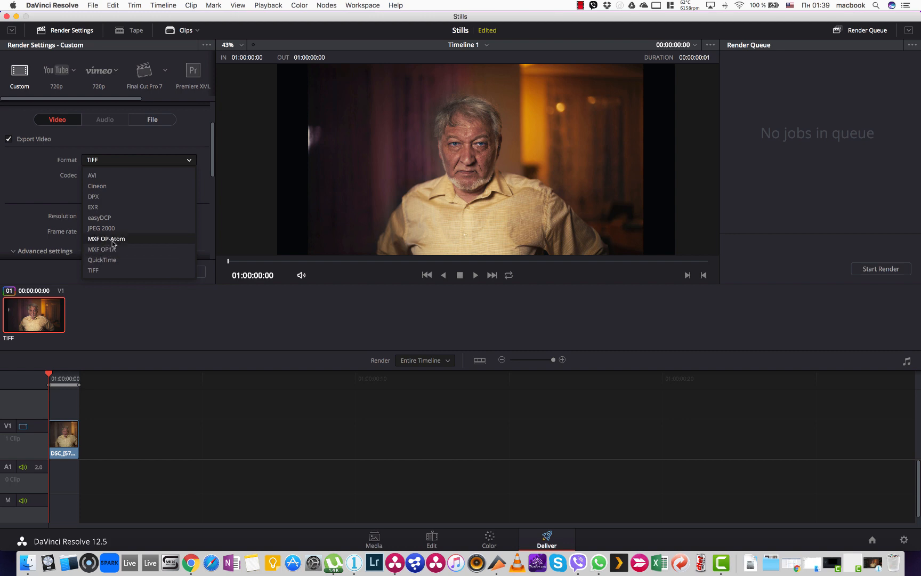
mouse_move(97, 186)
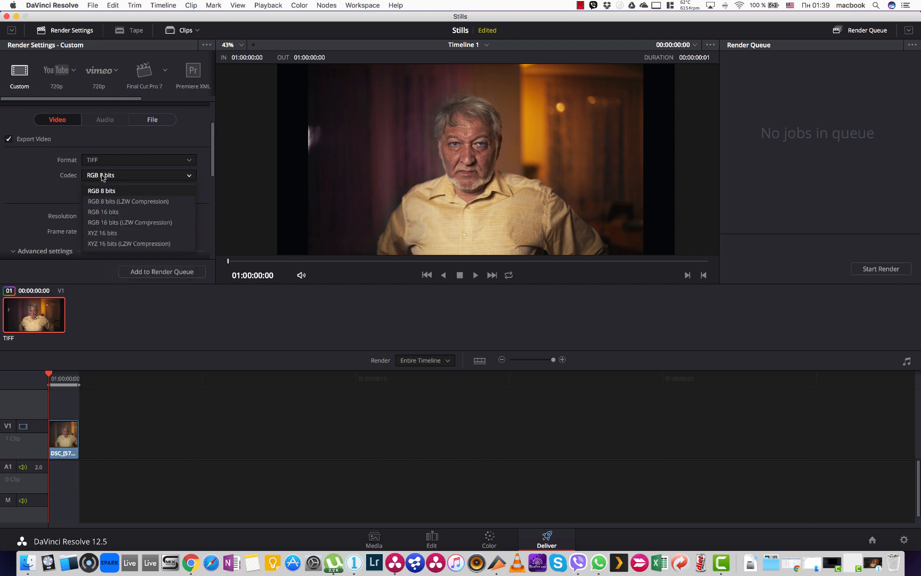
click(138, 158)
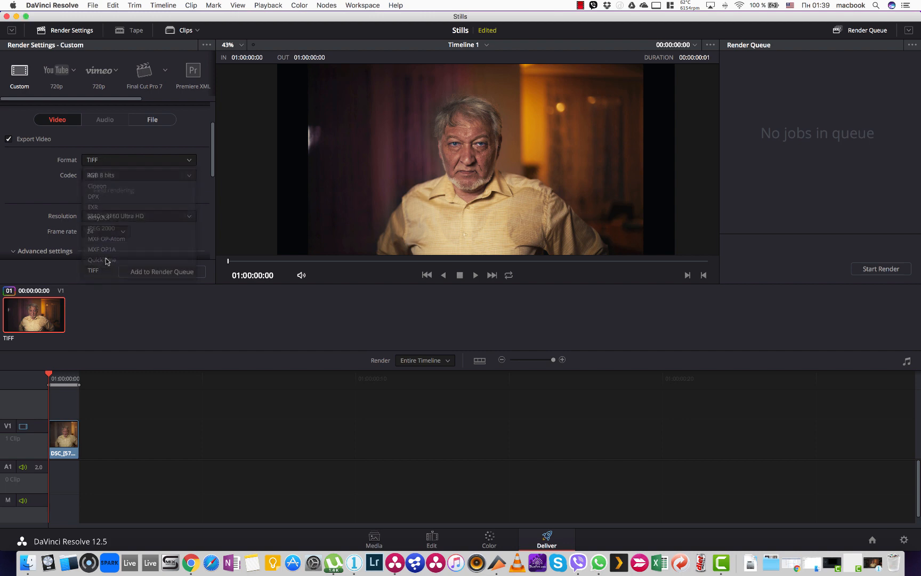
click(93, 271)
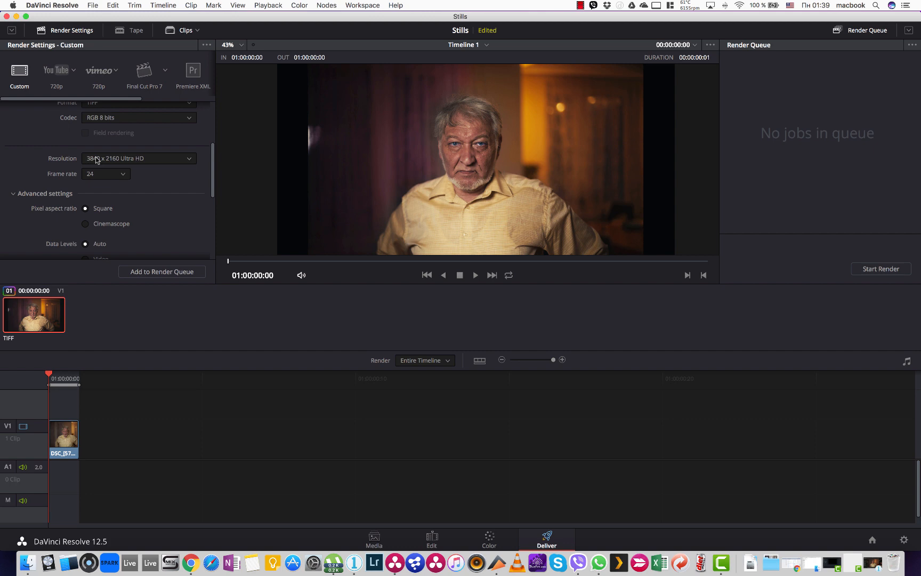
Step: Choose the Desktop as destination, queue the job and render Timeline 1
scroll(down, 3)
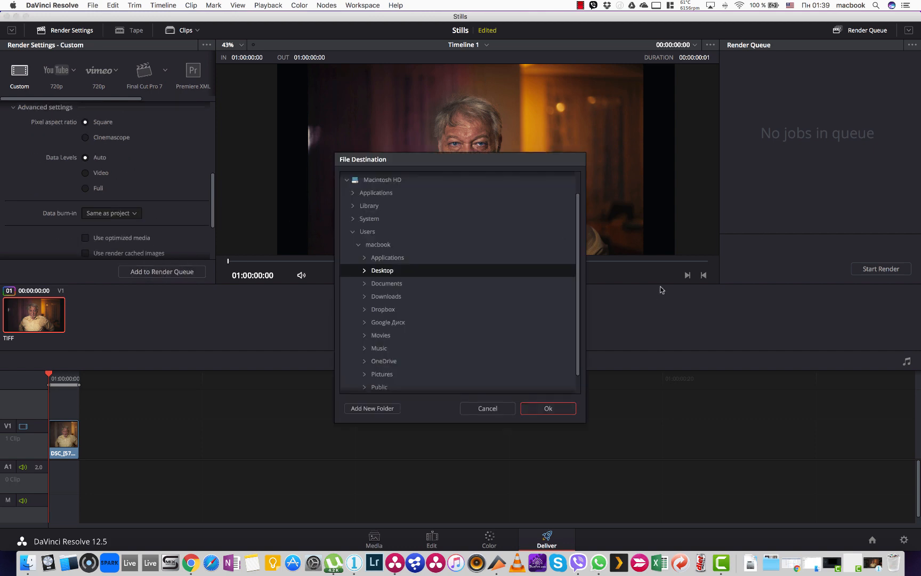
click(547, 407)
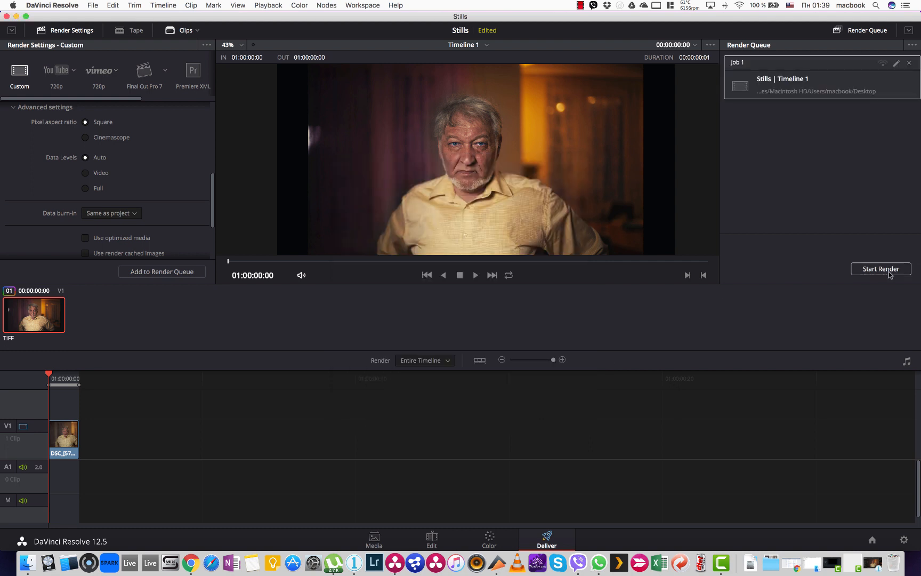
click(881, 269)
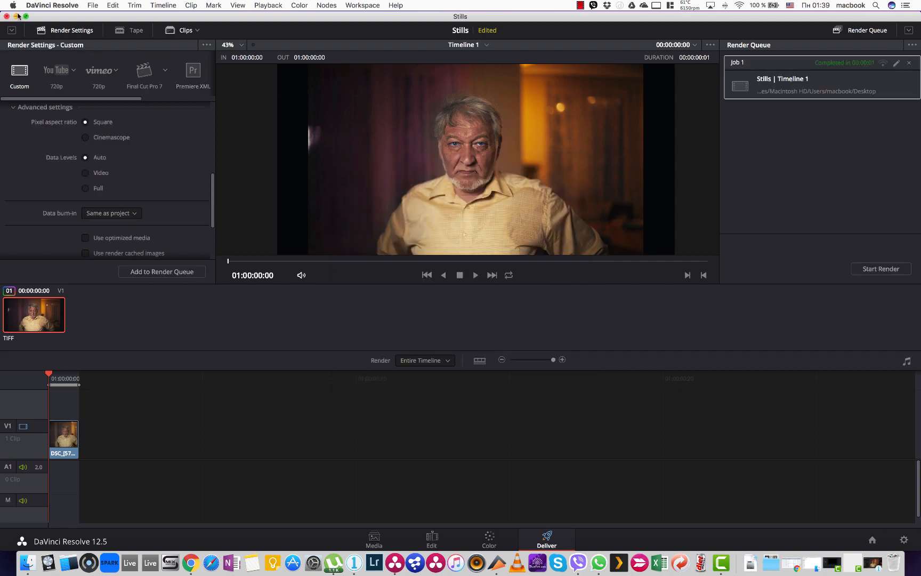
mouse_move(353, 562)
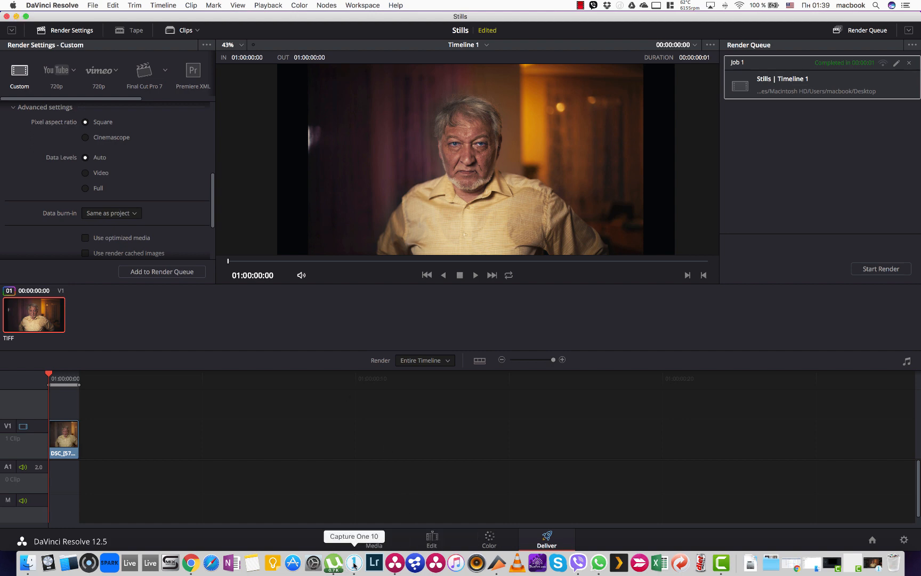
Step: Import the rendered Untitled00086400.tif from the Desktop into the Capture One catalogue
click(354, 563)
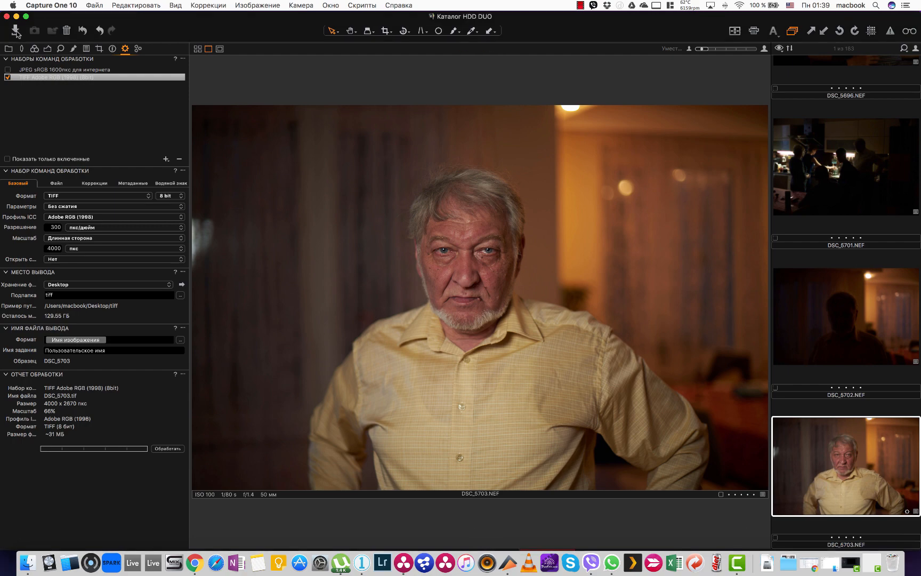
click(14, 31)
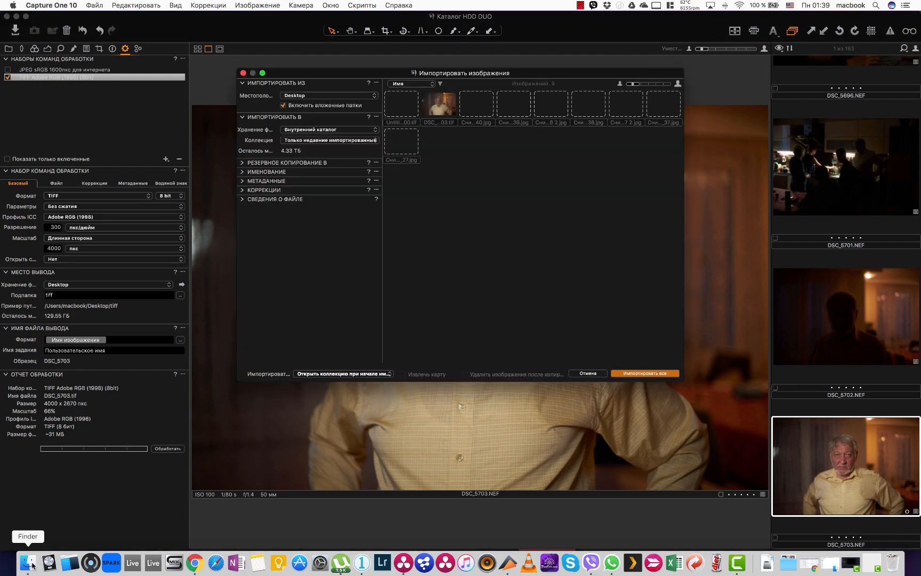
click(28, 563)
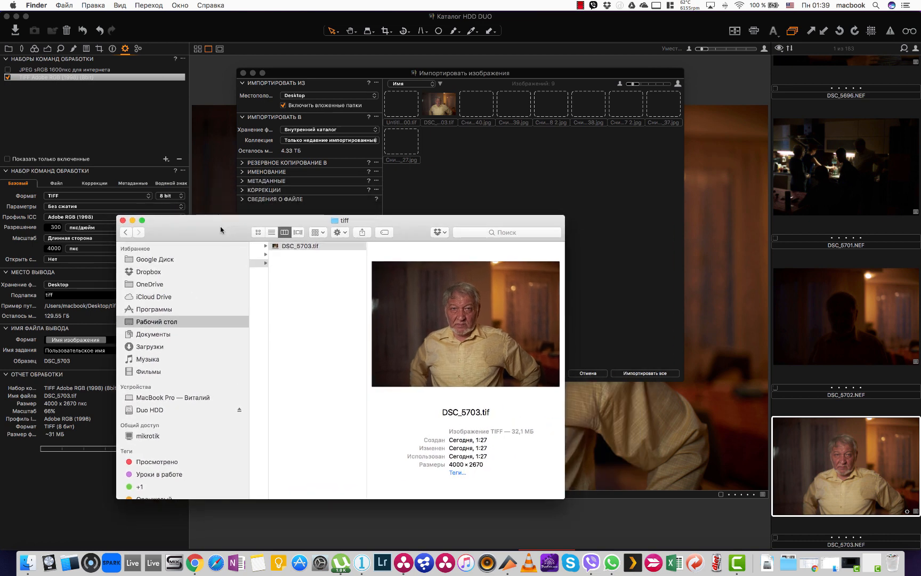
click(157, 321)
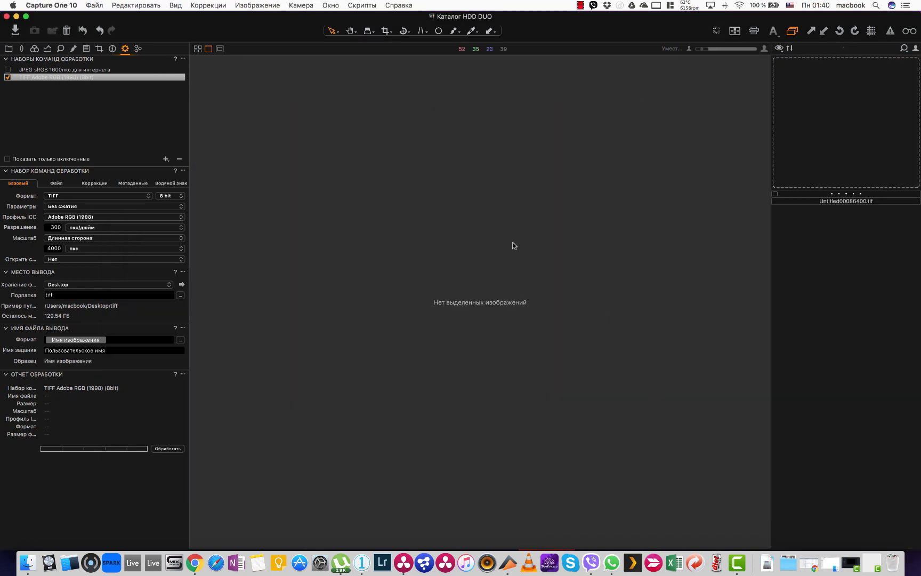
Step: Select Untitled00086400.tif and bring up the Details tools for Fine Grain film grain at Impact 40
click(845, 122)
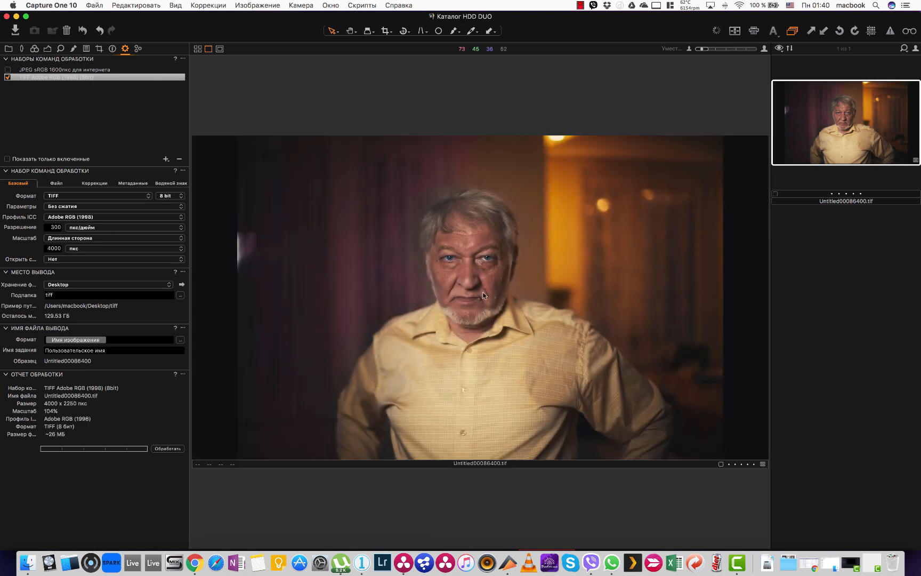
click(34, 48)
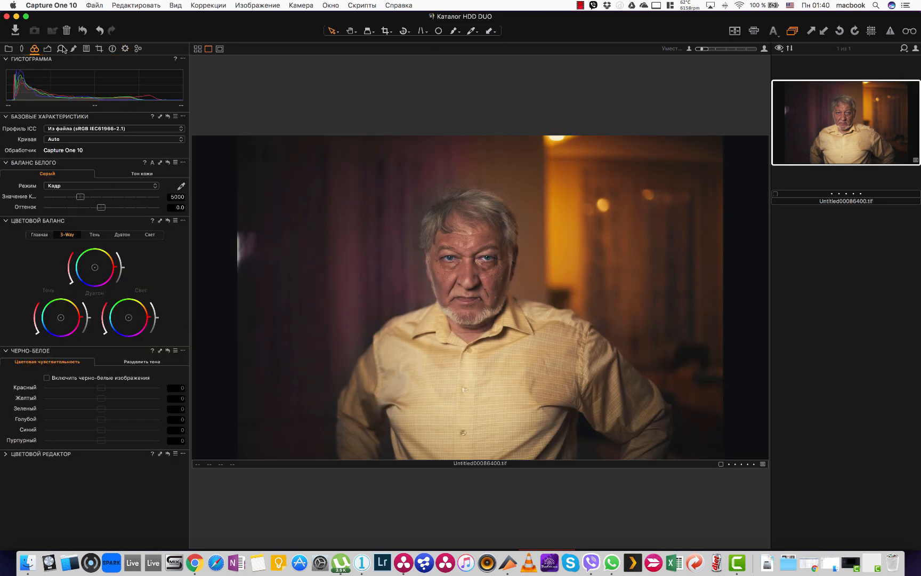
click(60, 48)
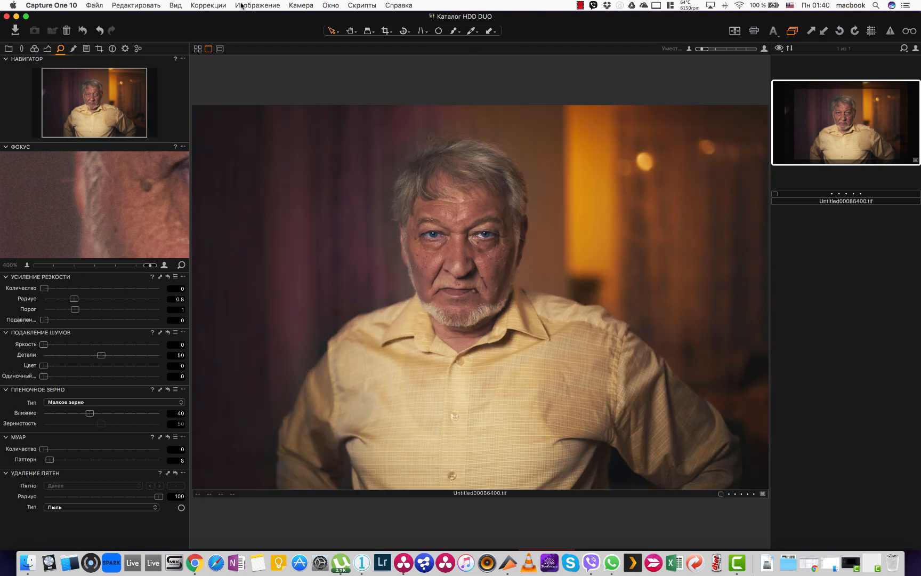
click(399, 6)
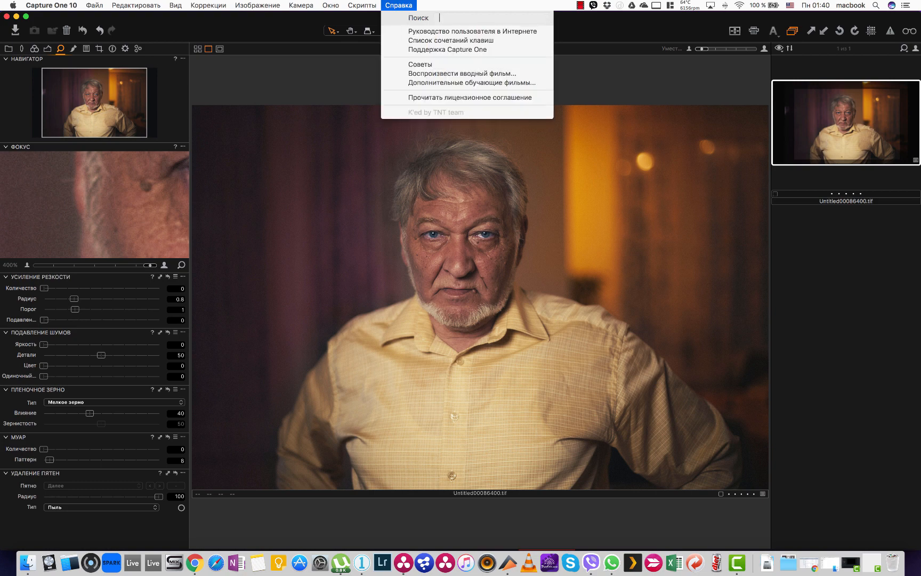
text(пол)
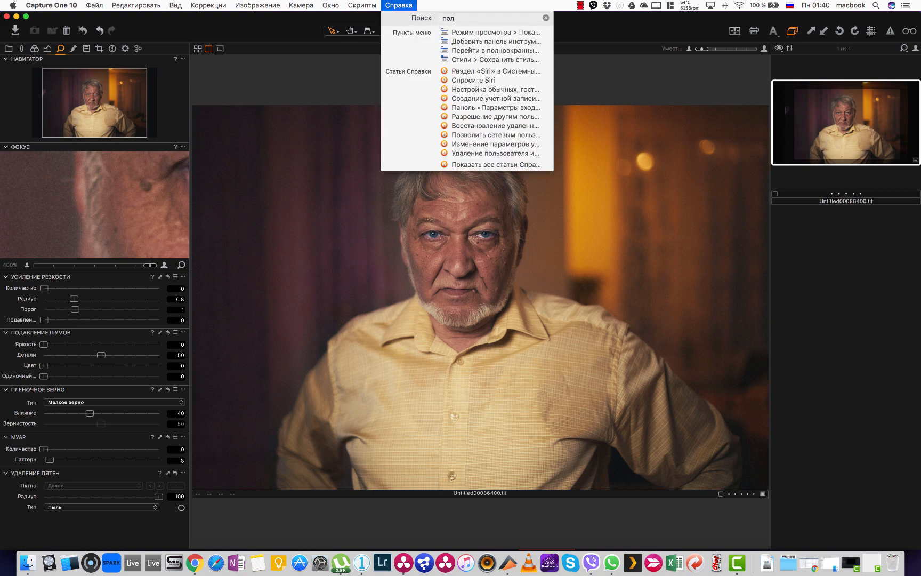
click(175, 5)
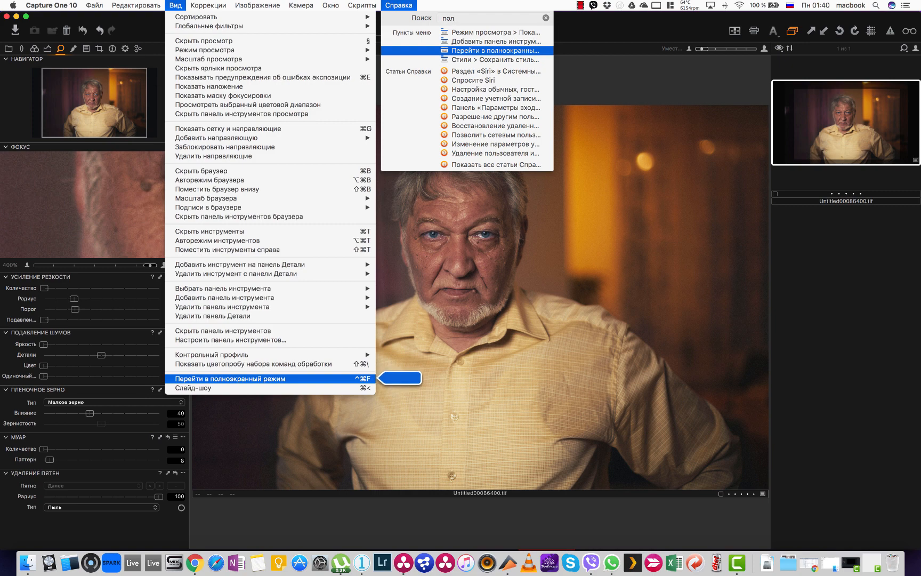
click(228, 379)
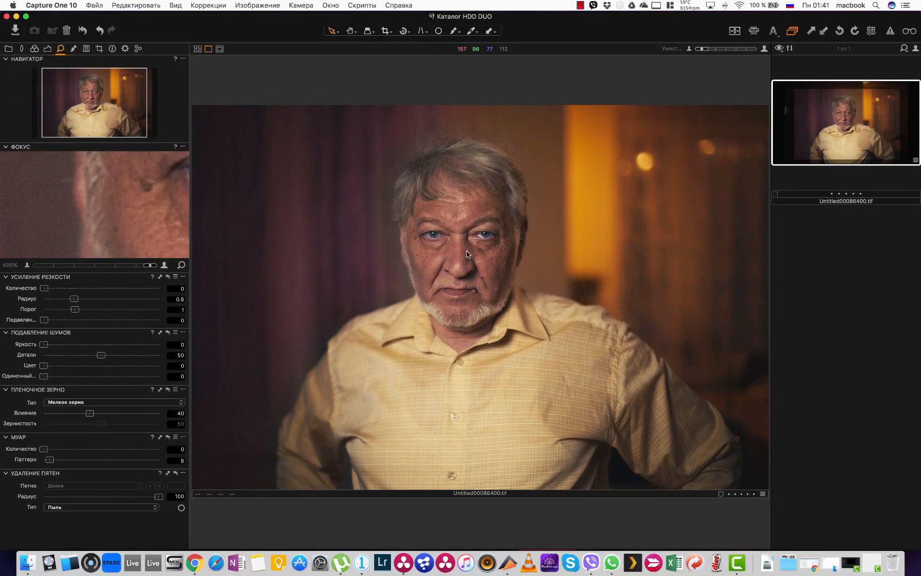
mouse_move(508, 563)
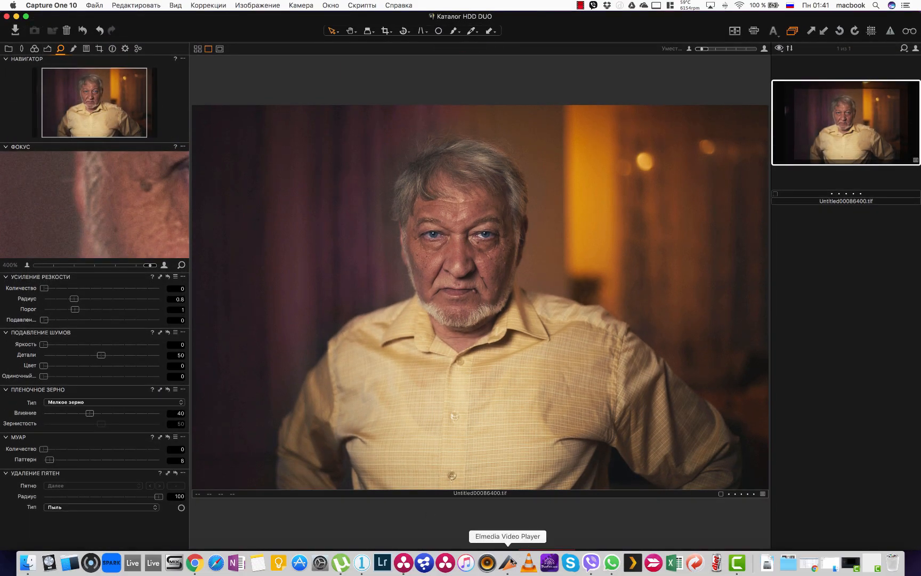